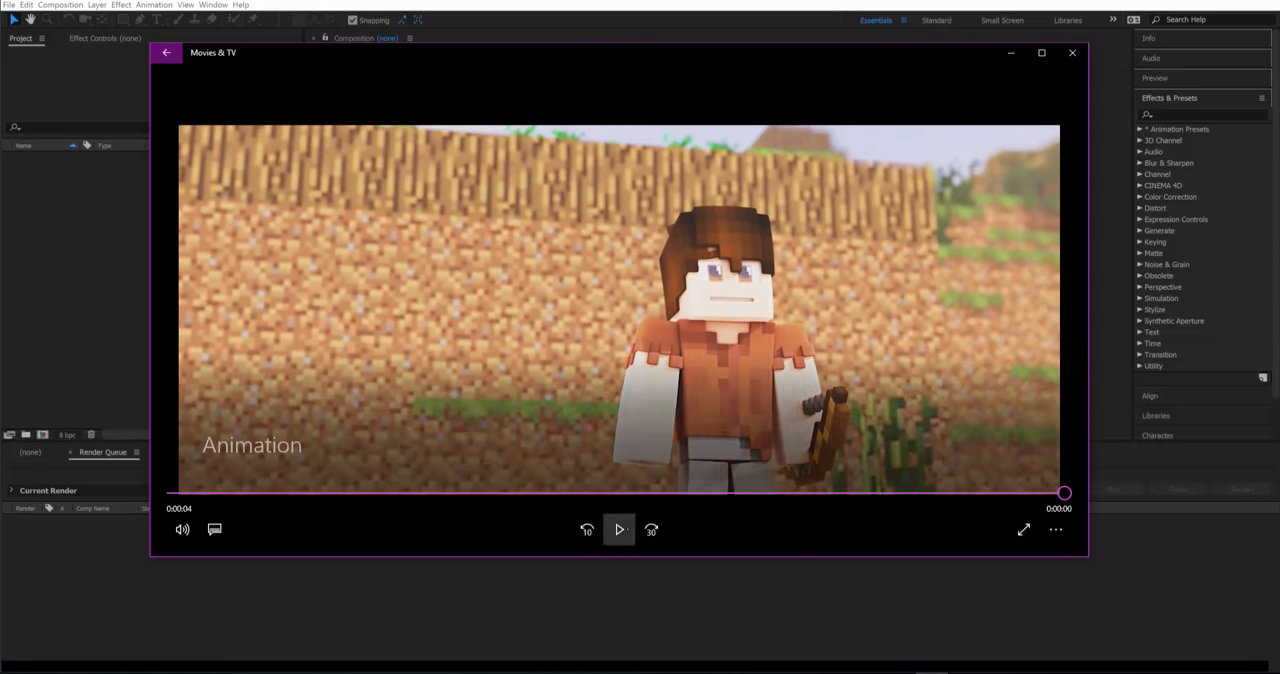
# Close the Movies & TV preview of the finished animation
pyautogui.click(619, 530)
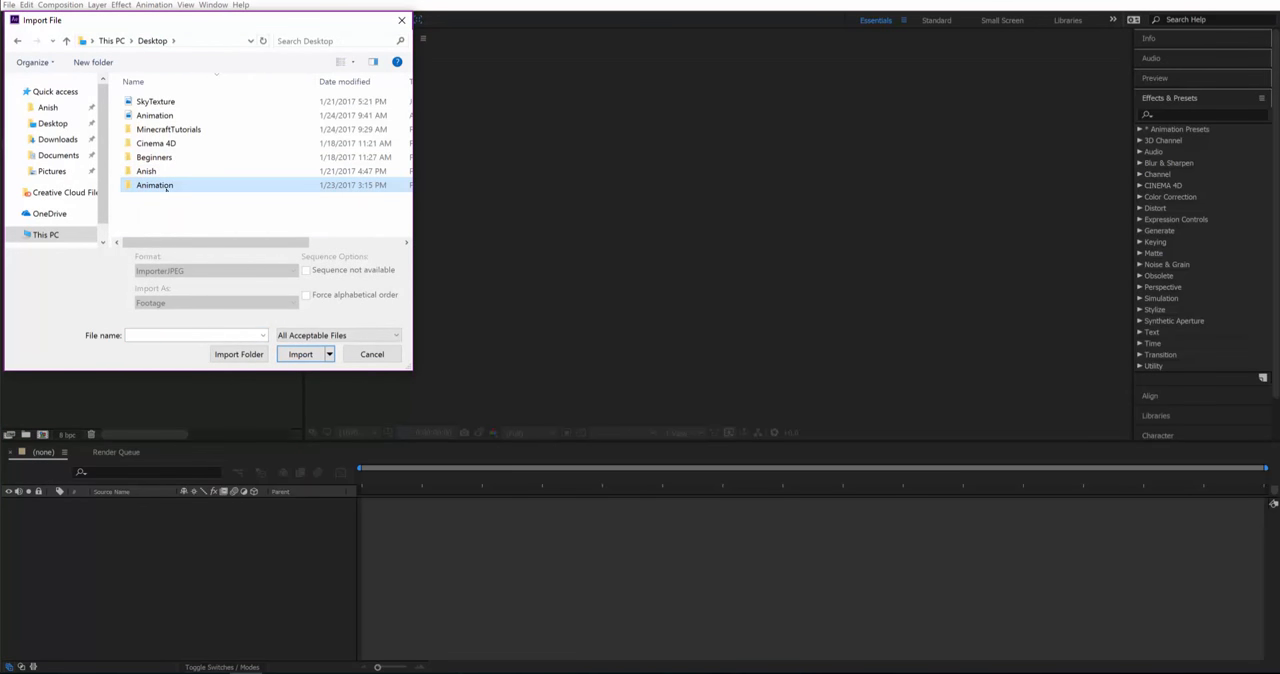
# Import the Animation JPEG sequence from the Desktop starting at frame Animation0000
pyautogui.doubleClick(154, 185)
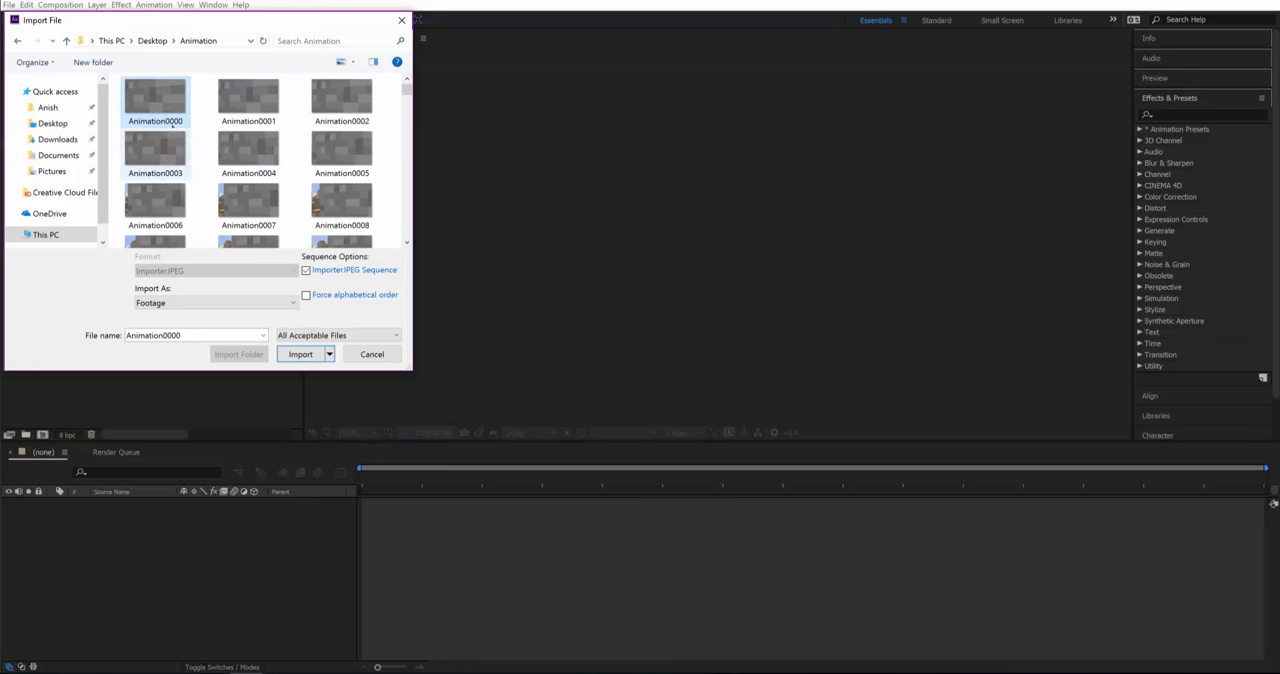
pyautogui.click(300, 354)
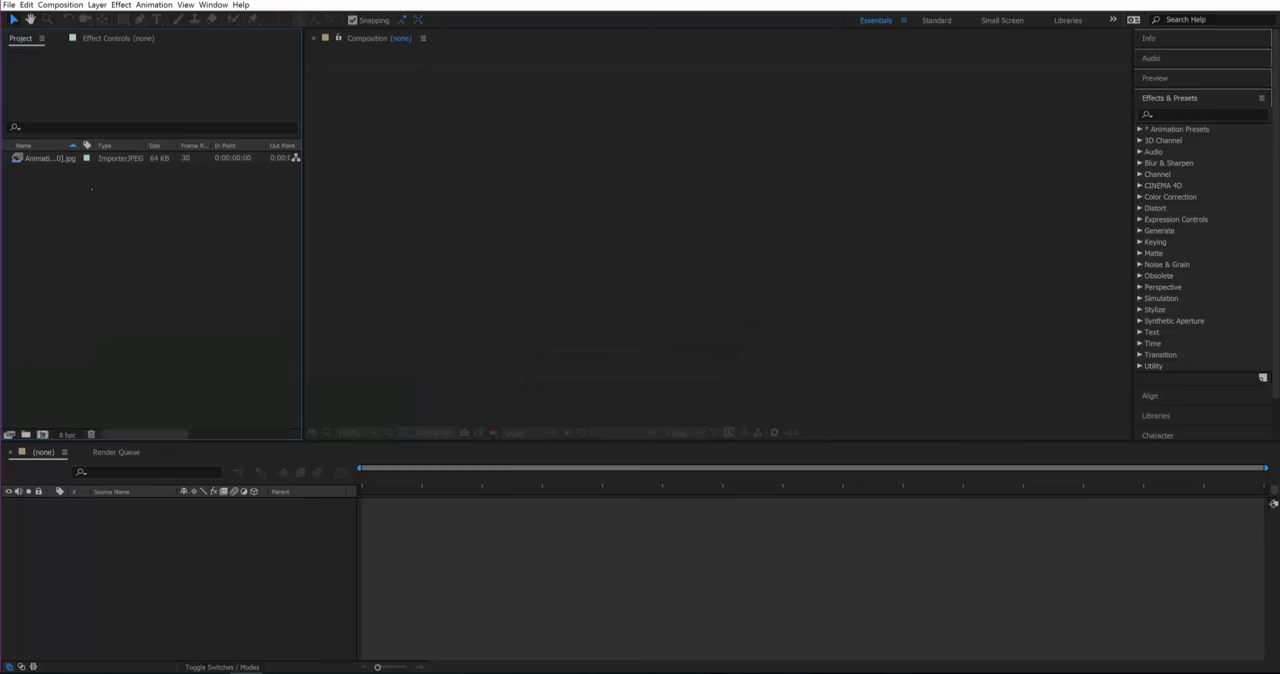
# Interpret the imported footage at 30 fps via its Main footage settings
pyautogui.click(48, 158)
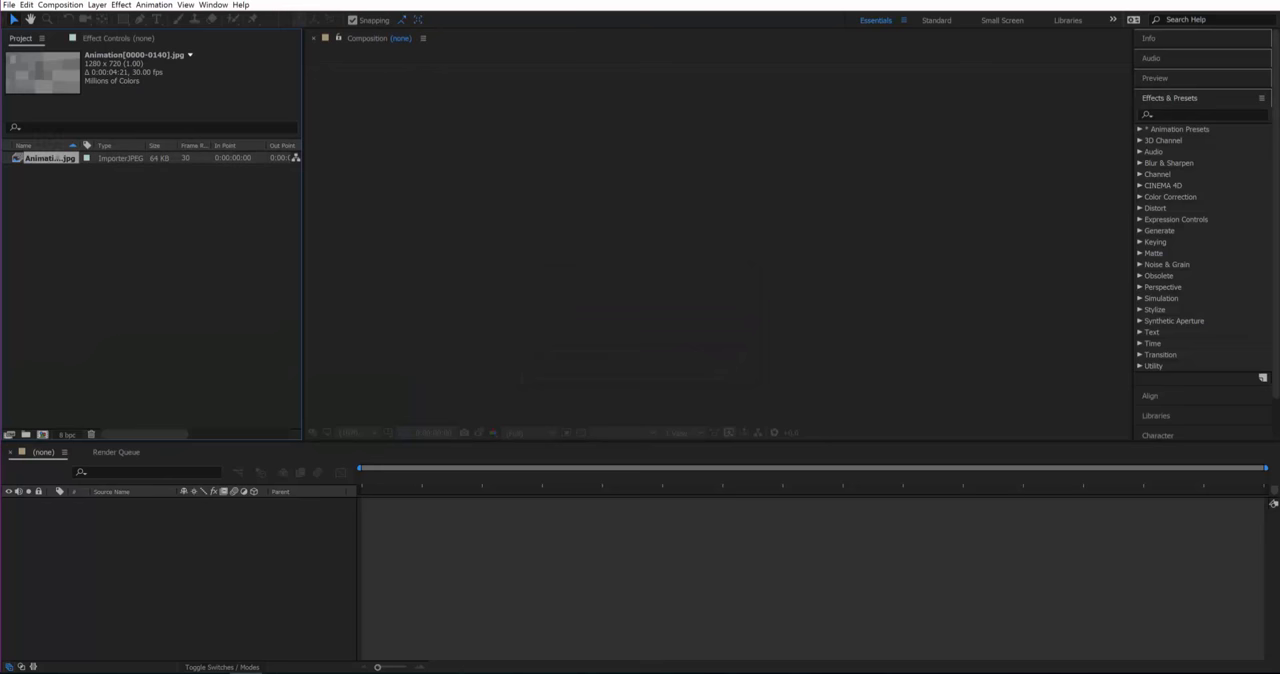
pyautogui.rightClick(50, 158)
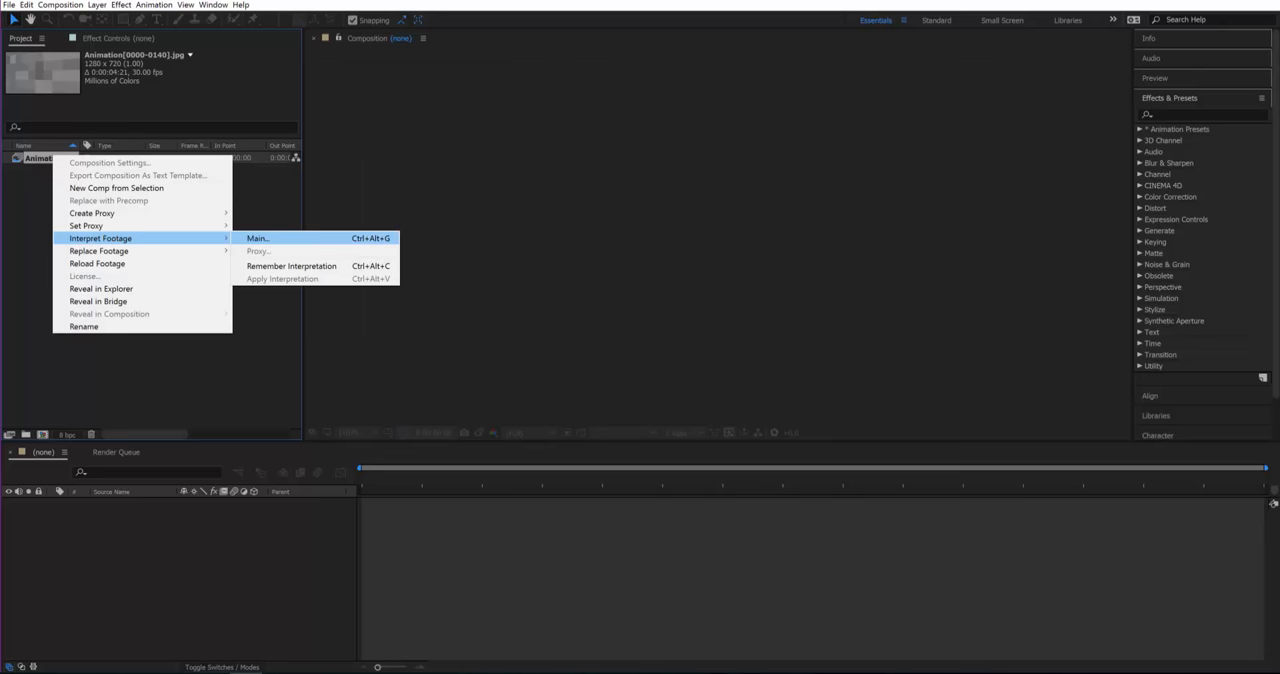
pyautogui.click(257, 238)
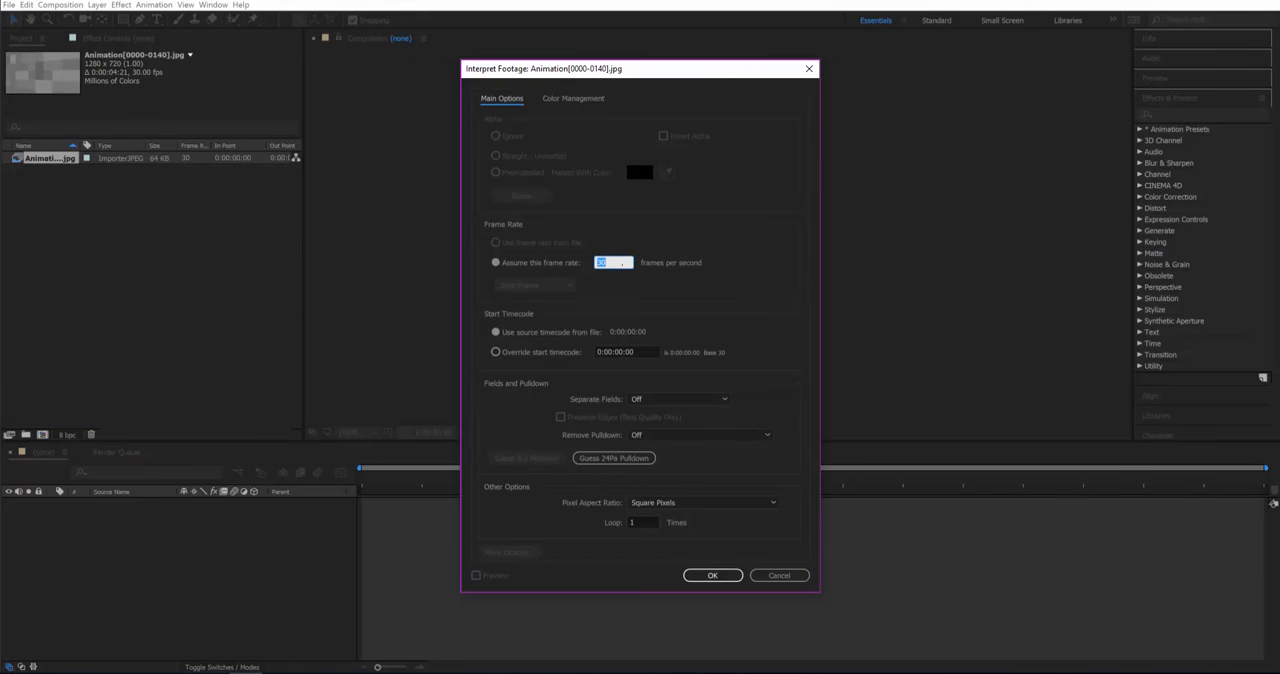
pyautogui.write('24')
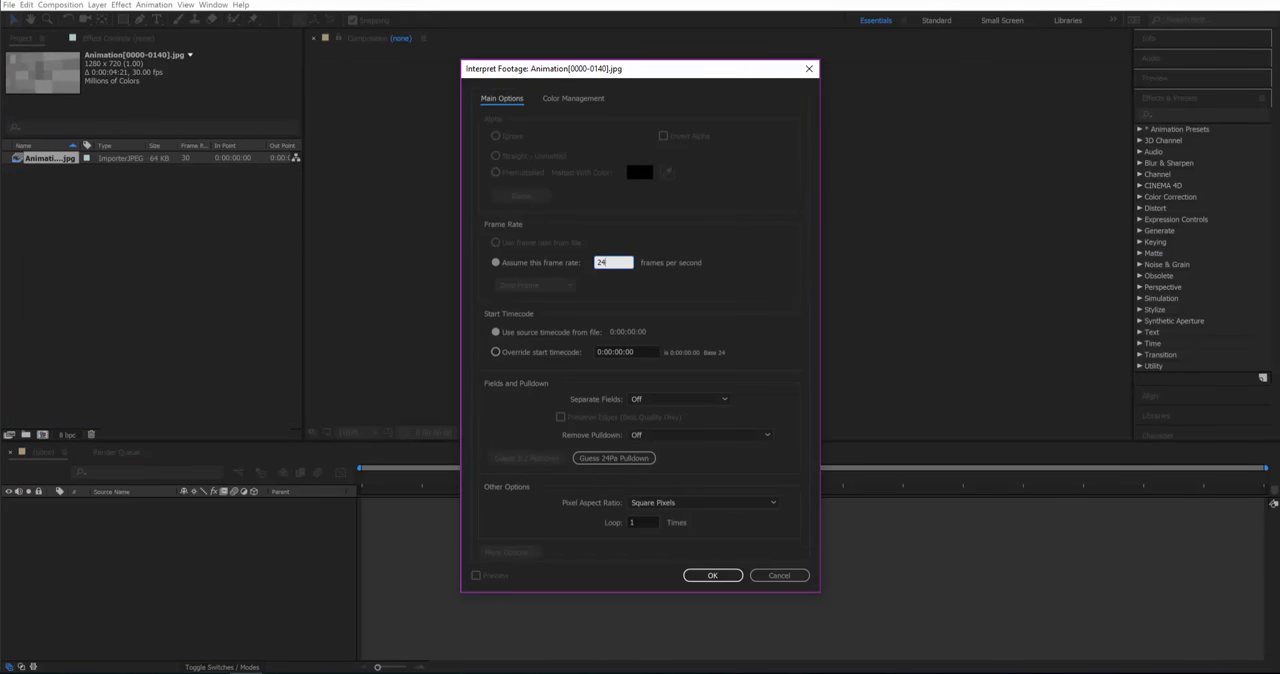
pyautogui.write('30')
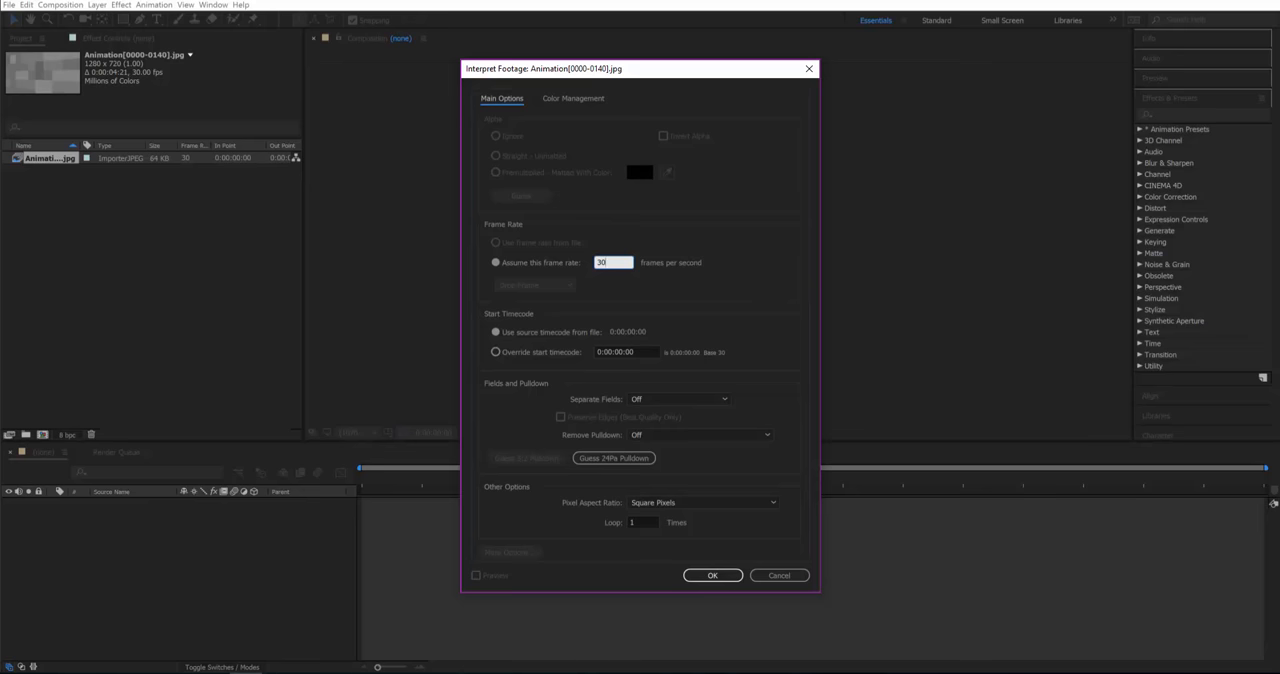
pyautogui.click(712, 575)
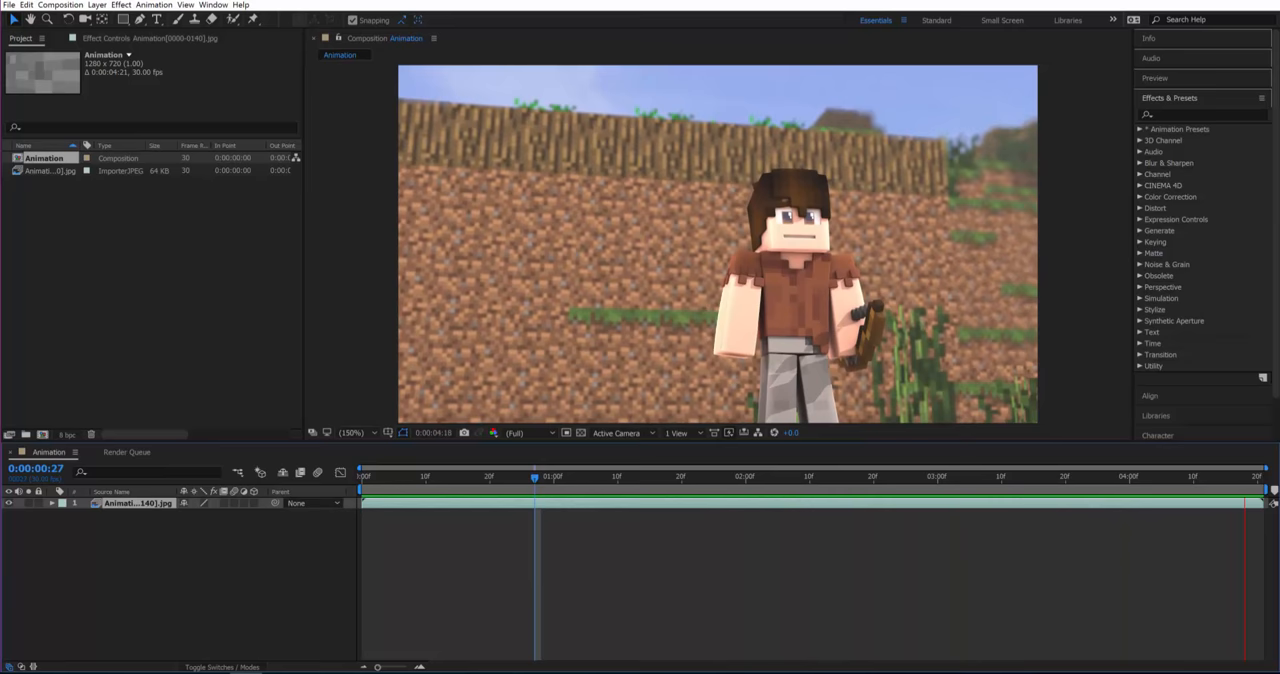
# Scrub the Animation composition's timeline past two seconds to preview the frames
pyautogui.click(727, 476)
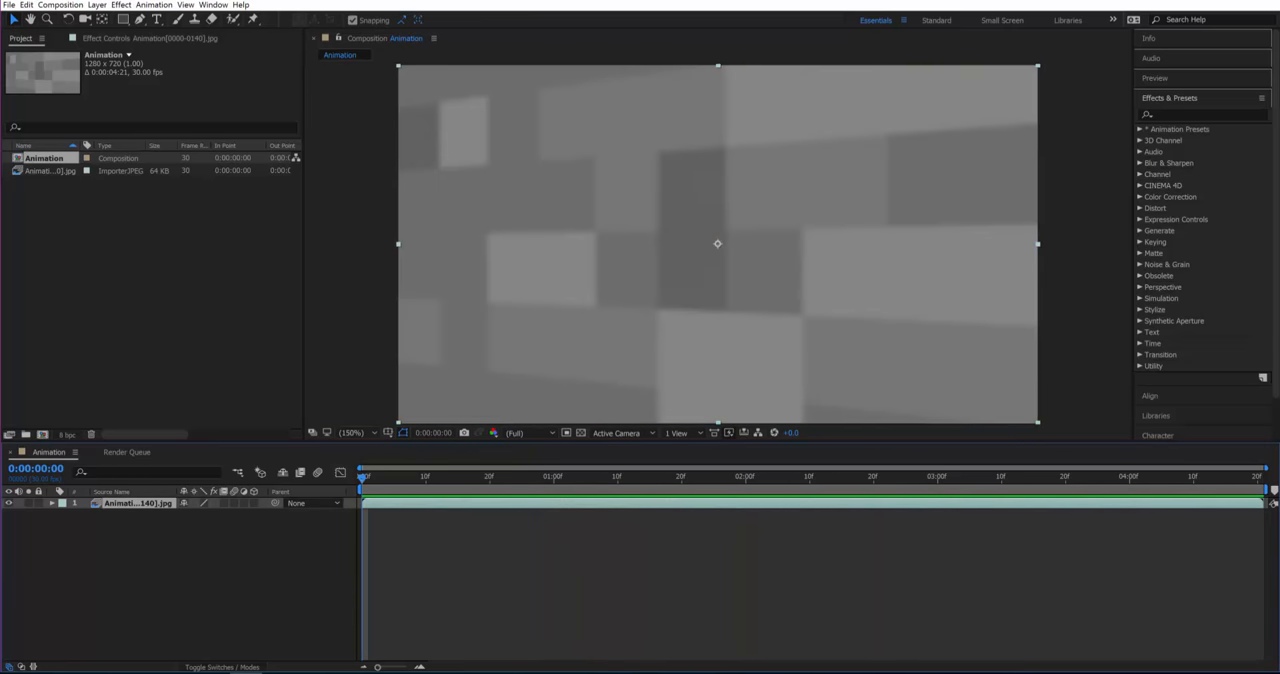
pyautogui.click(405, 476)
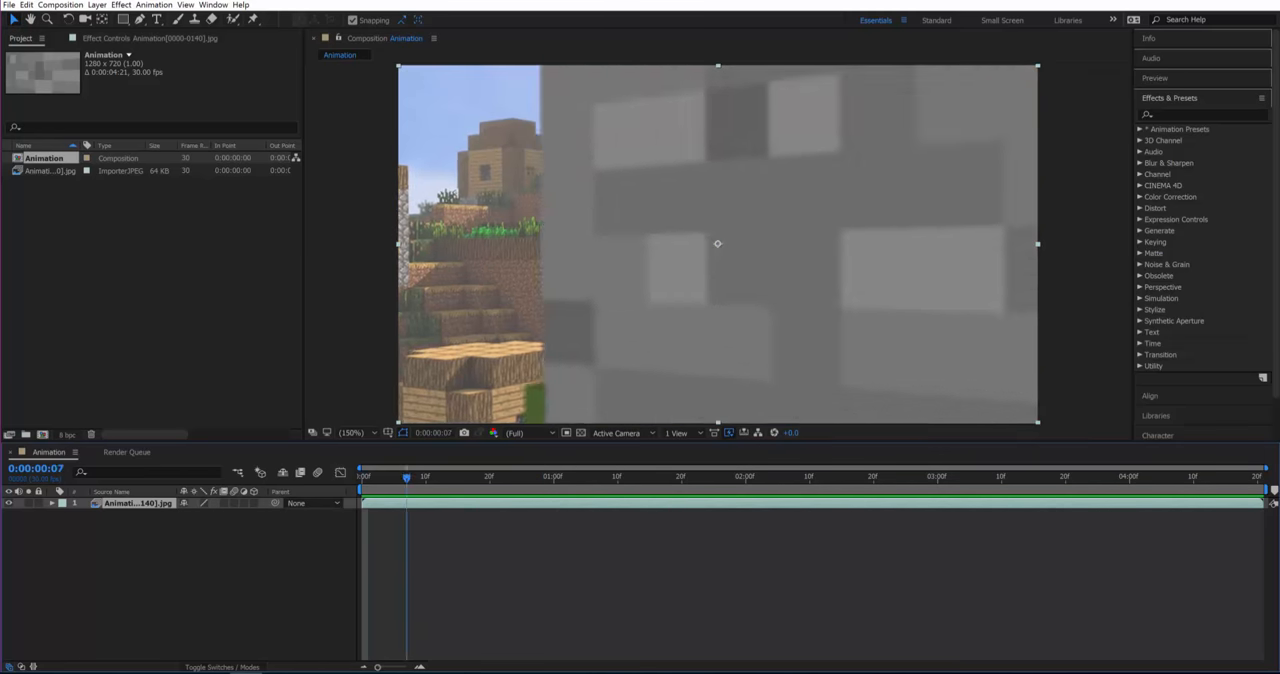
pyautogui.moveTo(405, 476); pyautogui.dragTo(687, 476)
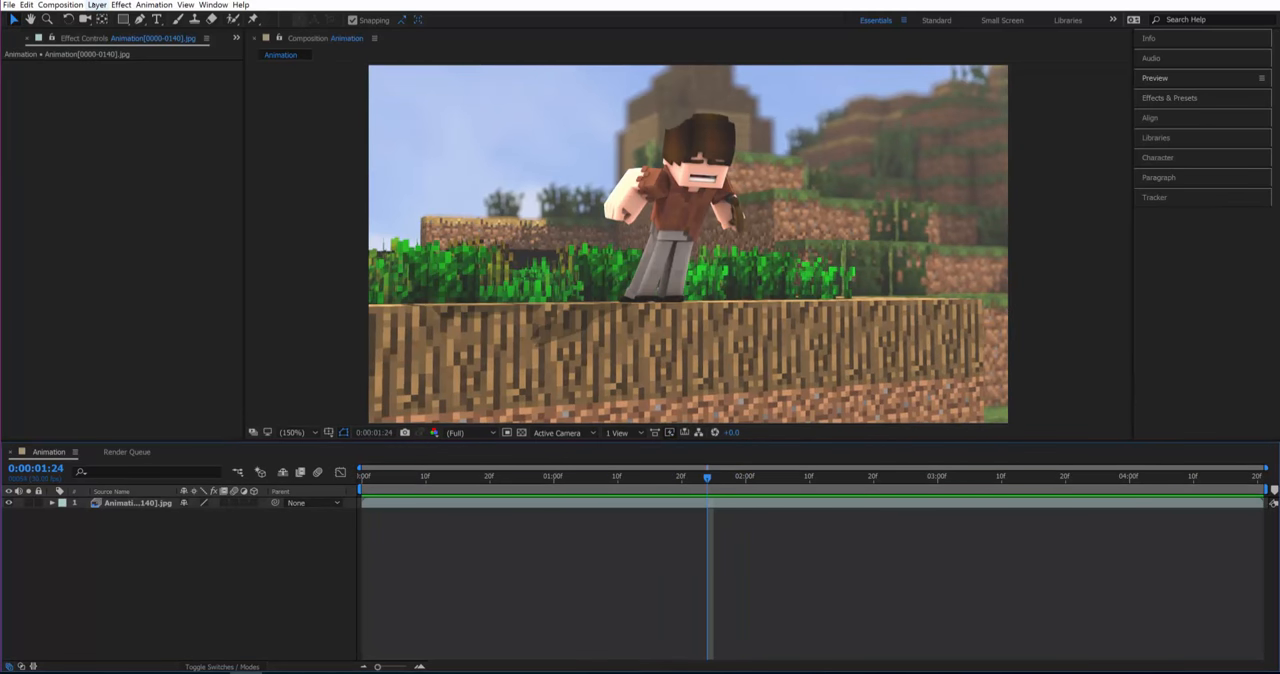
# Add a new adjustment layer above the footage and select a footage section
pyautogui.click(97, 5)
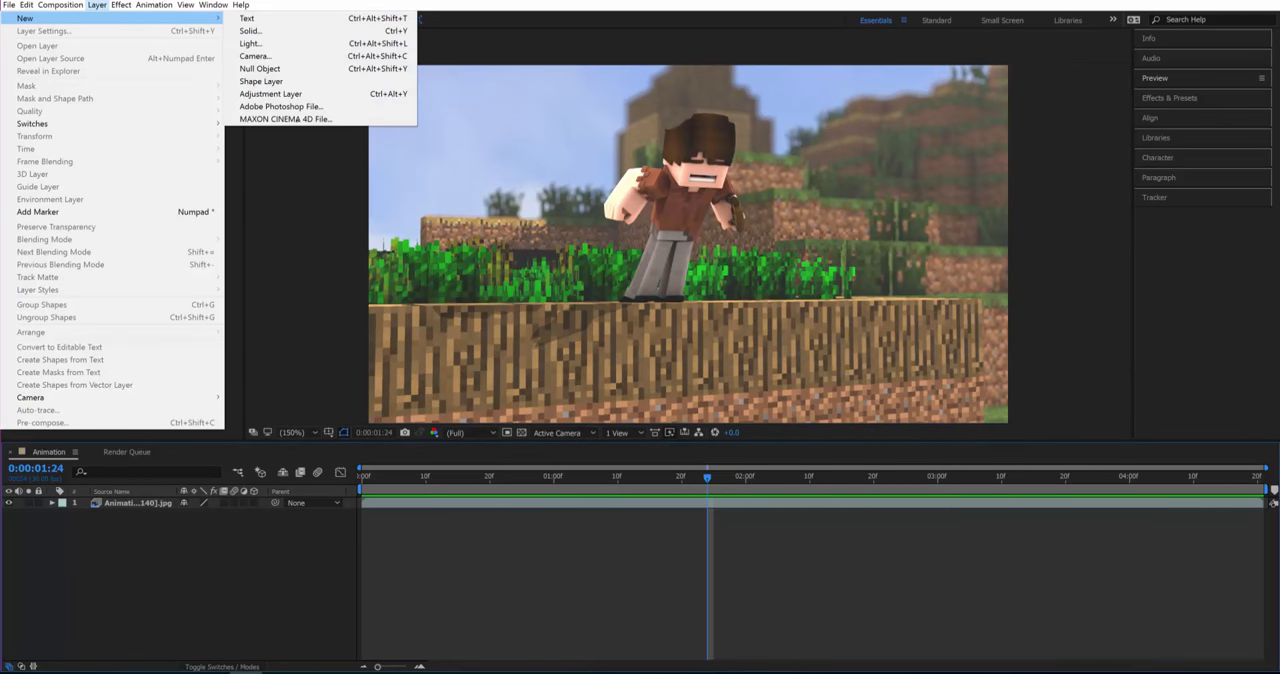
pyautogui.click(270, 93)
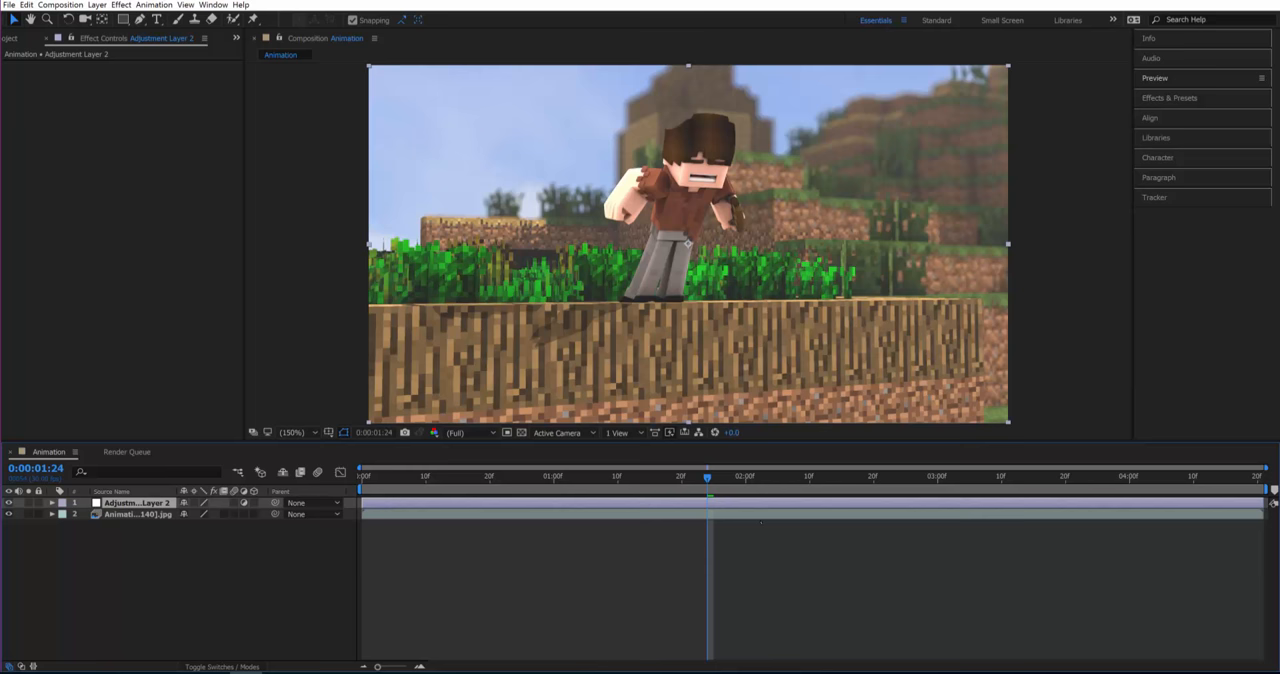
pyautogui.click(137, 514)
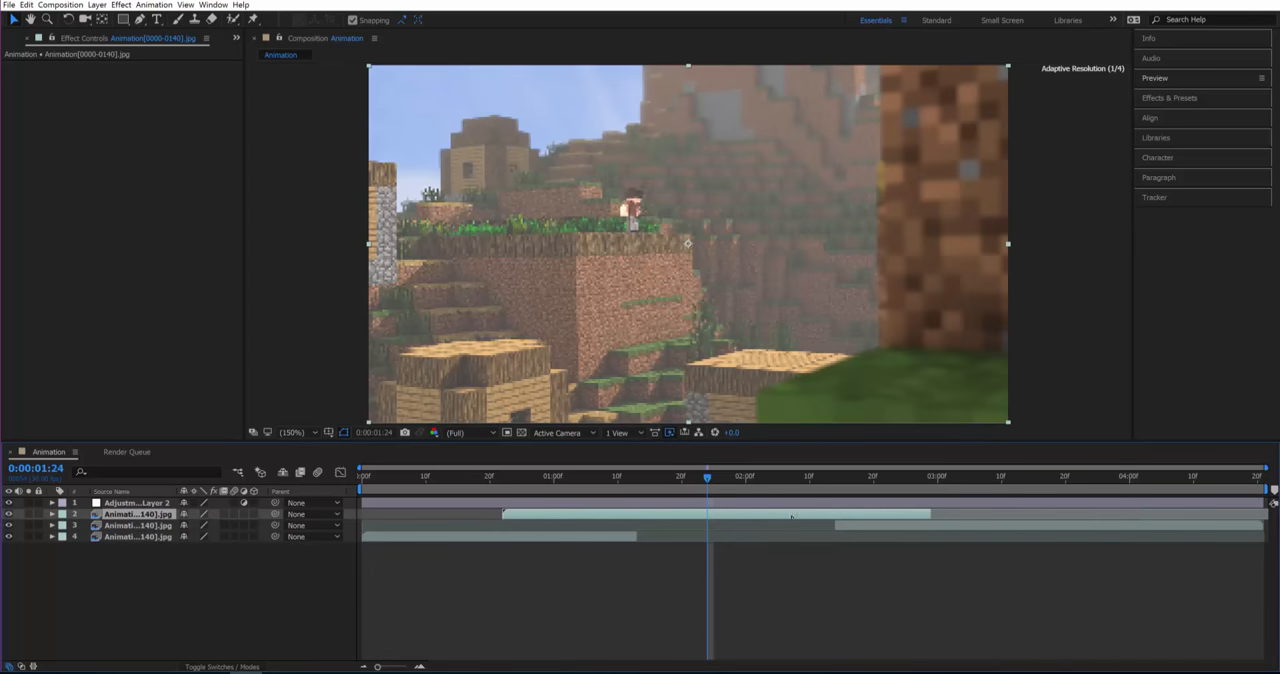
pyautogui.click(842, 476)
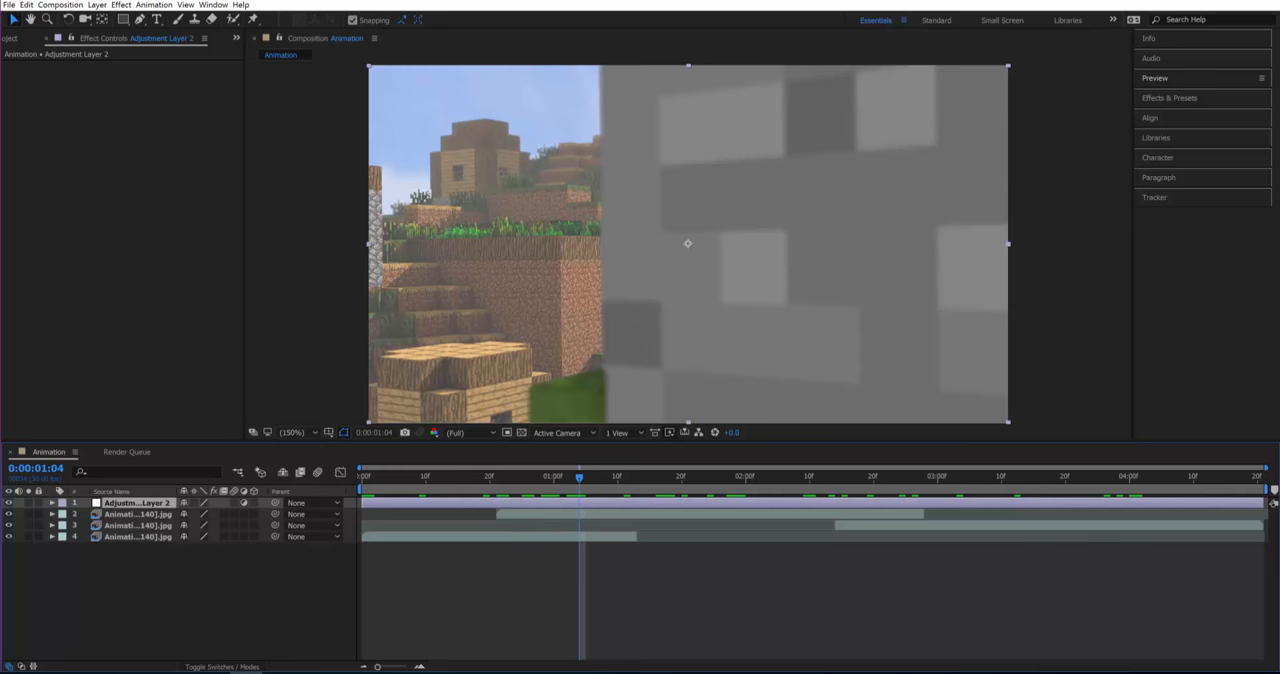
# Apply Pixel Motion Blur to the adjustment layer and scrub to check the blur
pyautogui.click(1169, 97)
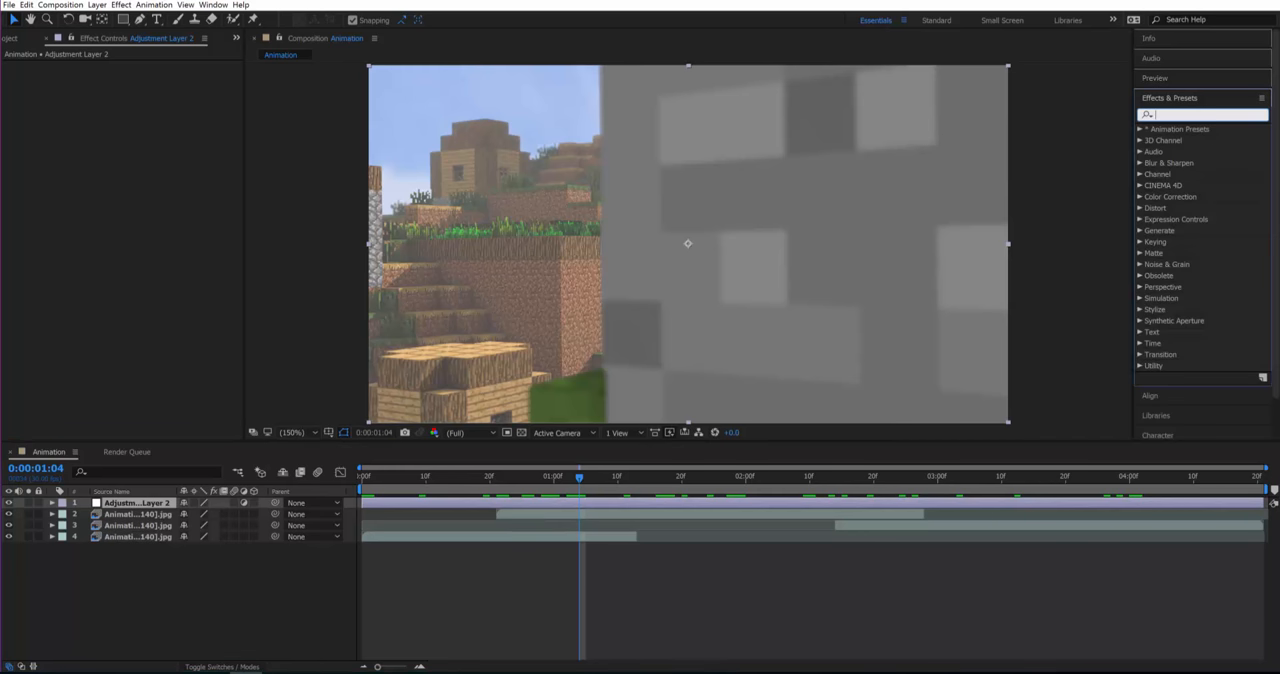
pyautogui.write('pixl')
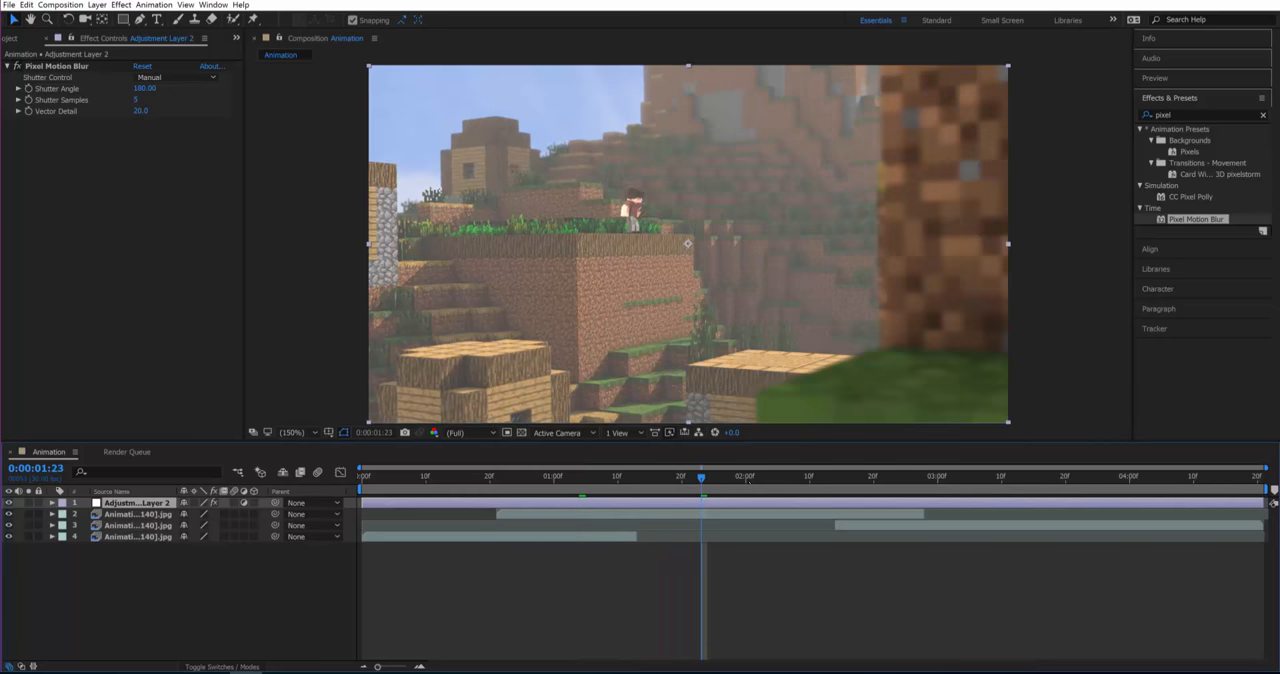
pyautogui.click(1000, 476)
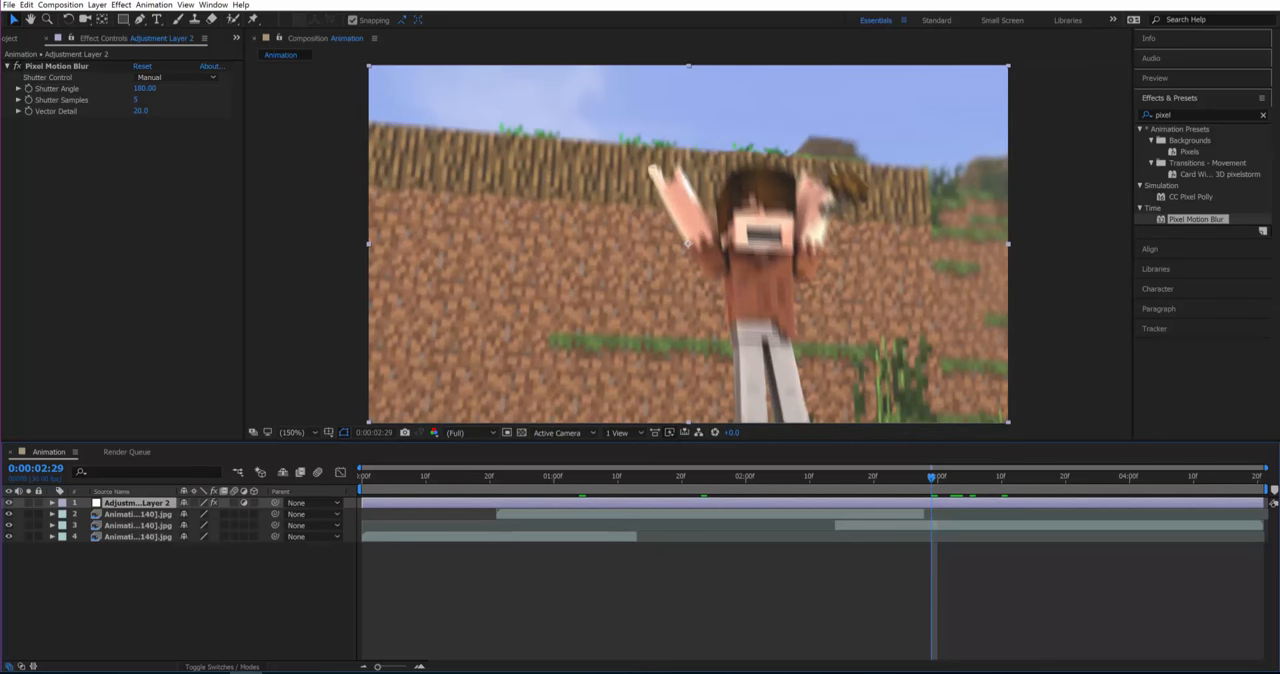
pyautogui.moveTo(930, 476); pyautogui.dragTo(809, 476)
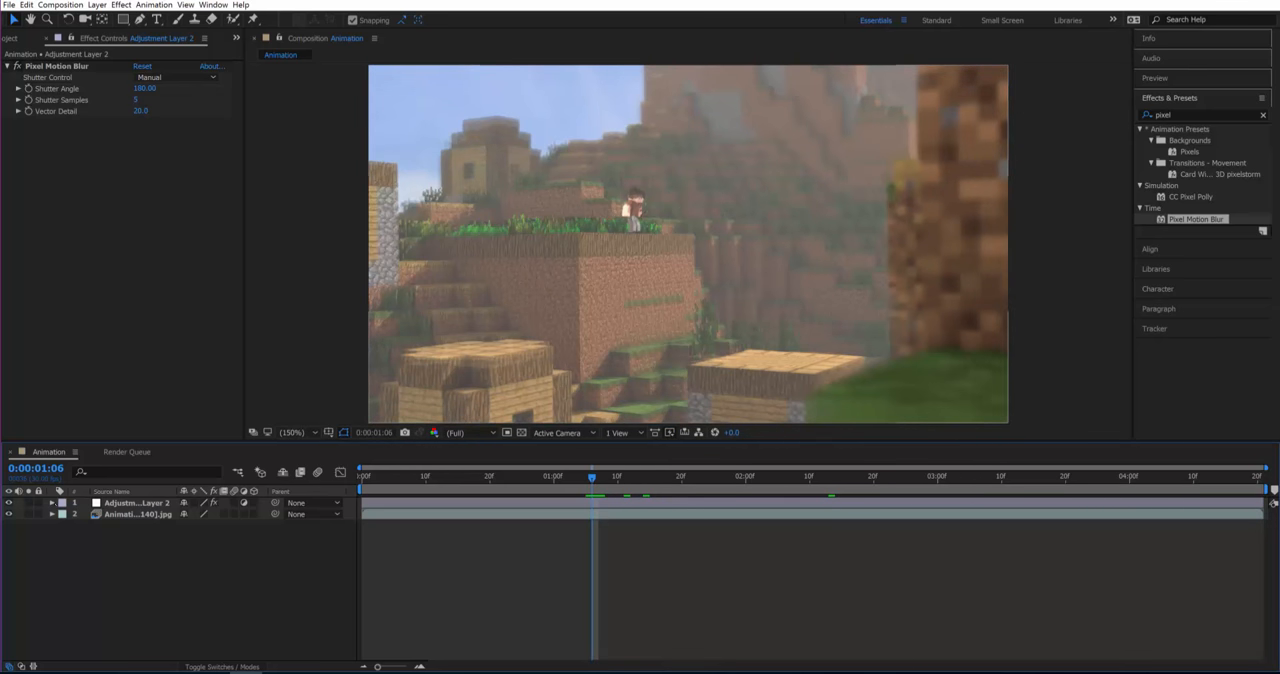
# Keyframe Shutter Angle to 0.00 at 1:07 and back to 180 on a later frame
pyautogui.click(54, 502)
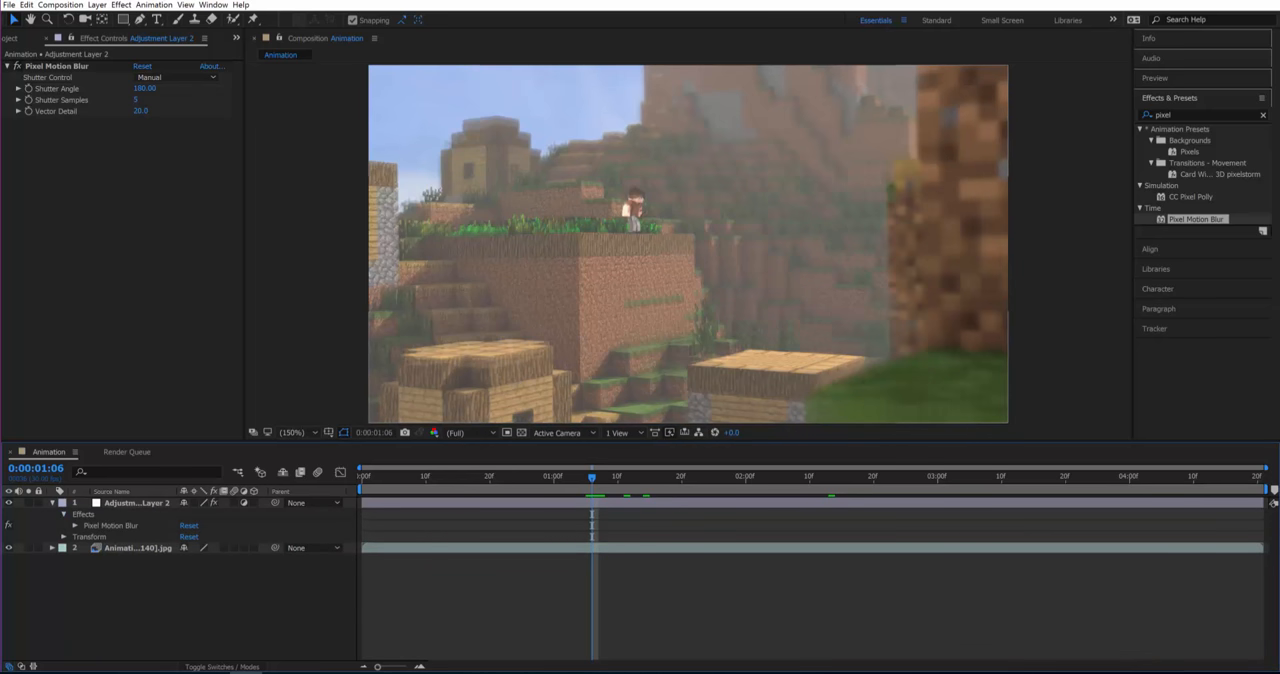
pyautogui.click(76, 525)
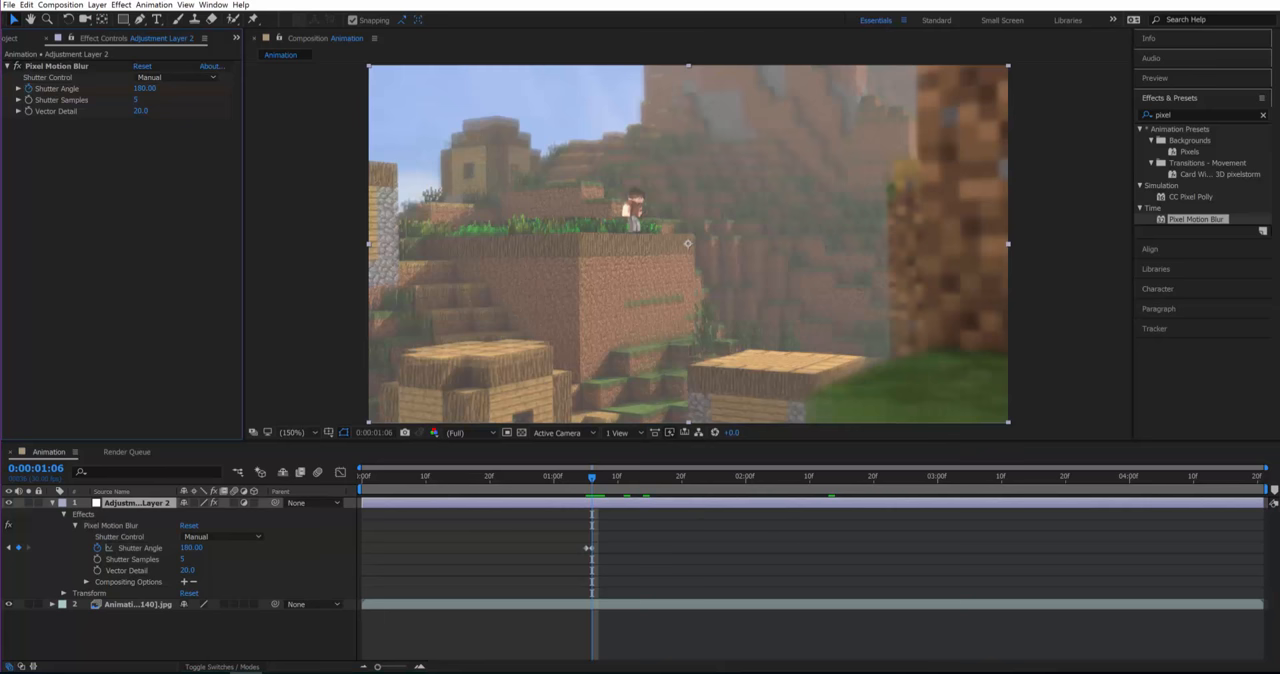
pyautogui.click(144, 88)
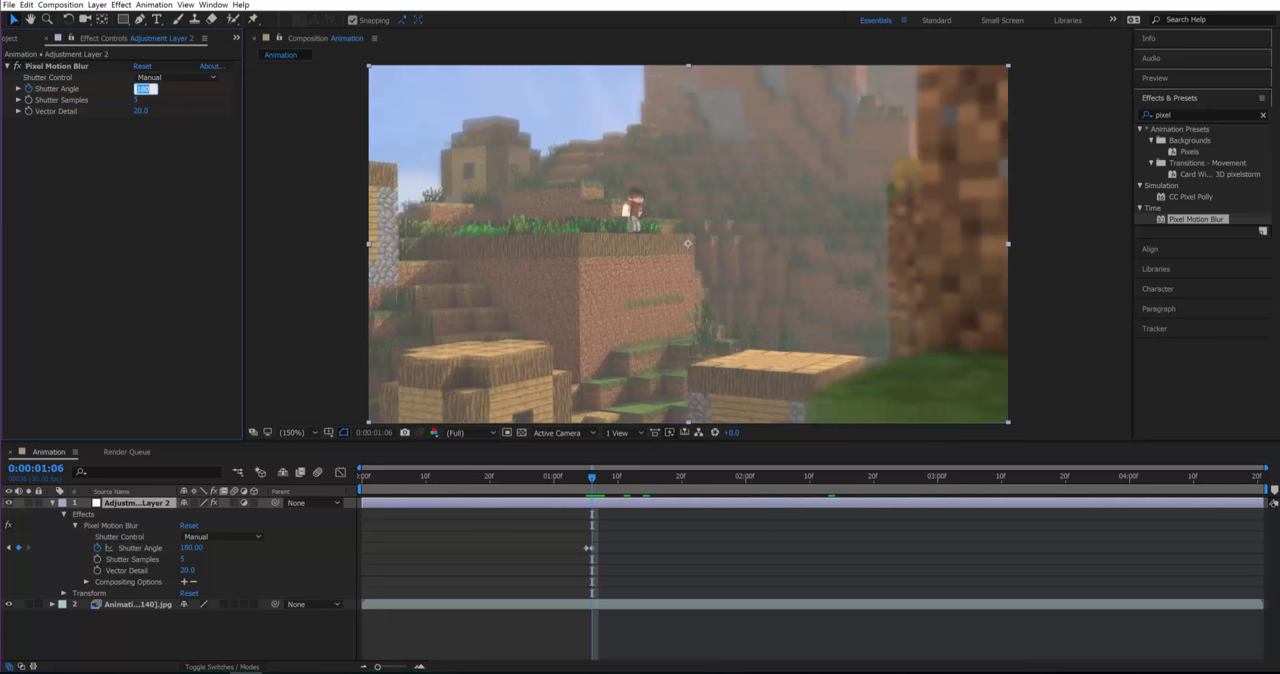
pyautogui.write('0.00')
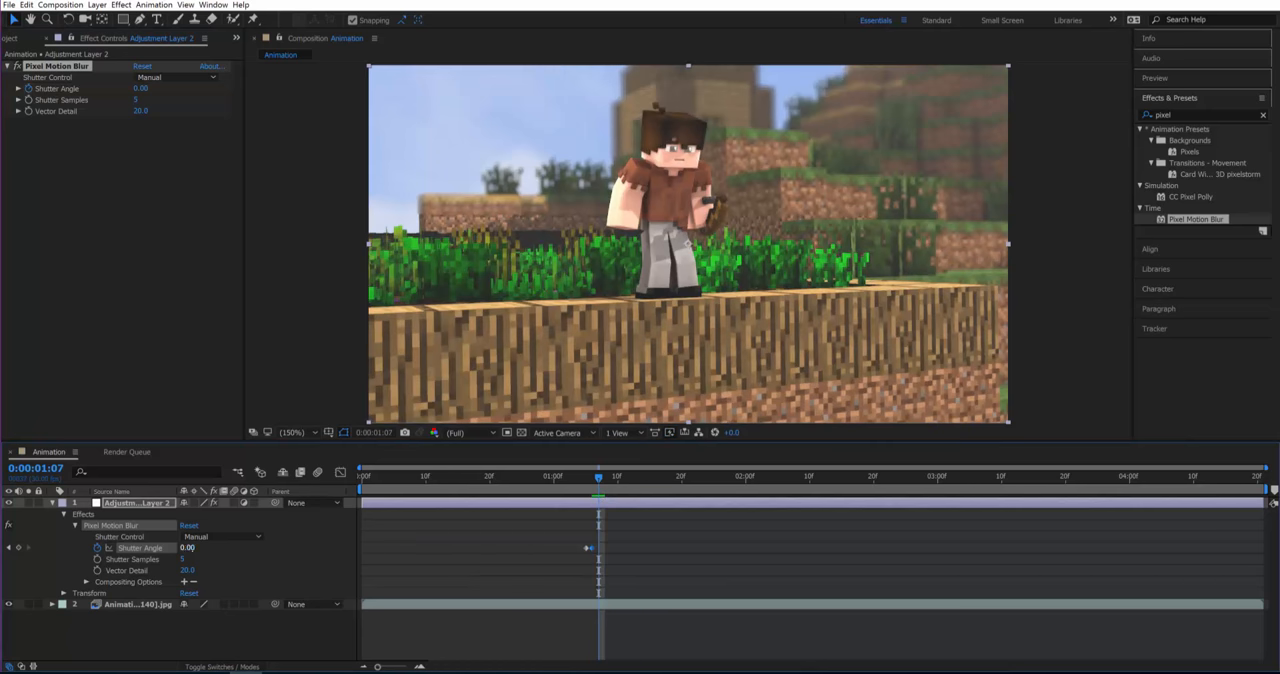
pyautogui.doubleClick(187, 547)
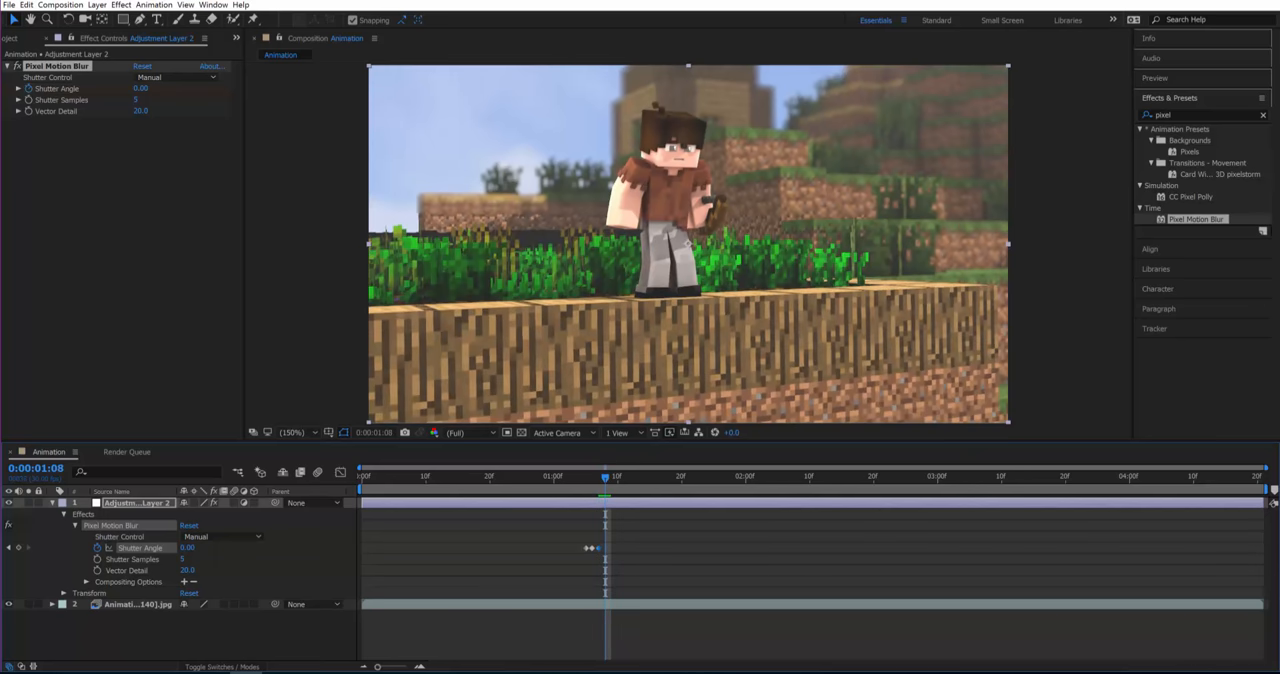
pyautogui.doubleClick(188, 547)
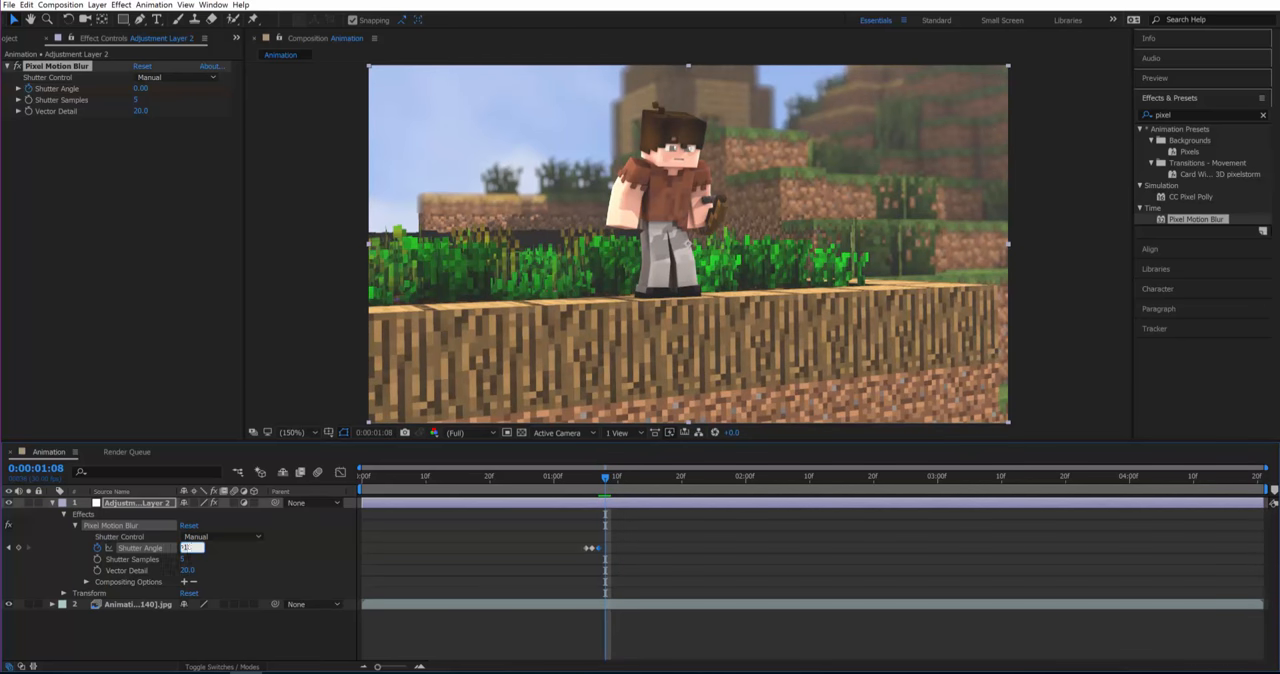
pyautogui.write('180')
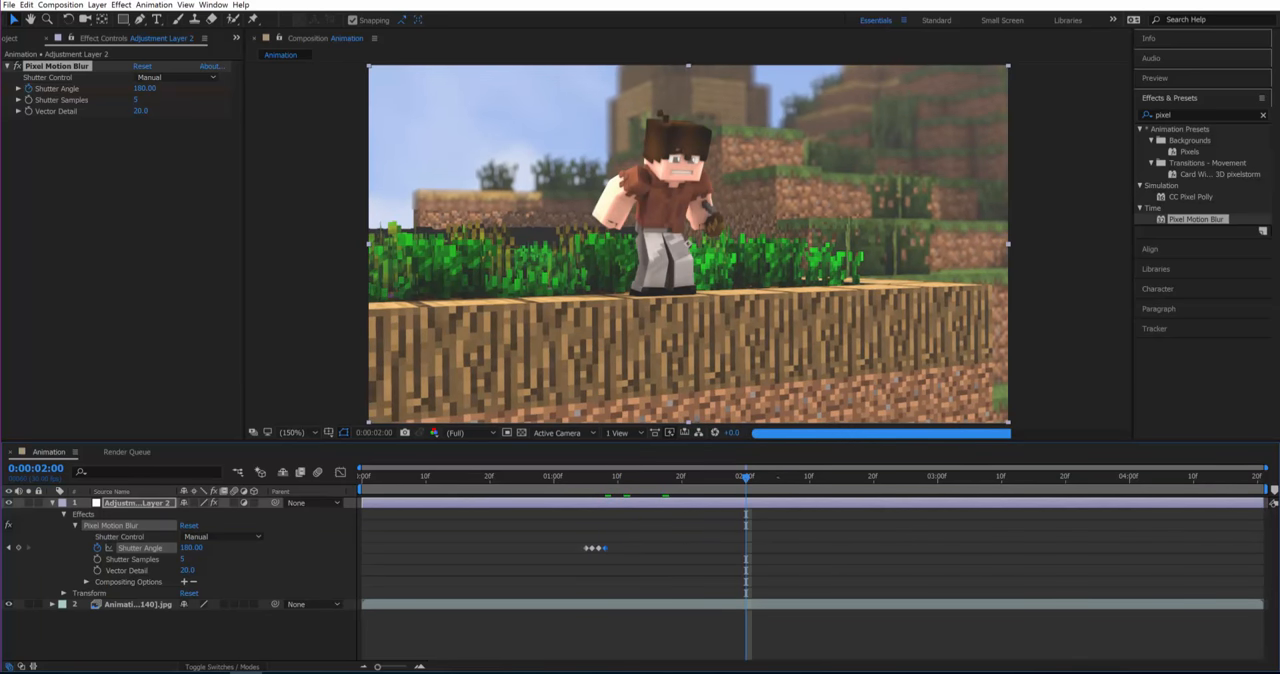
# Check the blur at several frames, returning to the frame with blur off
pyautogui.click(522, 476)
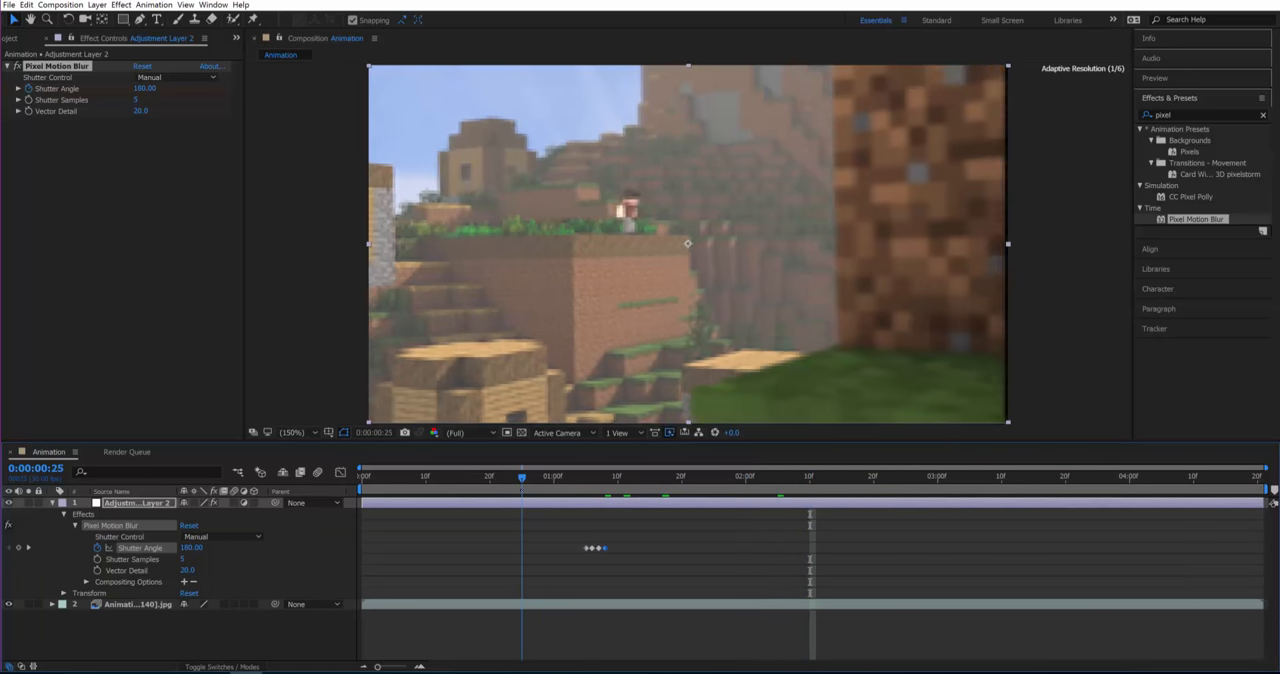
pyautogui.click(585, 475)
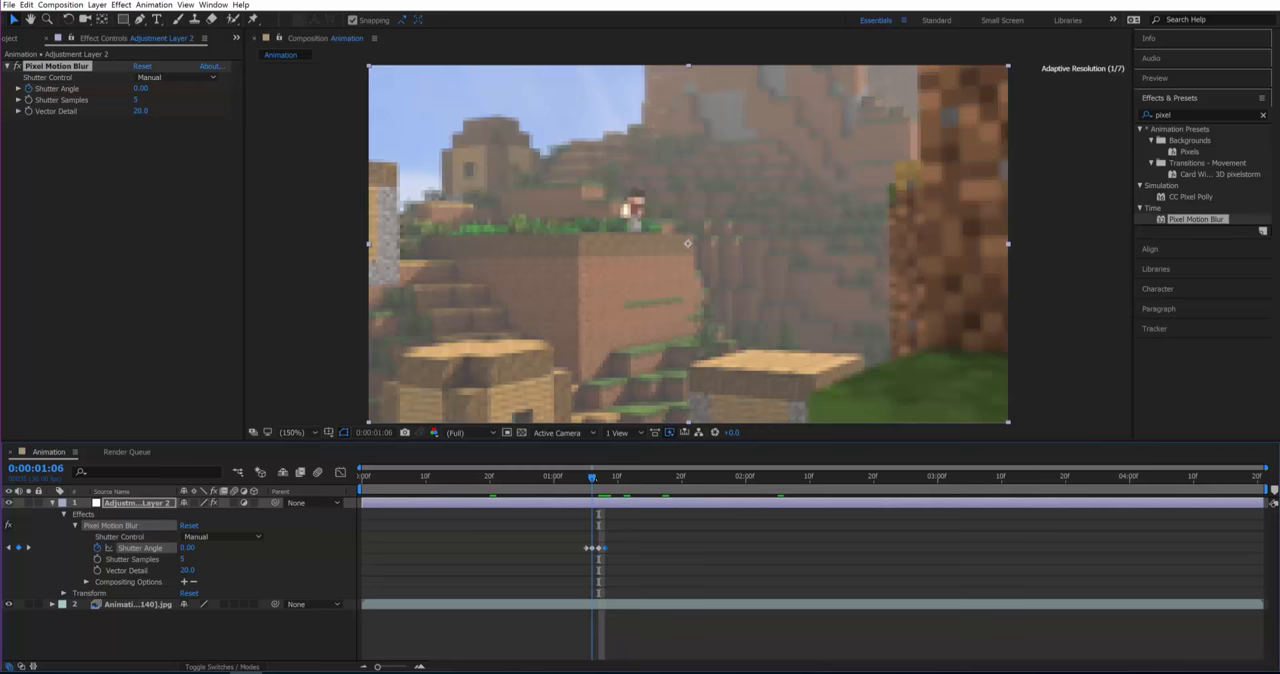
pyautogui.click(847, 476)
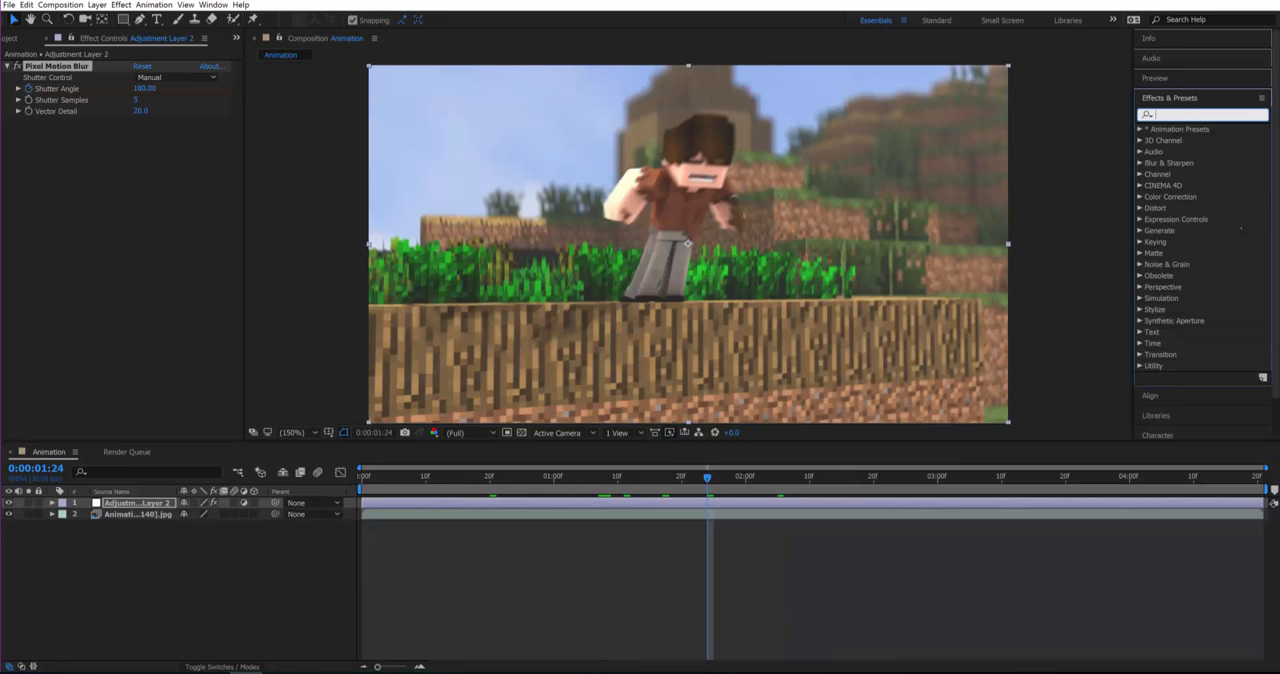
# Add Curves, bend the RGB curve upward and reshape the red and blue channel curves
pyautogui.write('curves')
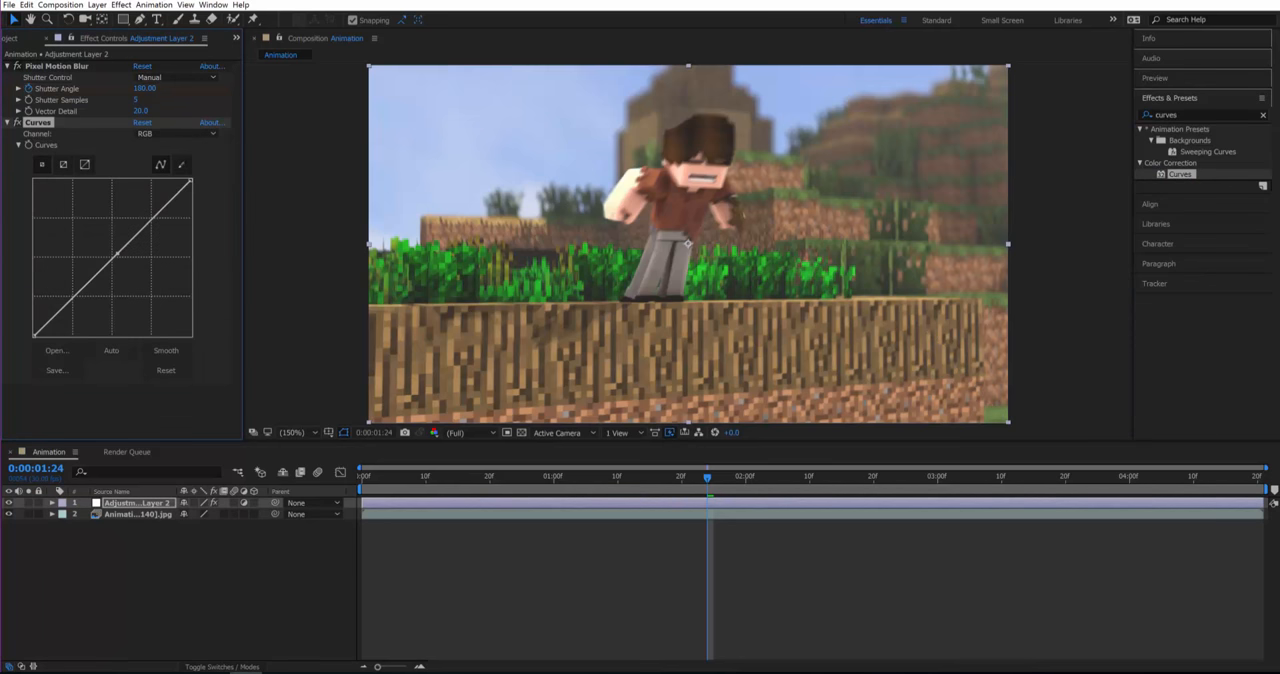
pyautogui.moveTo(110, 255); pyautogui.dragTo(135, 240)
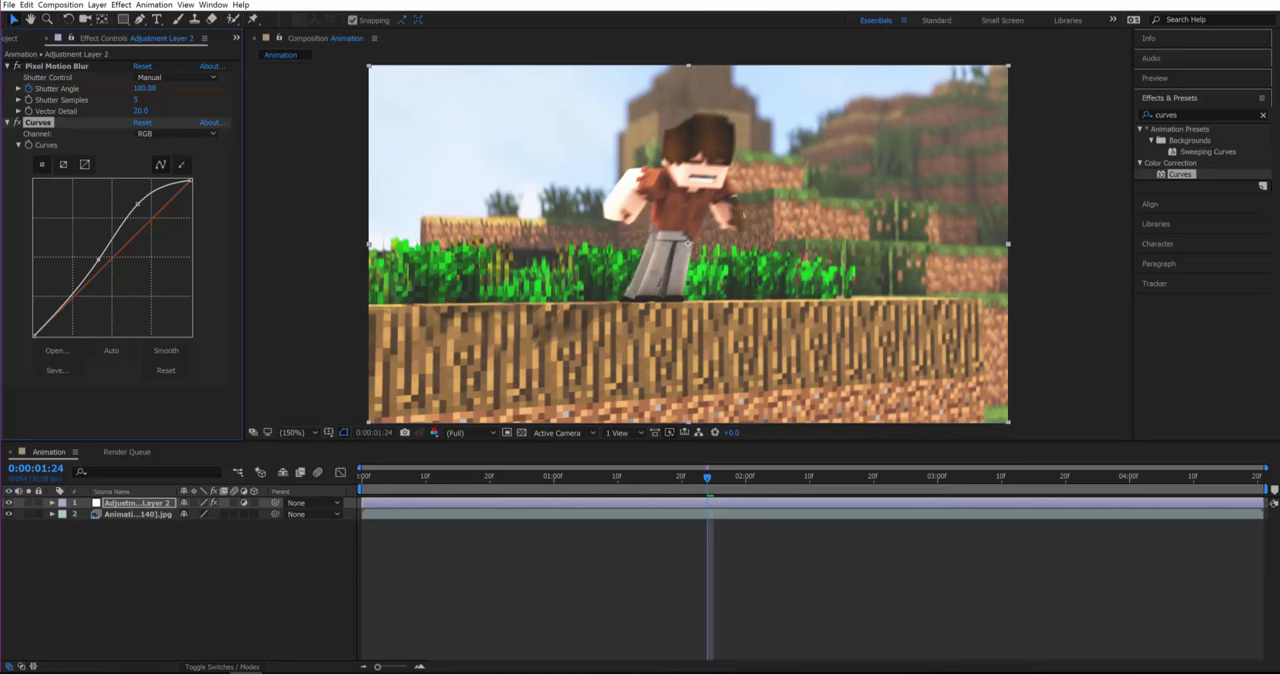
pyautogui.click(180, 133)
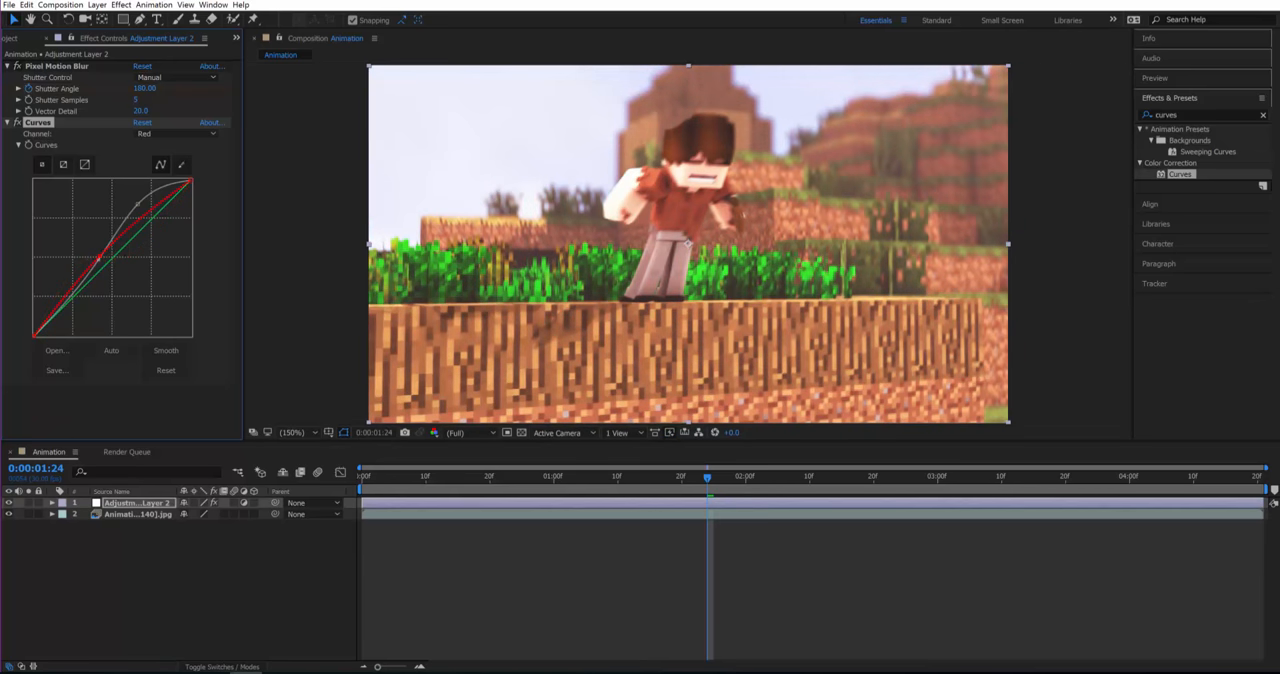
pyautogui.click(160, 133)
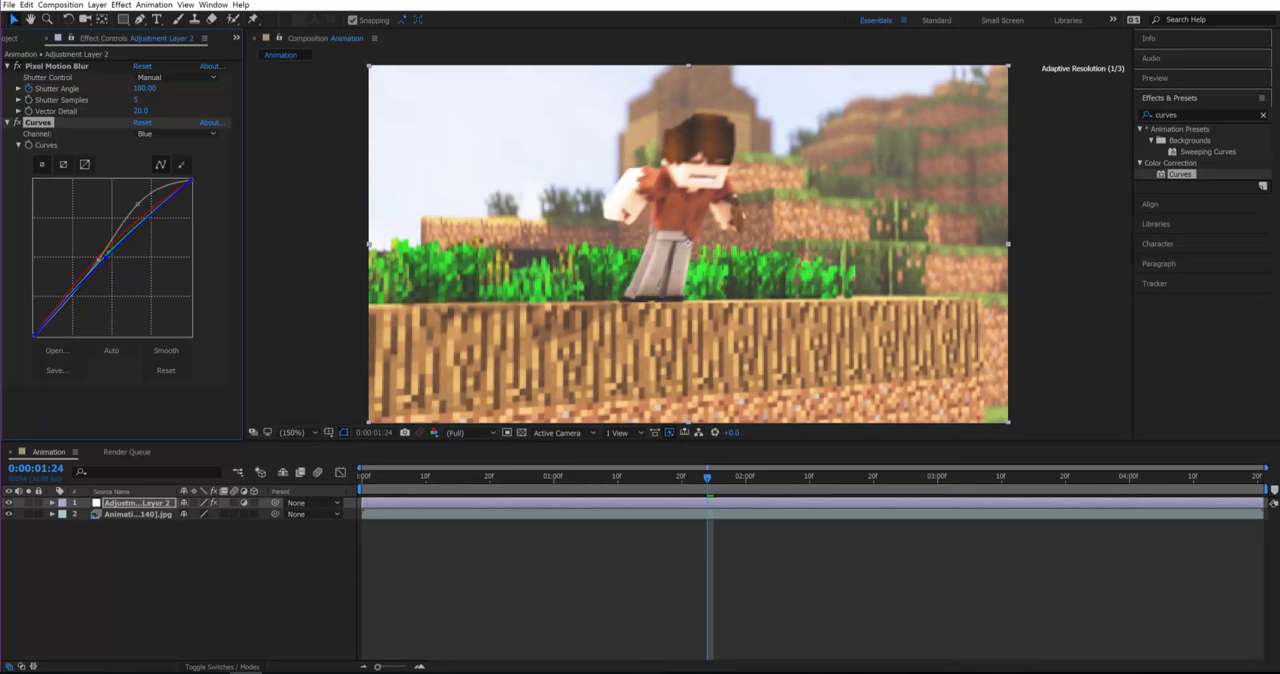
pyautogui.click(176, 133)
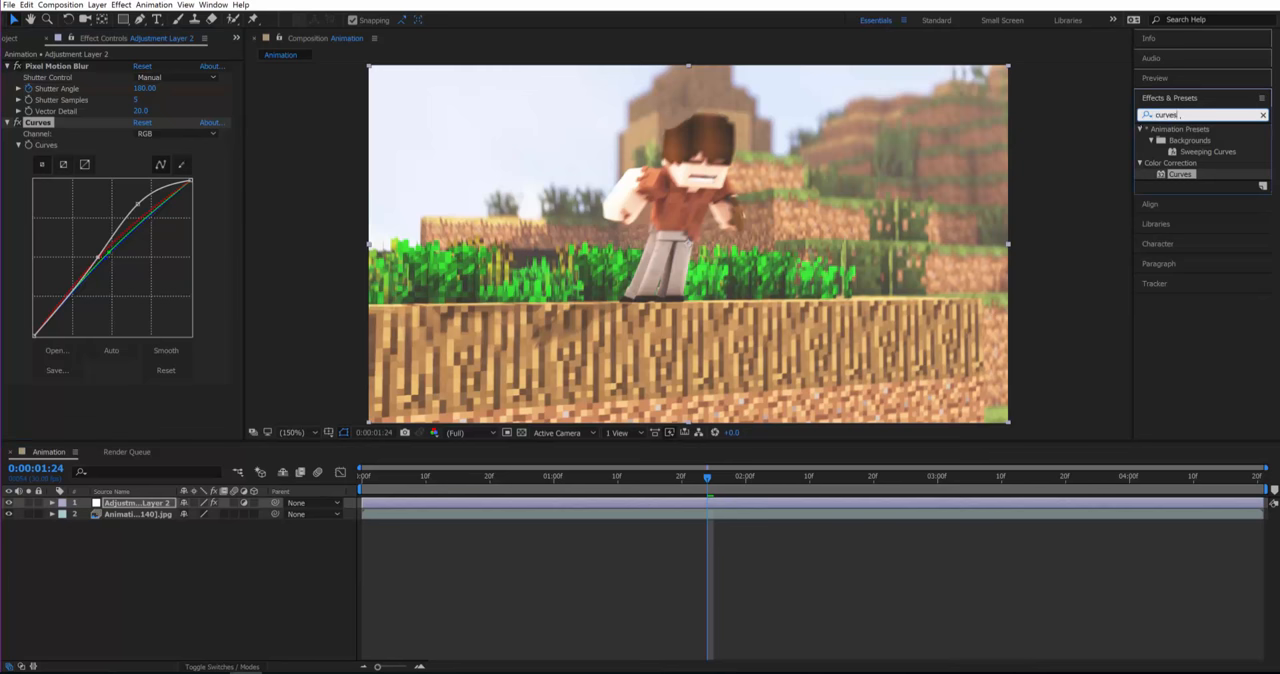
# Add Hue/Saturation (saturation 11, lightness -3) and Brightness & Contrast (brightness 6, contrast 24)
pyautogui.write('hue')
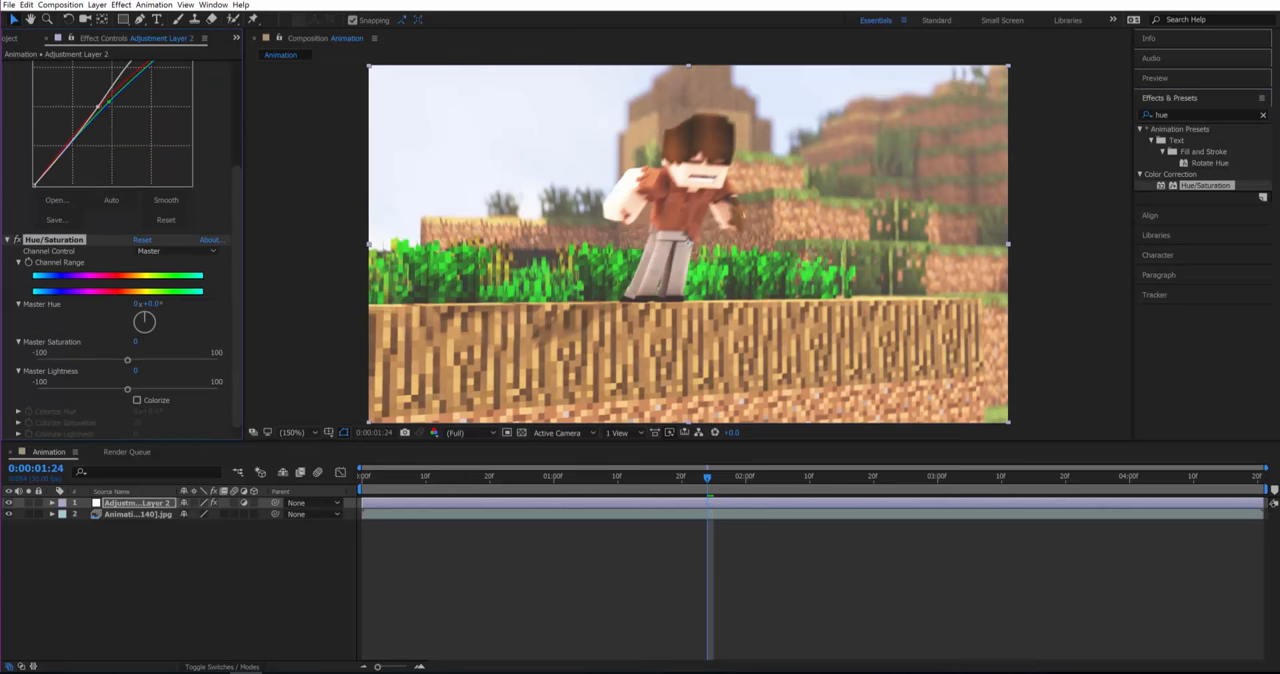
pyautogui.moveTo(127, 358); pyautogui.dragTo(137, 358)
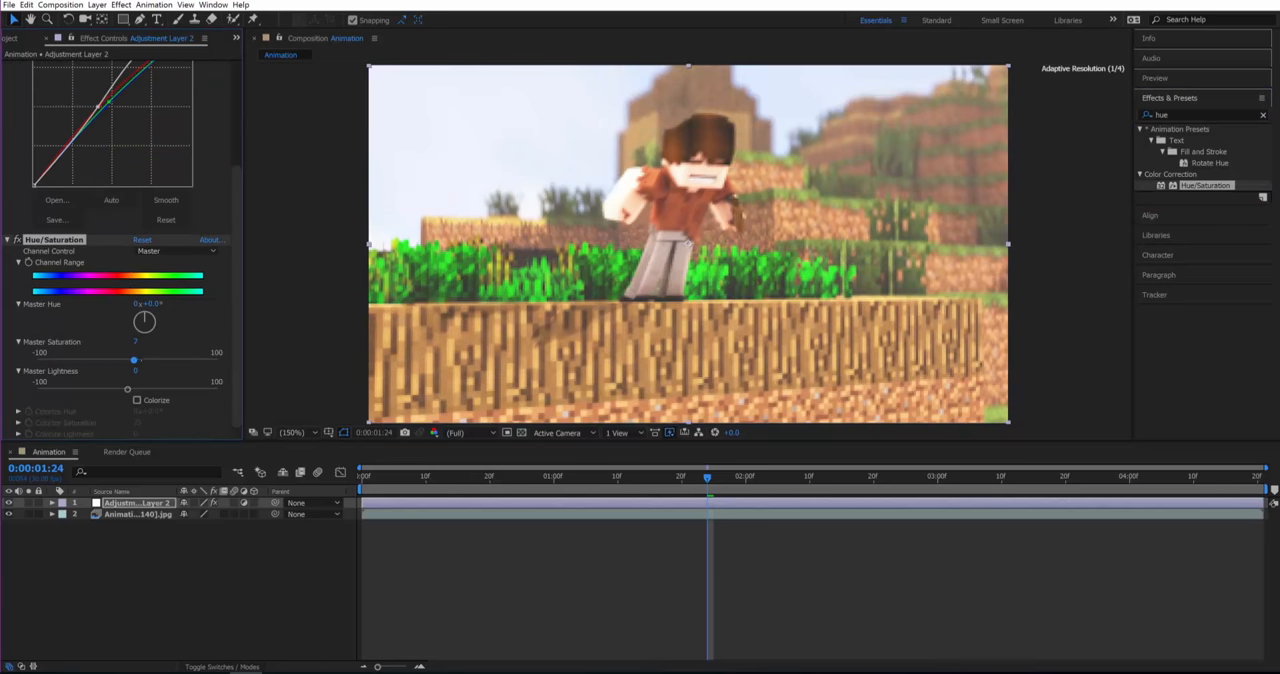
pyautogui.moveTo(135, 359); pyautogui.dragTo(138, 359)
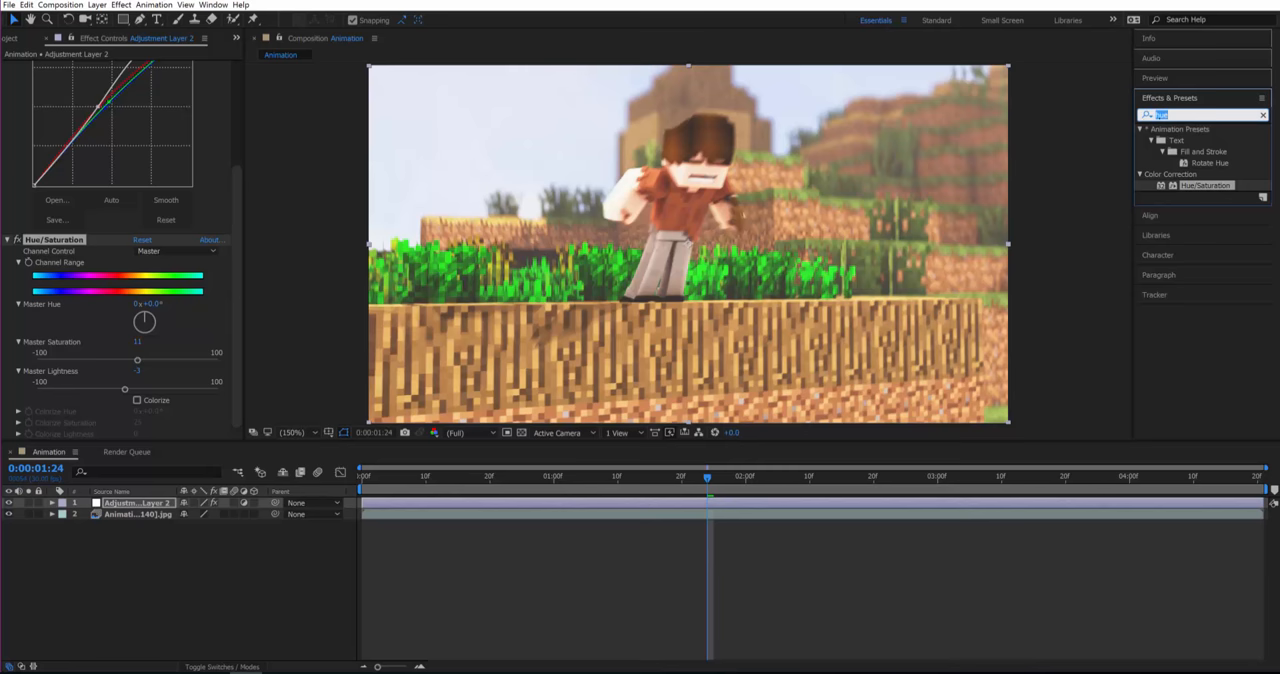
pyautogui.write('contras')
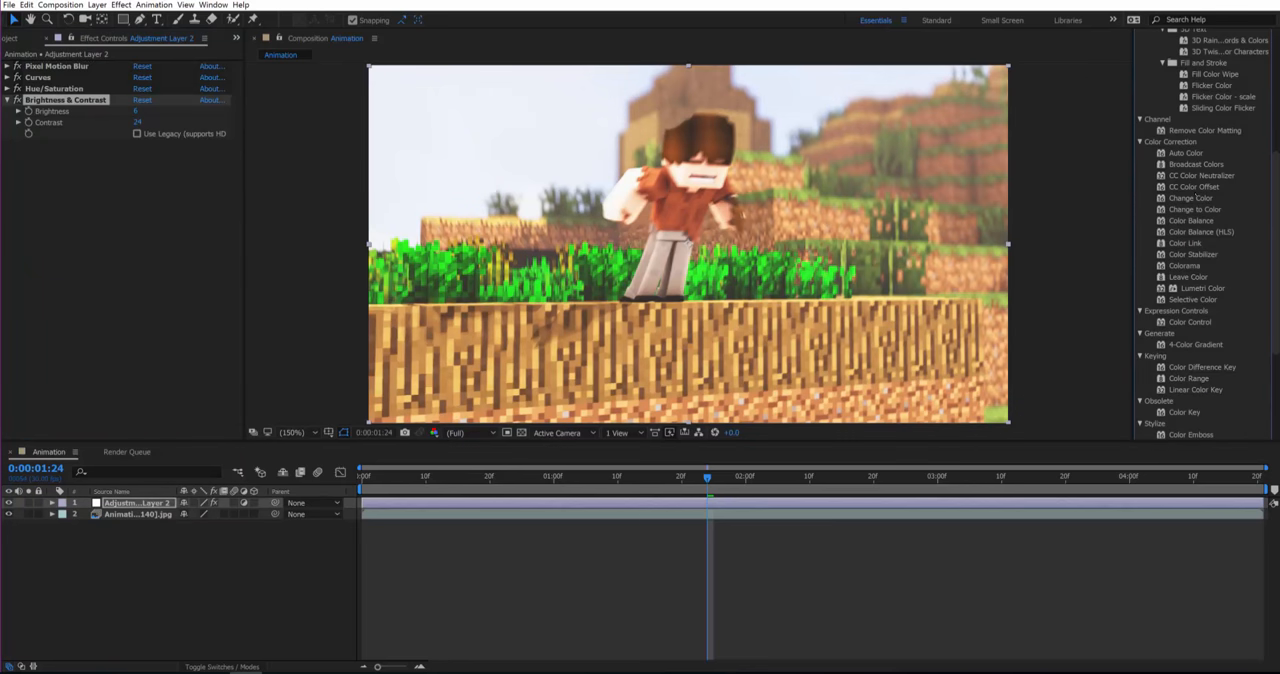
pyautogui.moveTo(1203, 288)
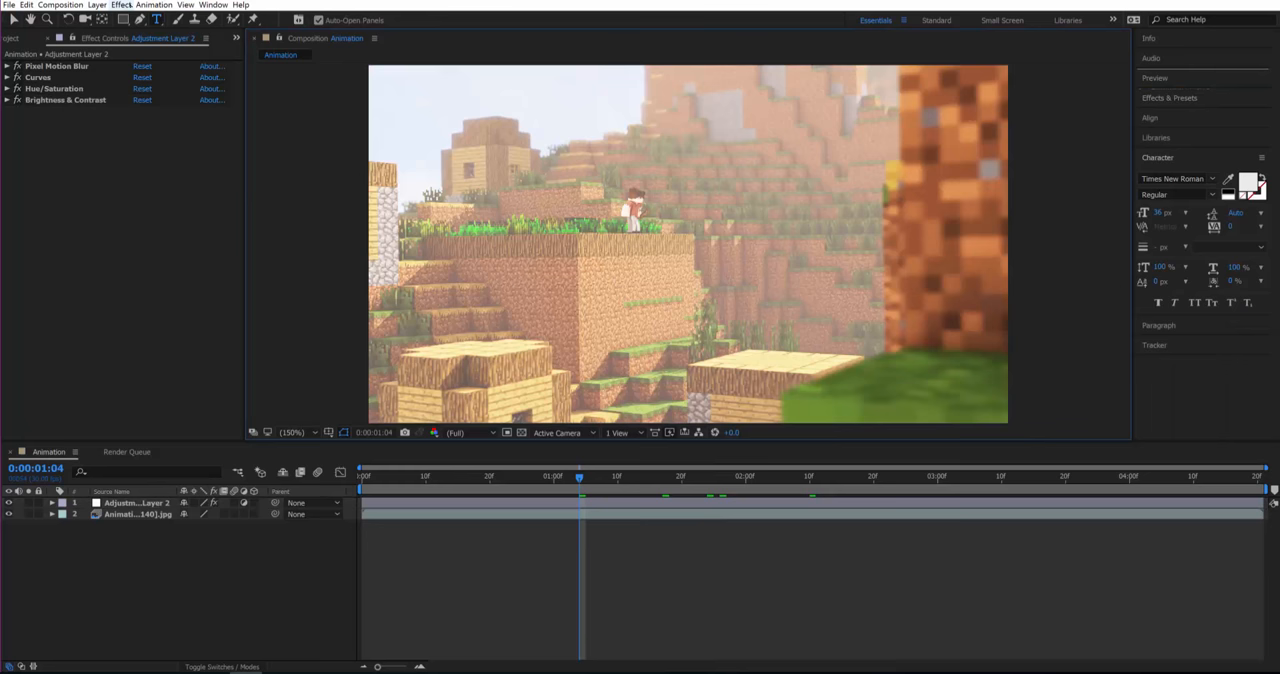
pyautogui.click(96, 5)
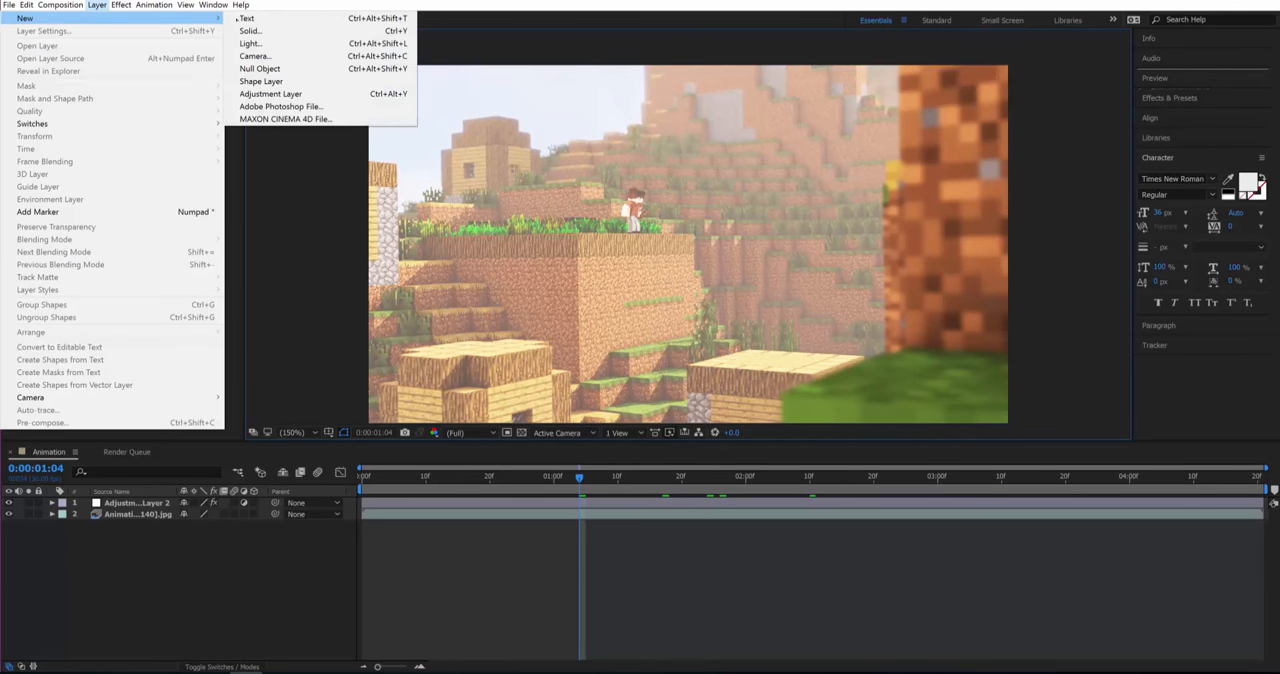
pyautogui.click(250, 31)
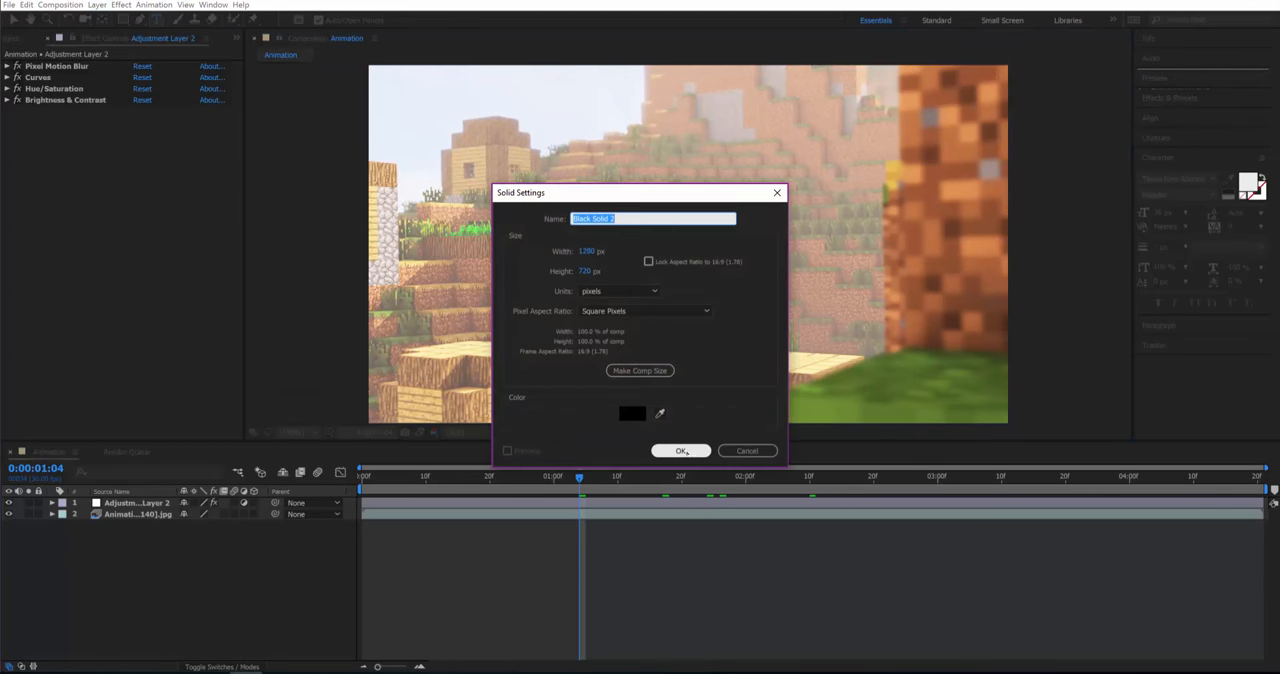
pyautogui.click(681, 450)
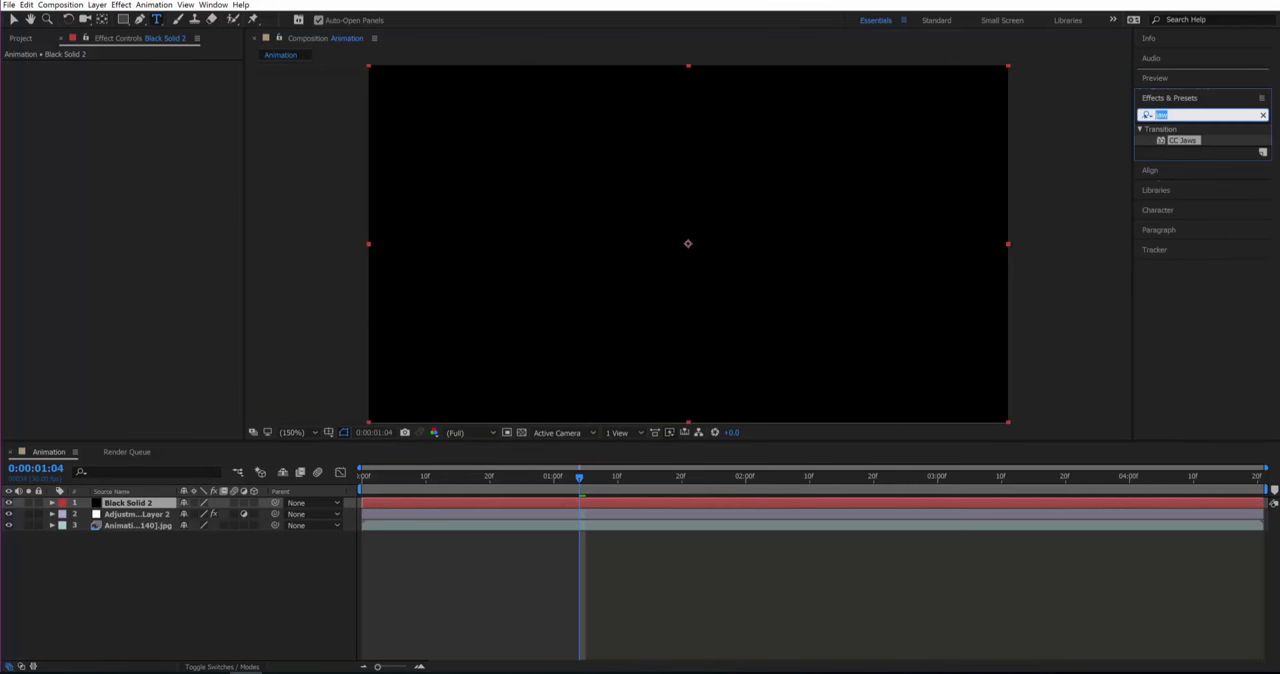
pyautogui.write('jaw')
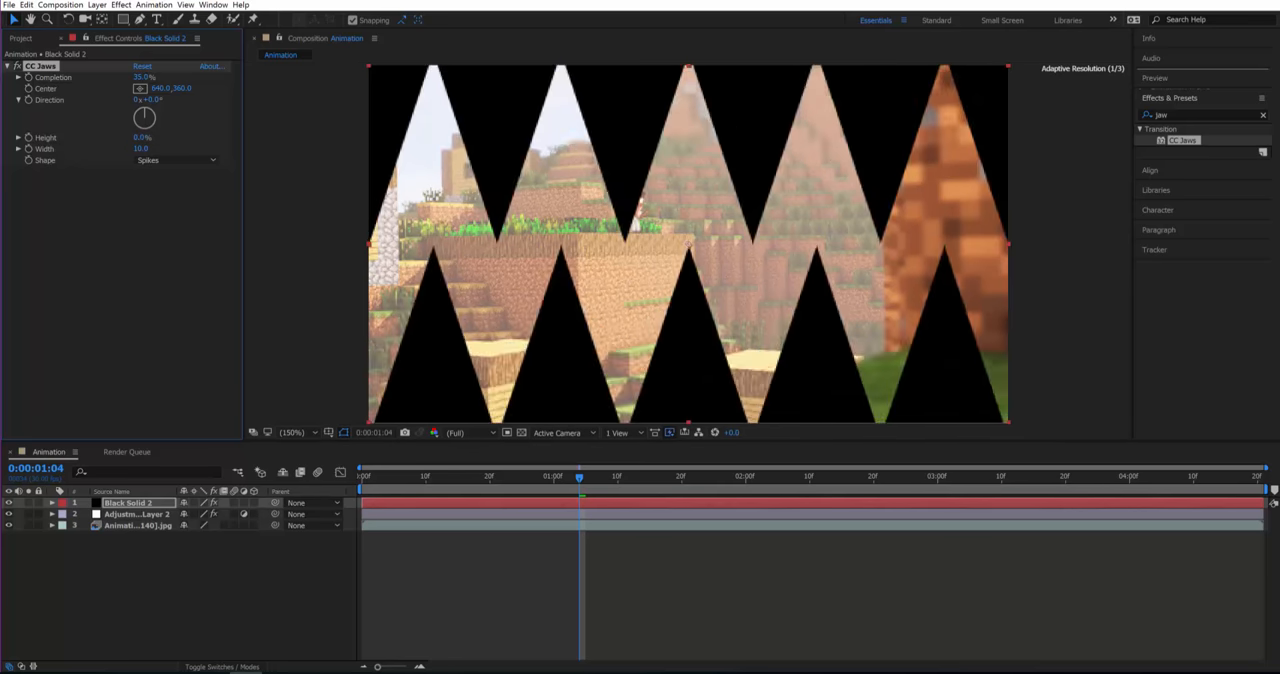
pyautogui.moveTo(145, 77); pyautogui.dragTo(155, 77)
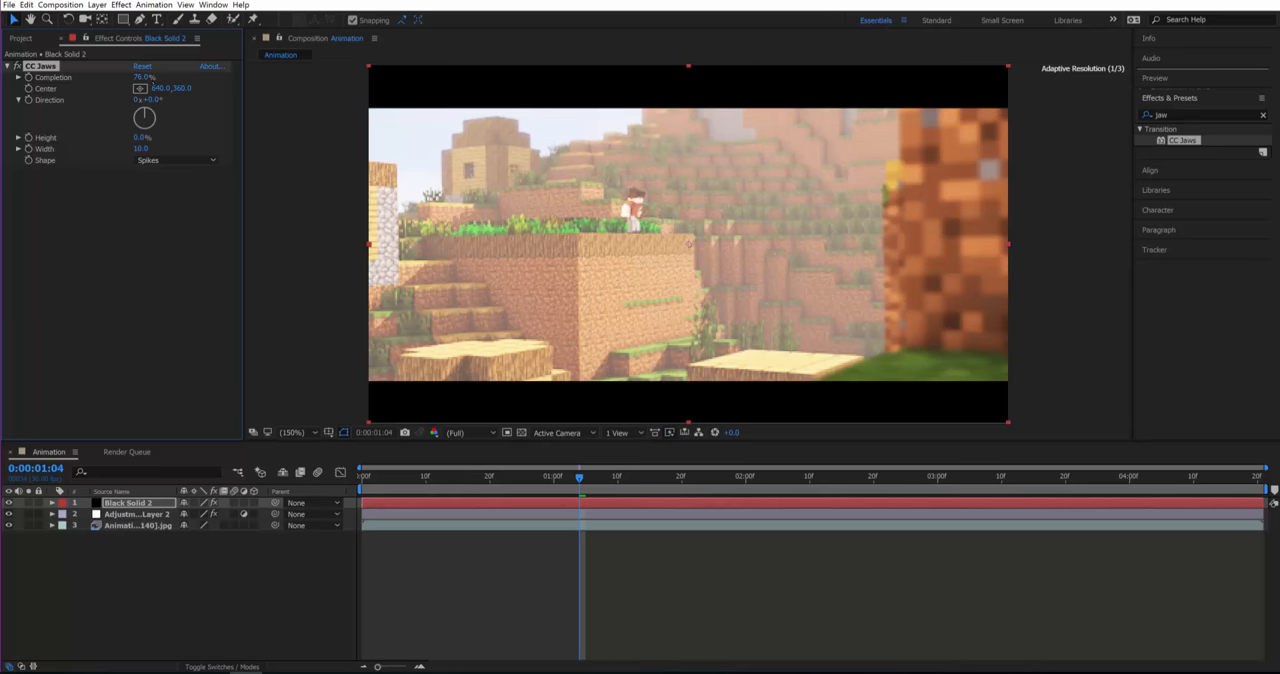
pyautogui.click(144, 77)
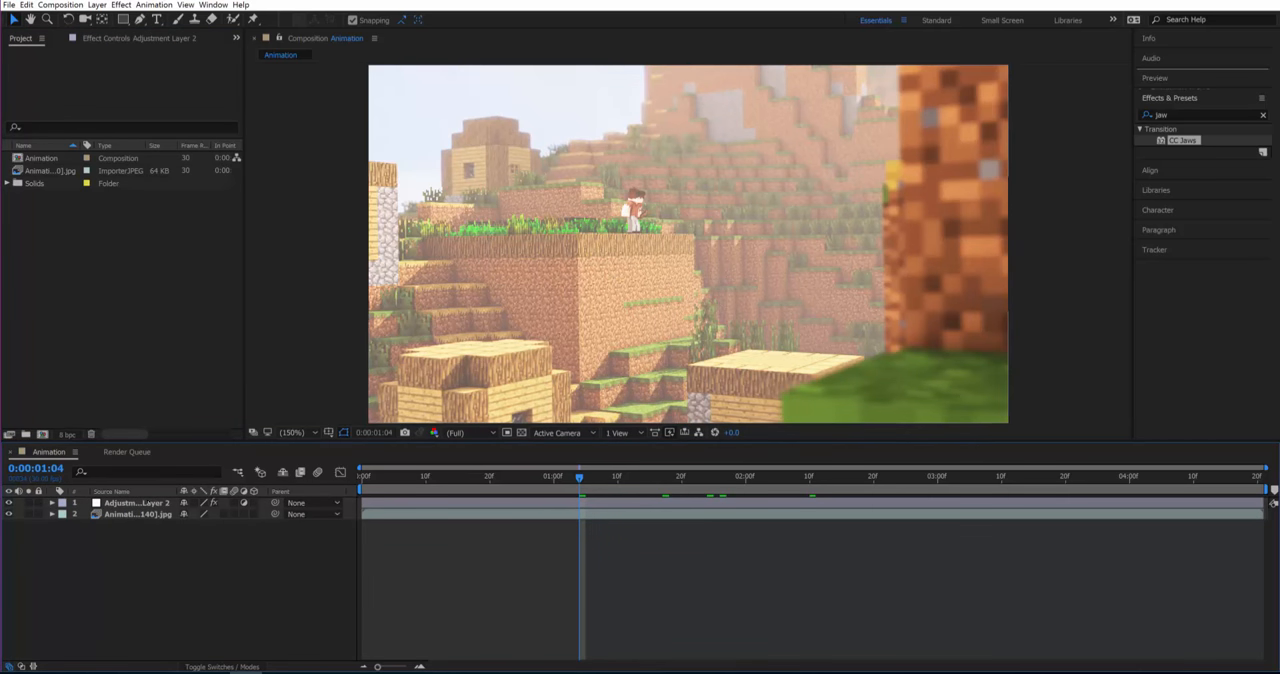
# Import Aspect75%.png and layer it on top for black letterbox bars
pyautogui.click(9, 5)
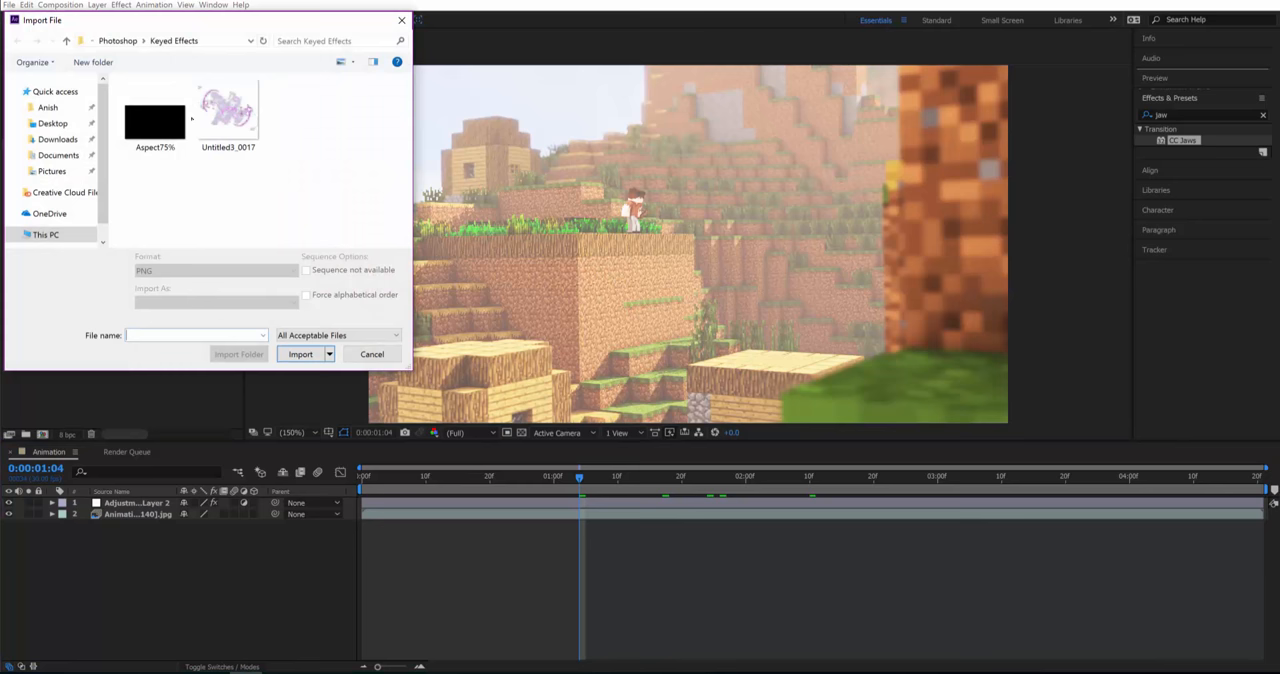
pyautogui.click(154, 120)
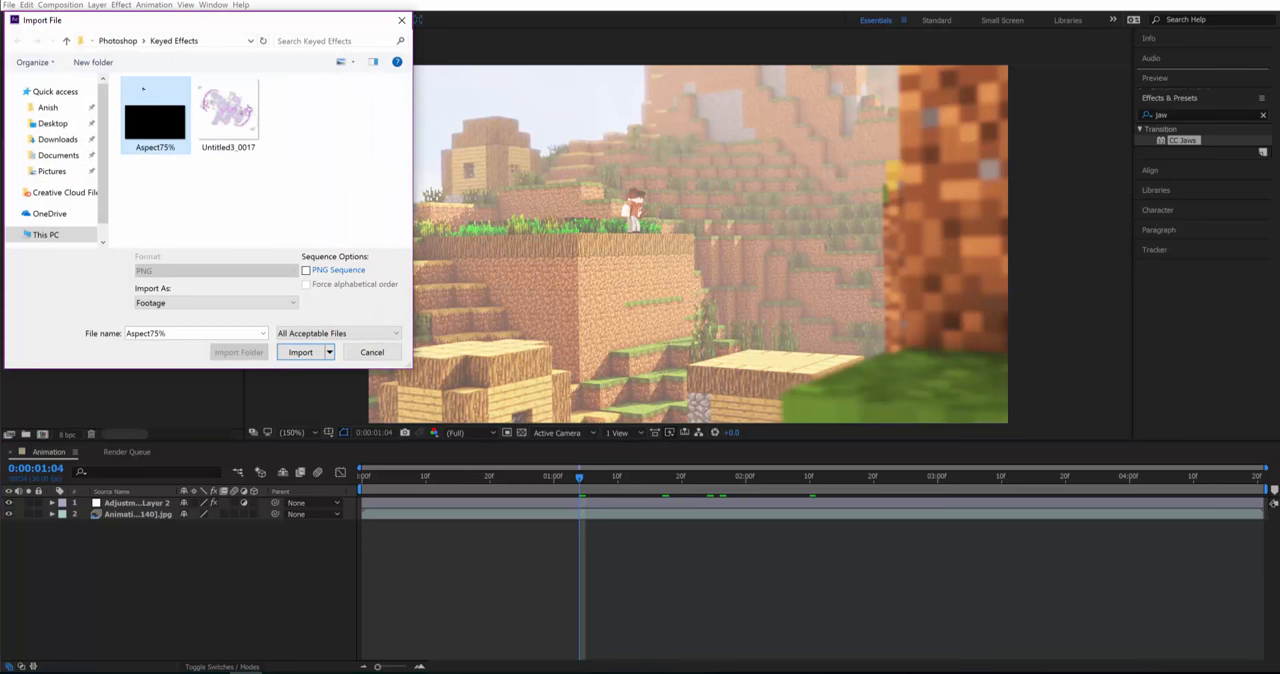
pyautogui.click(300, 352)
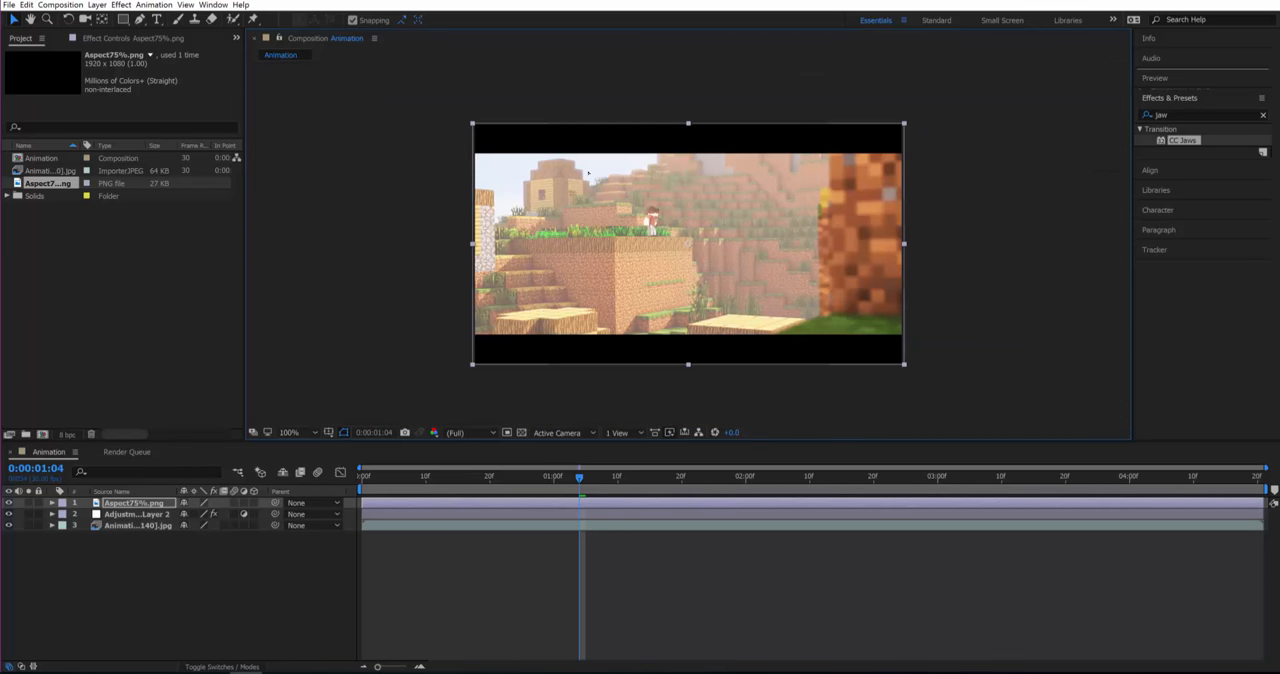
pyautogui.click(289, 432)
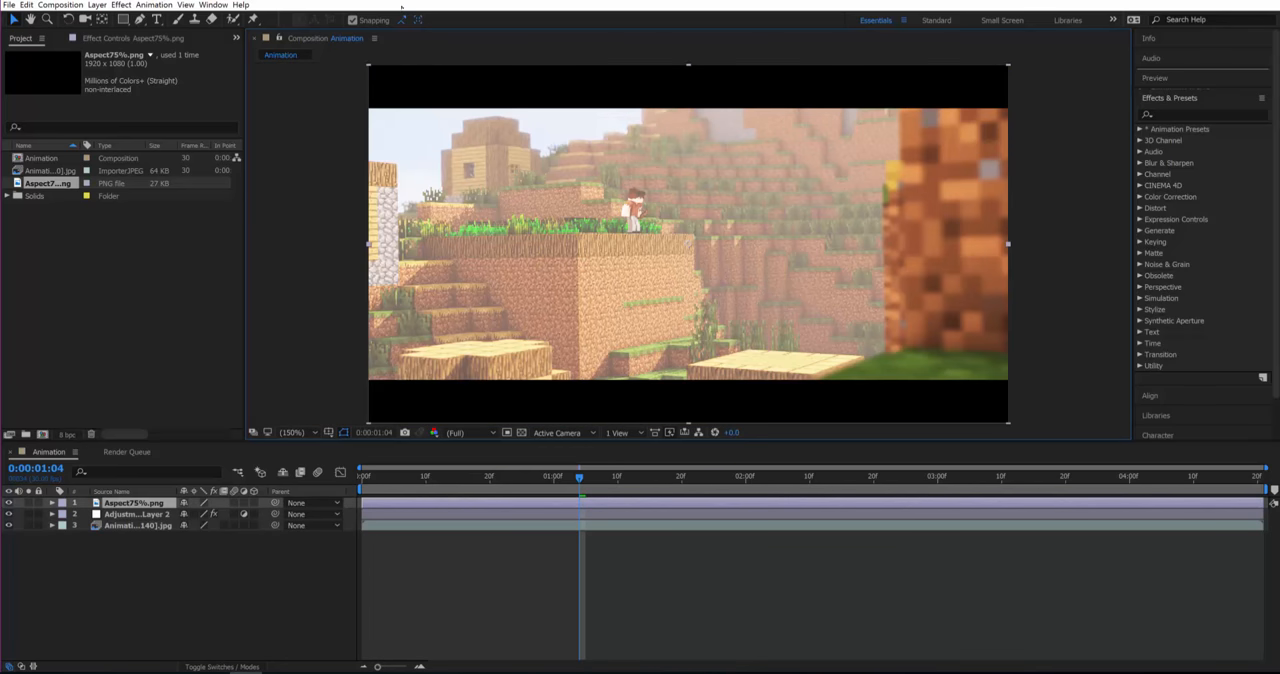
pyautogui.moveTo(587, 131)
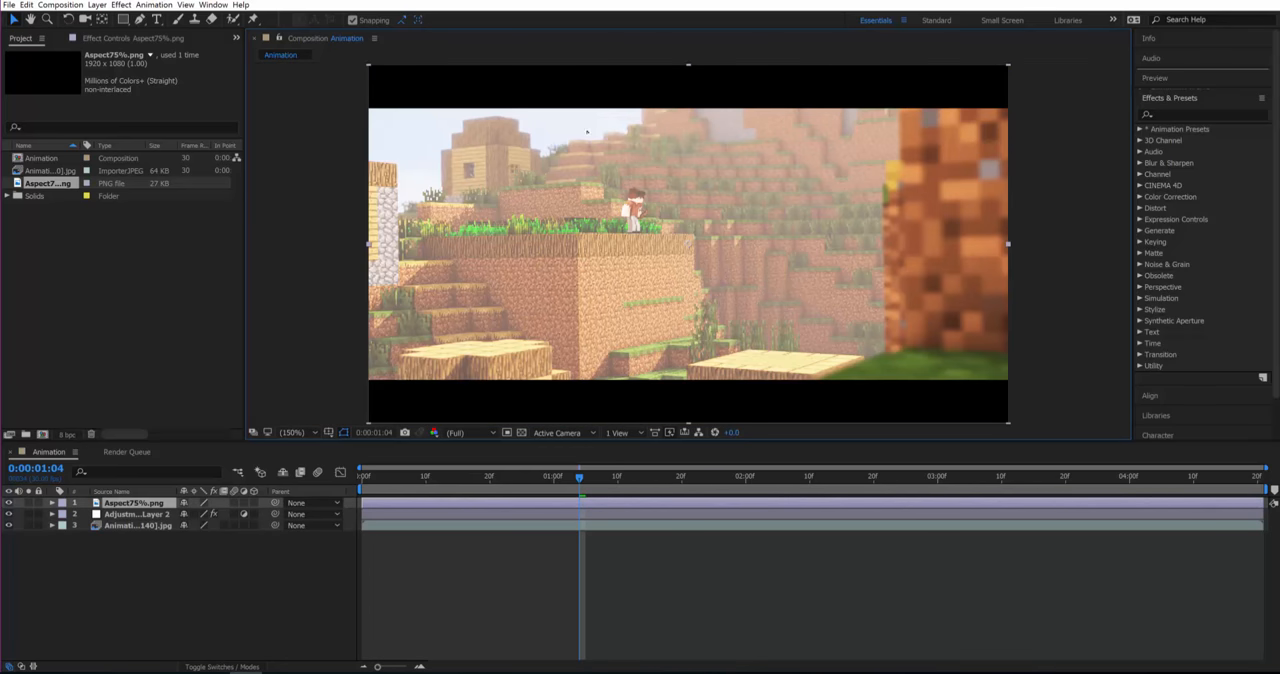
pyautogui.moveTo(710, 362)
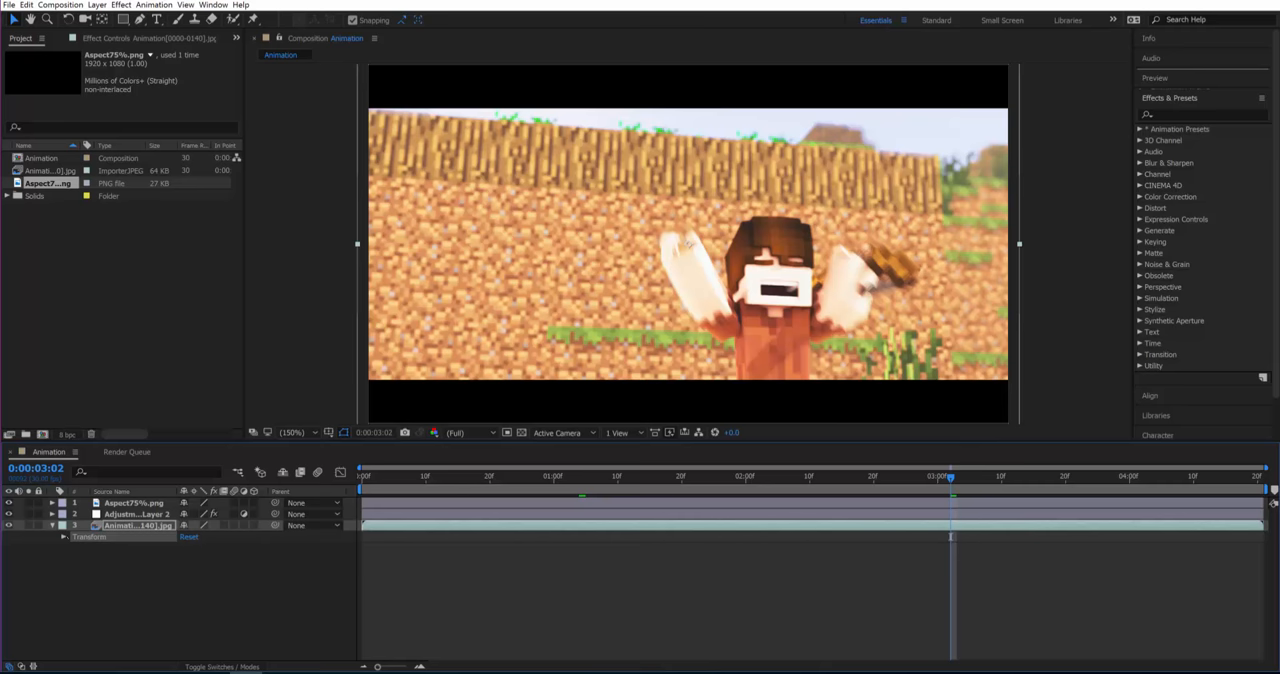
# Expand the Animation sequence layer to show its Transform group
pyautogui.click(64, 537)
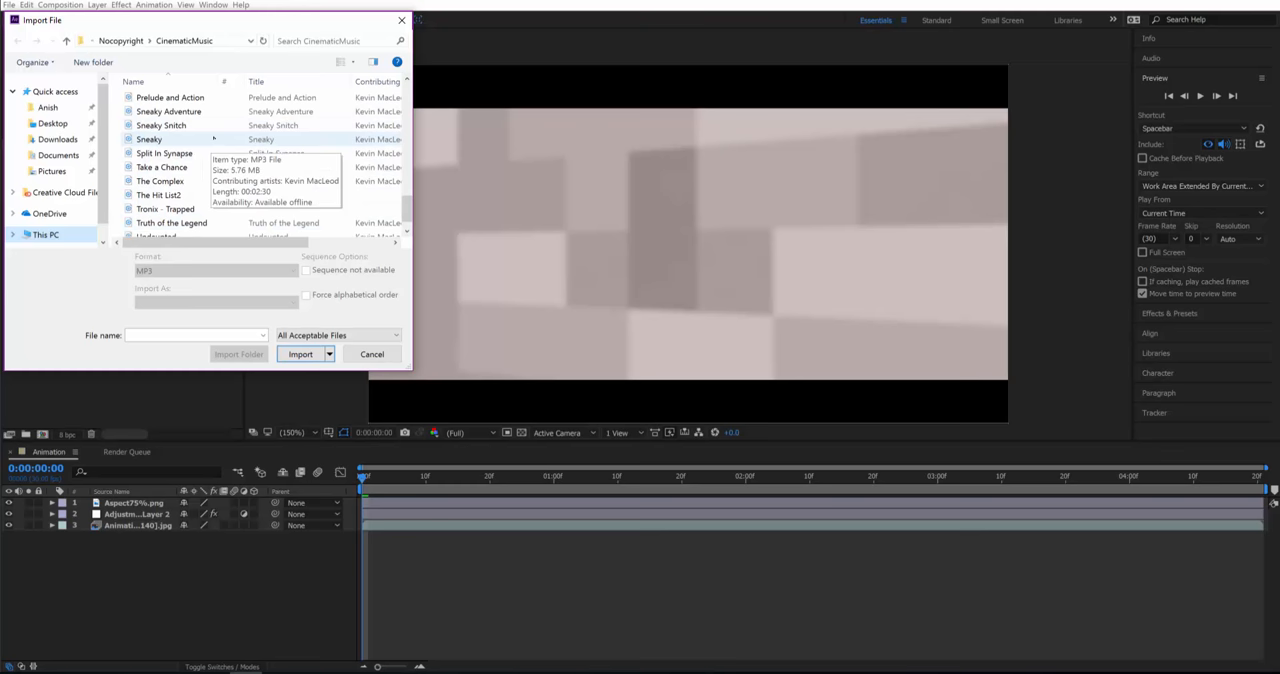
# Import Sneaky Adventure as a fourth audio layer and preview the composition briefly
pyautogui.click(169, 111)
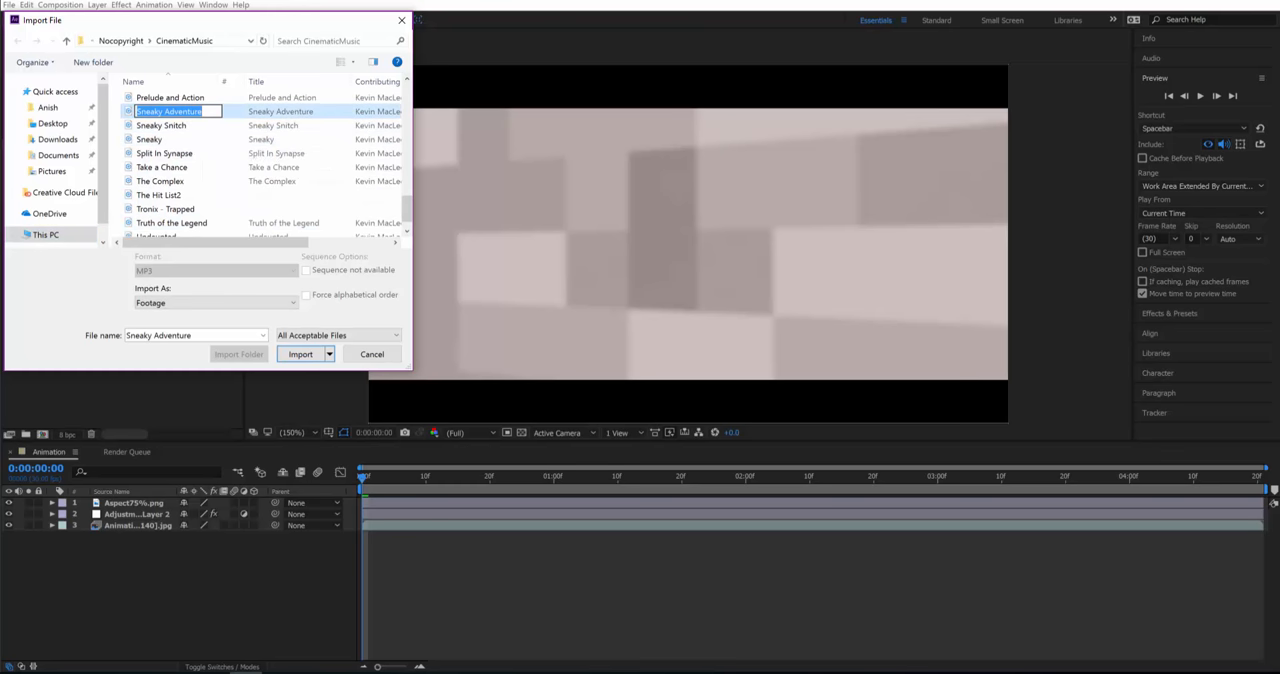
pyautogui.click(300, 354)
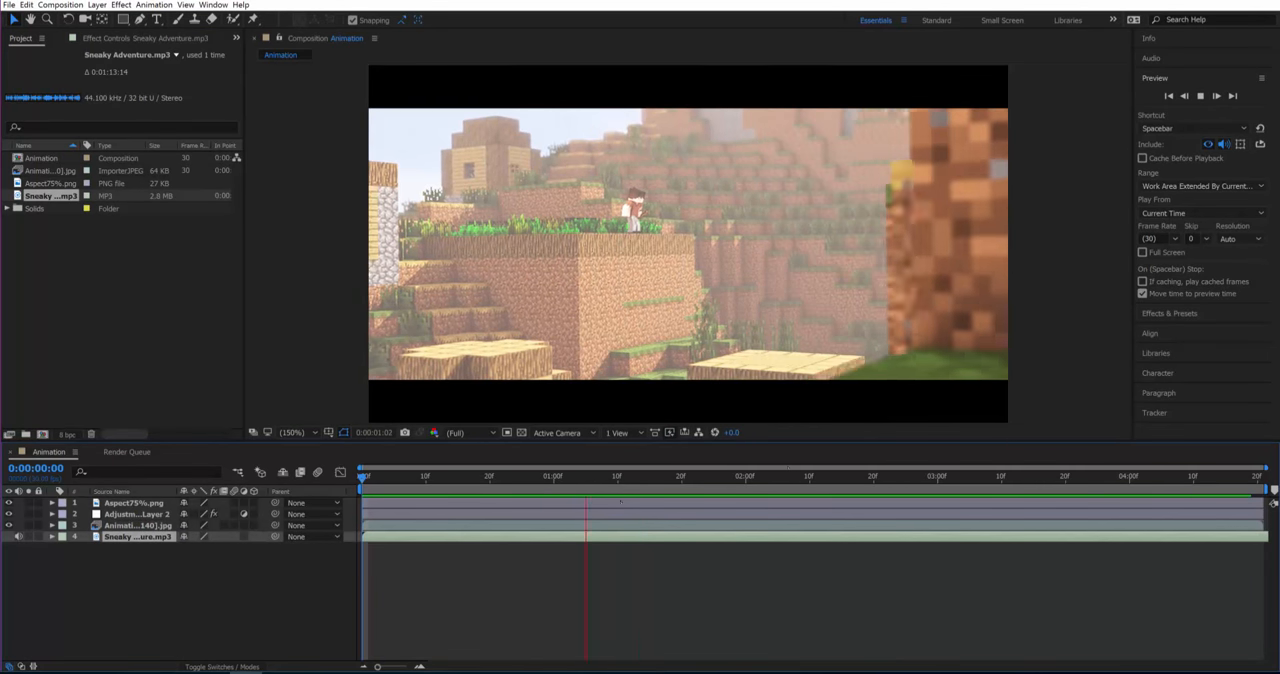
pyautogui.click(962, 476)
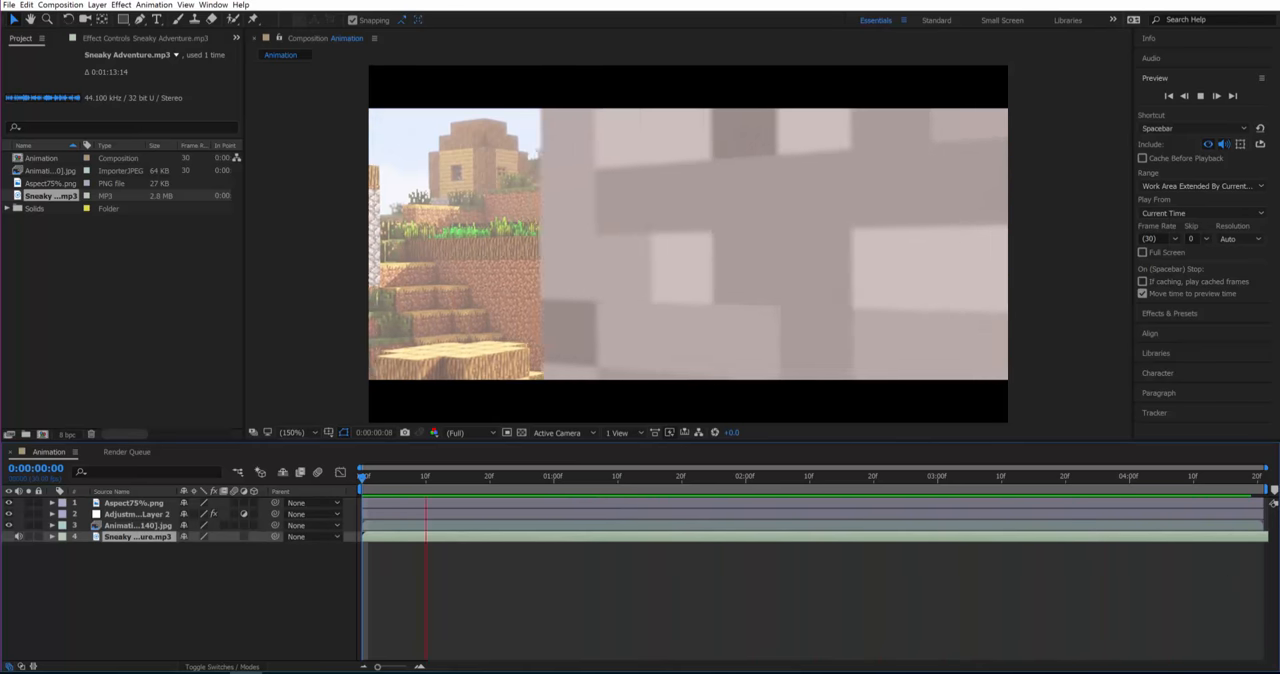
pyautogui.click(905, 476)
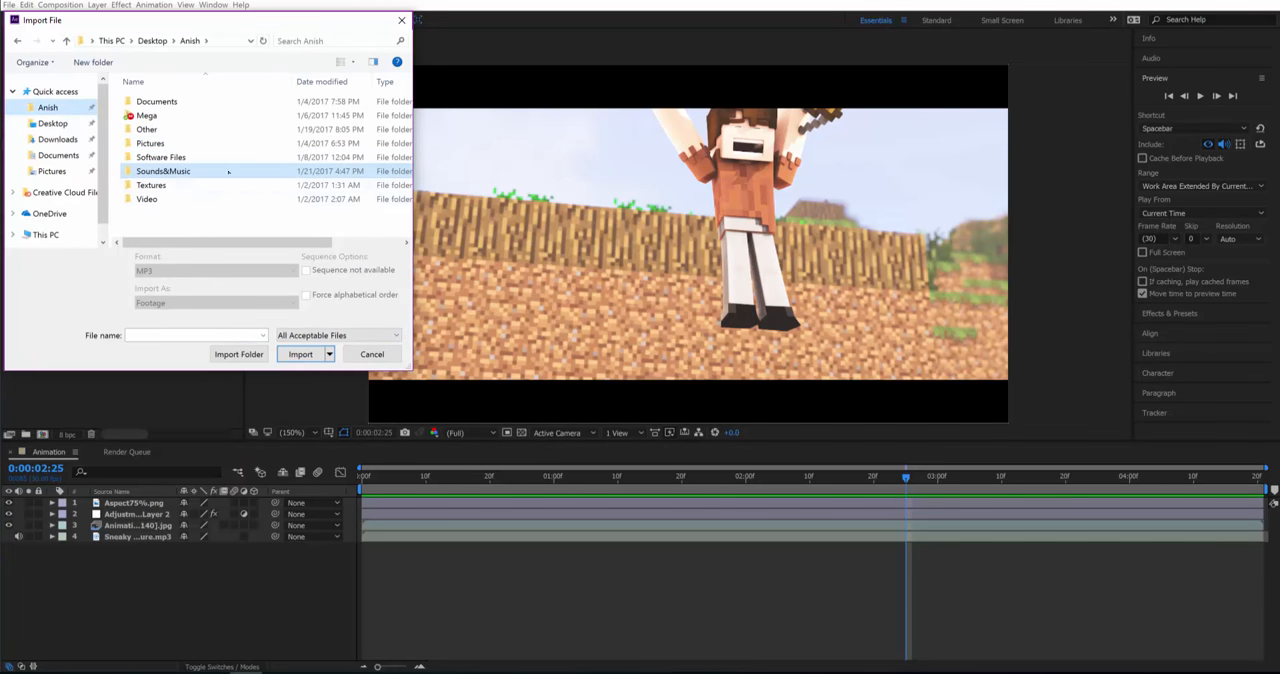
# Browse Sounds&Music > SoundEffects > MinecraftSFX > Step and import the wood1 footstep sound
pyautogui.doubleClick(163, 170)
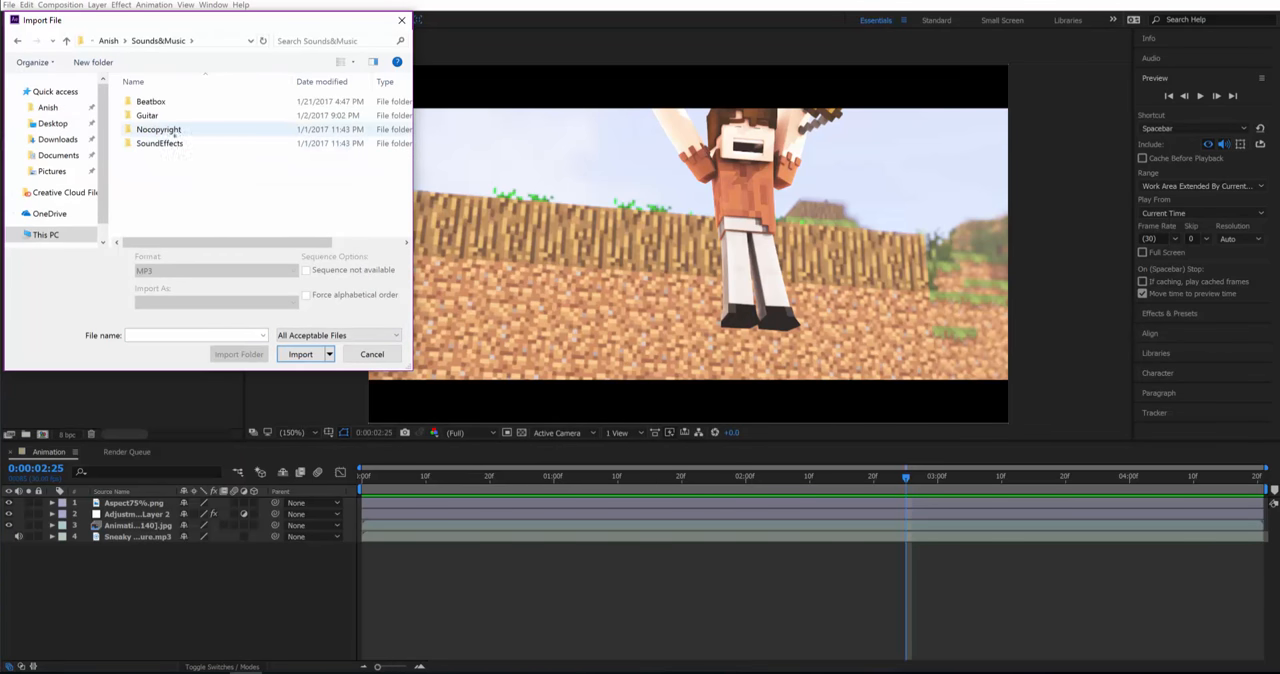
pyautogui.doubleClick(159, 143)
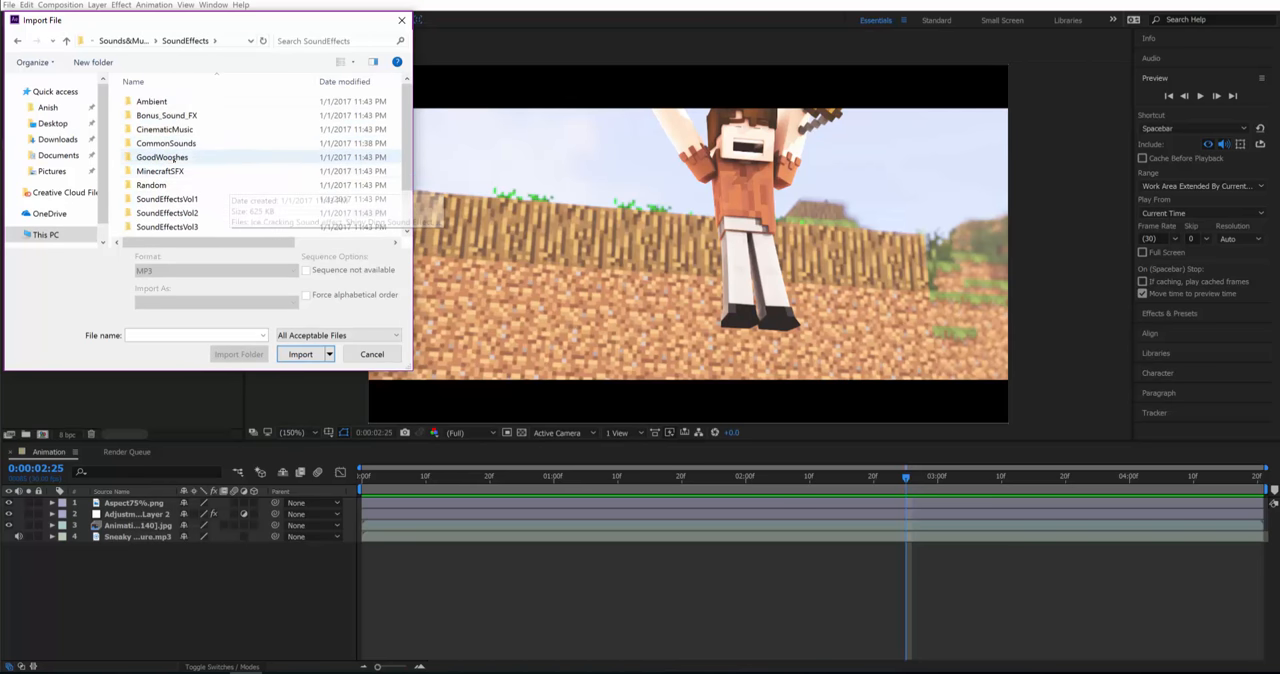
pyautogui.doubleClick(160, 171)
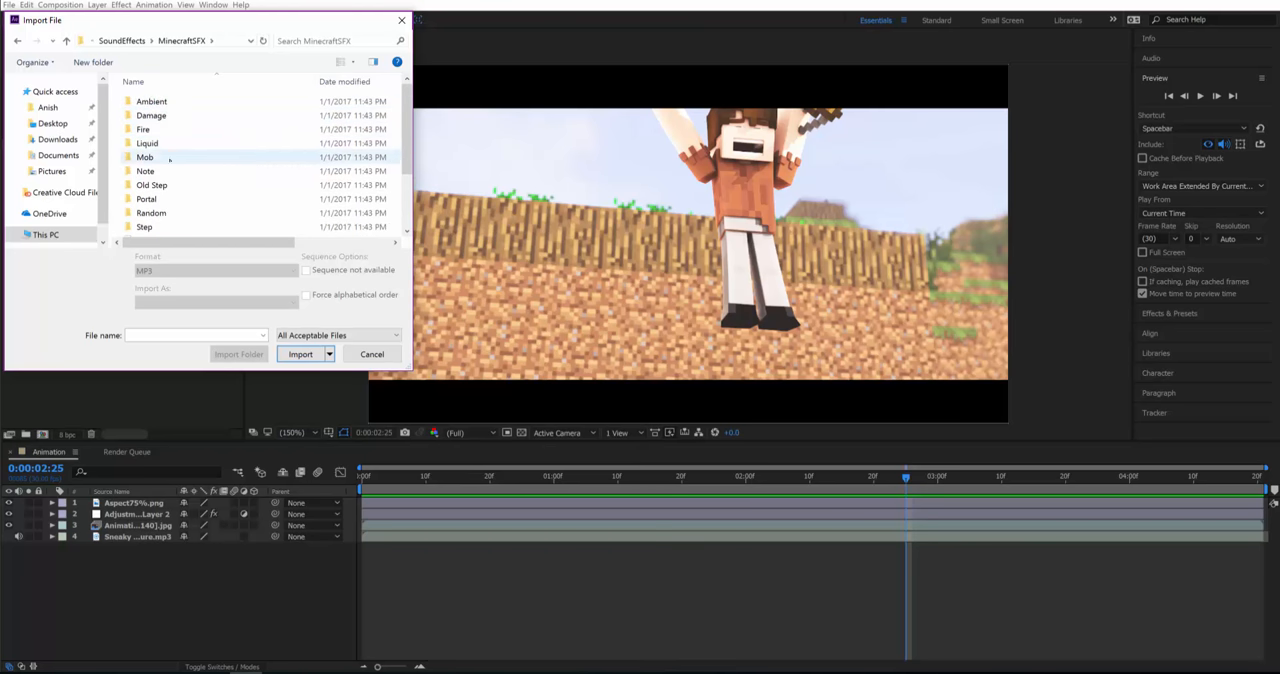
pyautogui.doubleClick(144, 226)
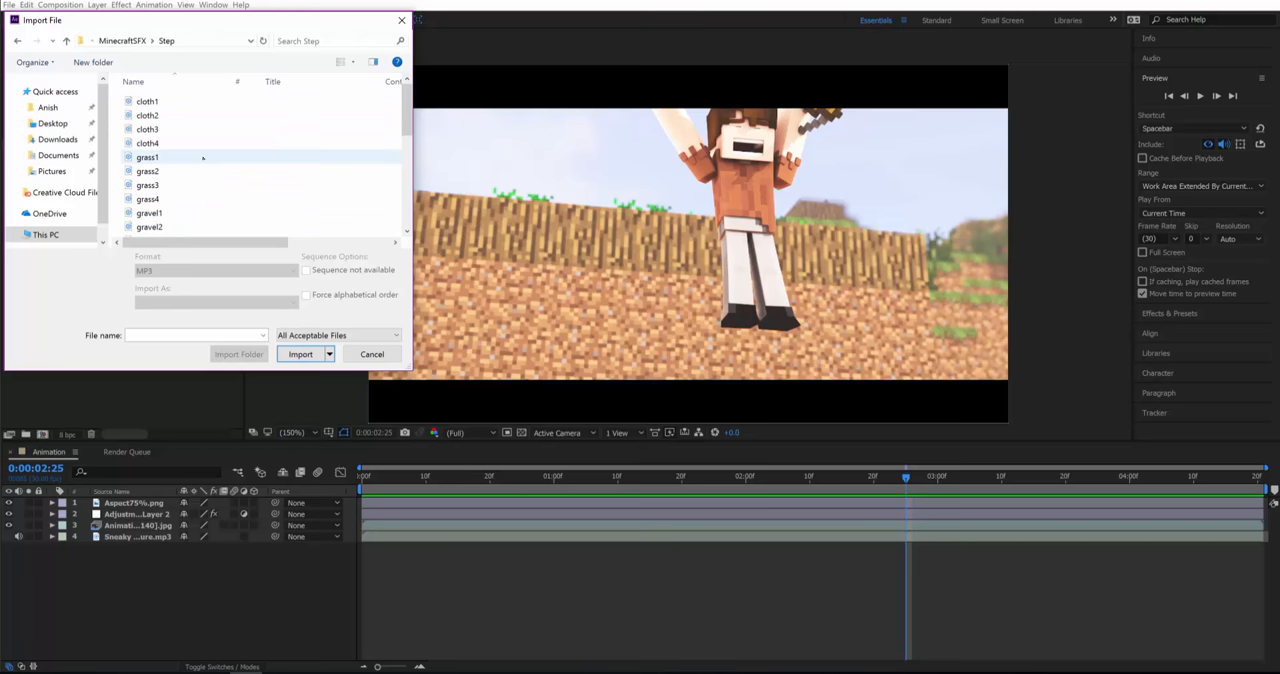
pyautogui.scroll(-3)
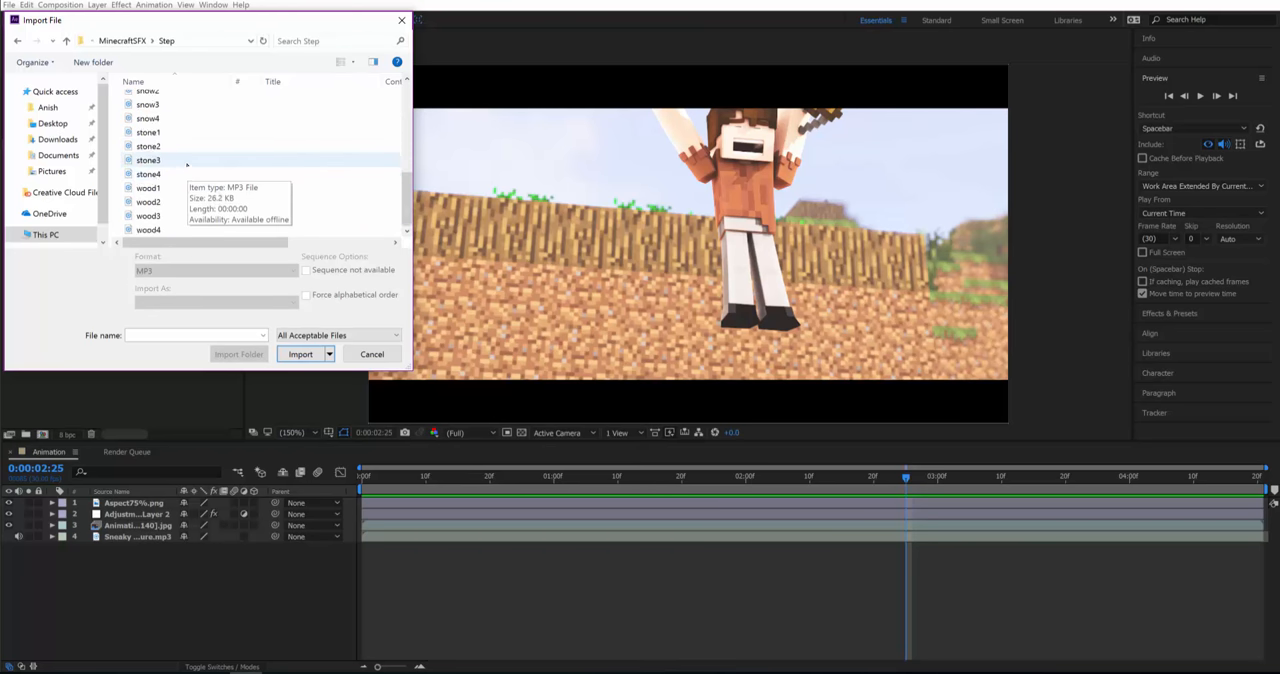
pyautogui.click(300, 354)
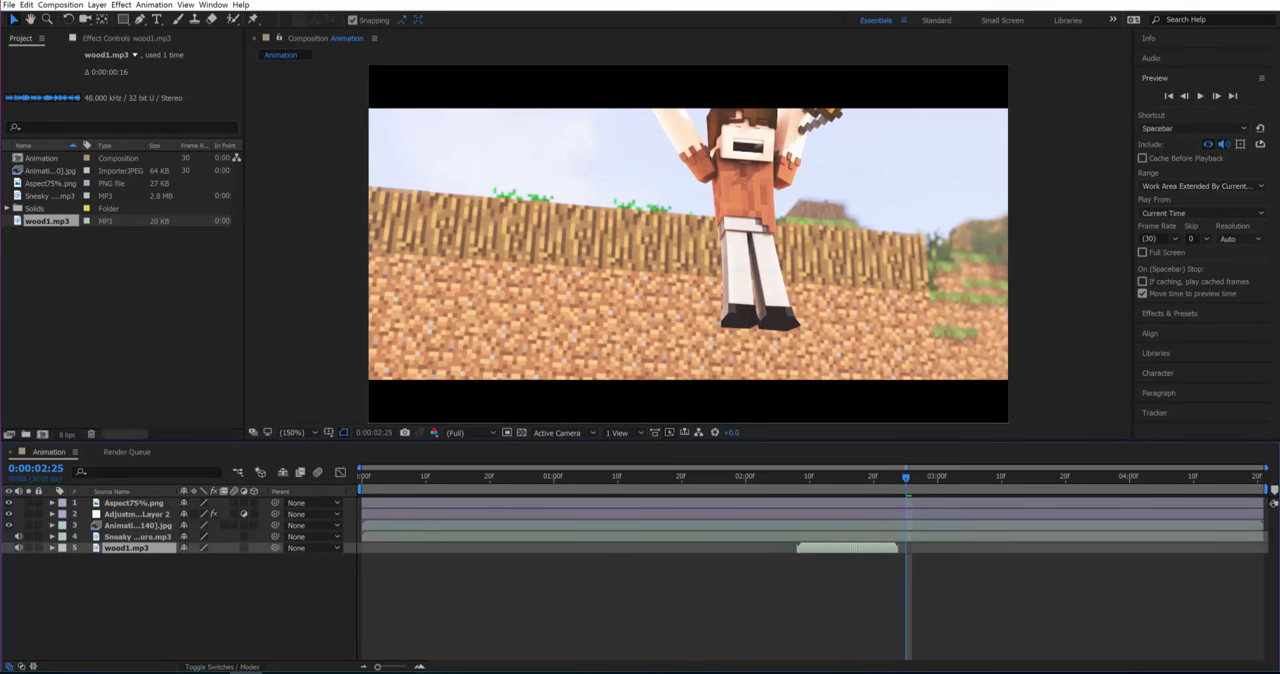
# Place wood1.mp3 in the timeline and slide its clip to around three seconds
pyautogui.click(945, 476)
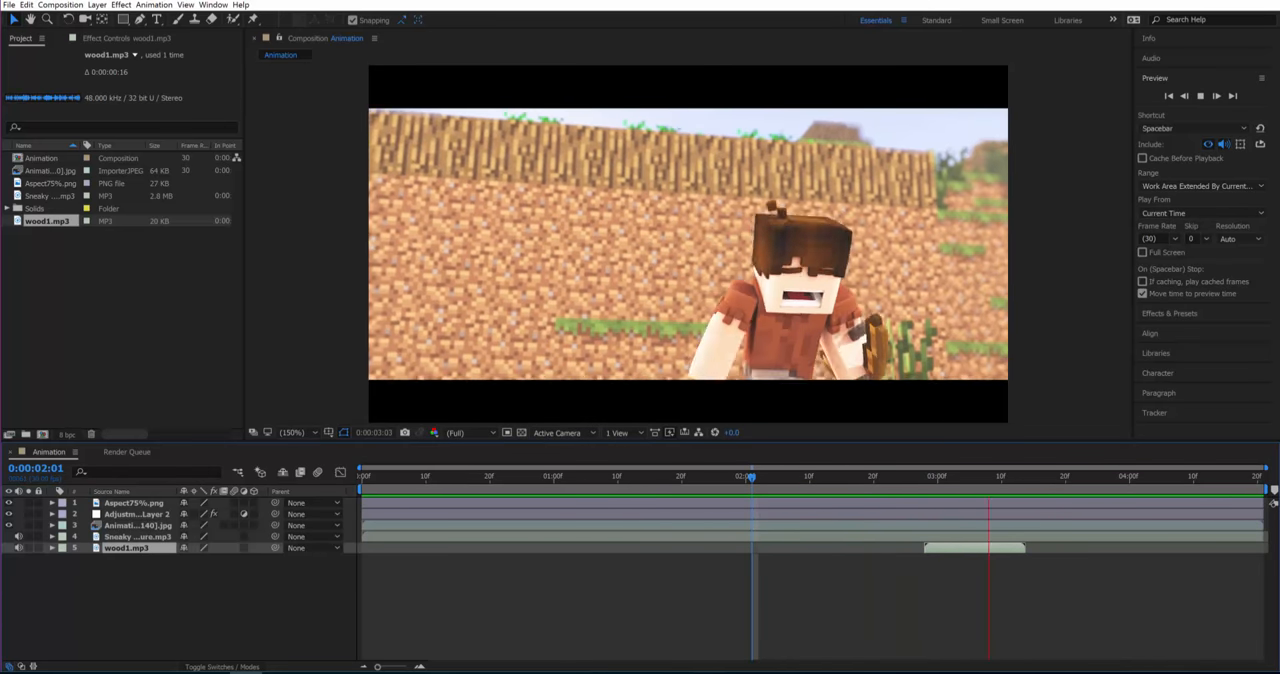
pyautogui.moveTo(745, 476); pyautogui.dragTo(868, 476)
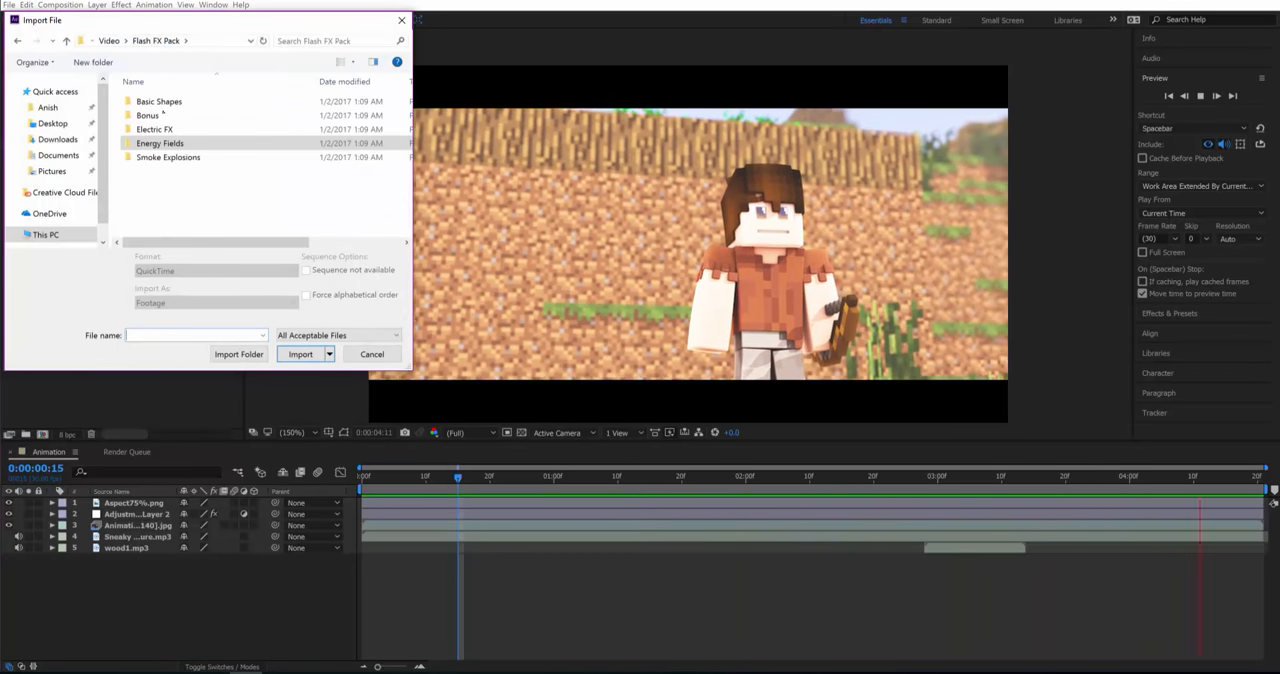
# Import Smoke Explosion 05 from the Flash FX Pack's Smoke Explosions folder as a trial layer
pyautogui.click(168, 157)
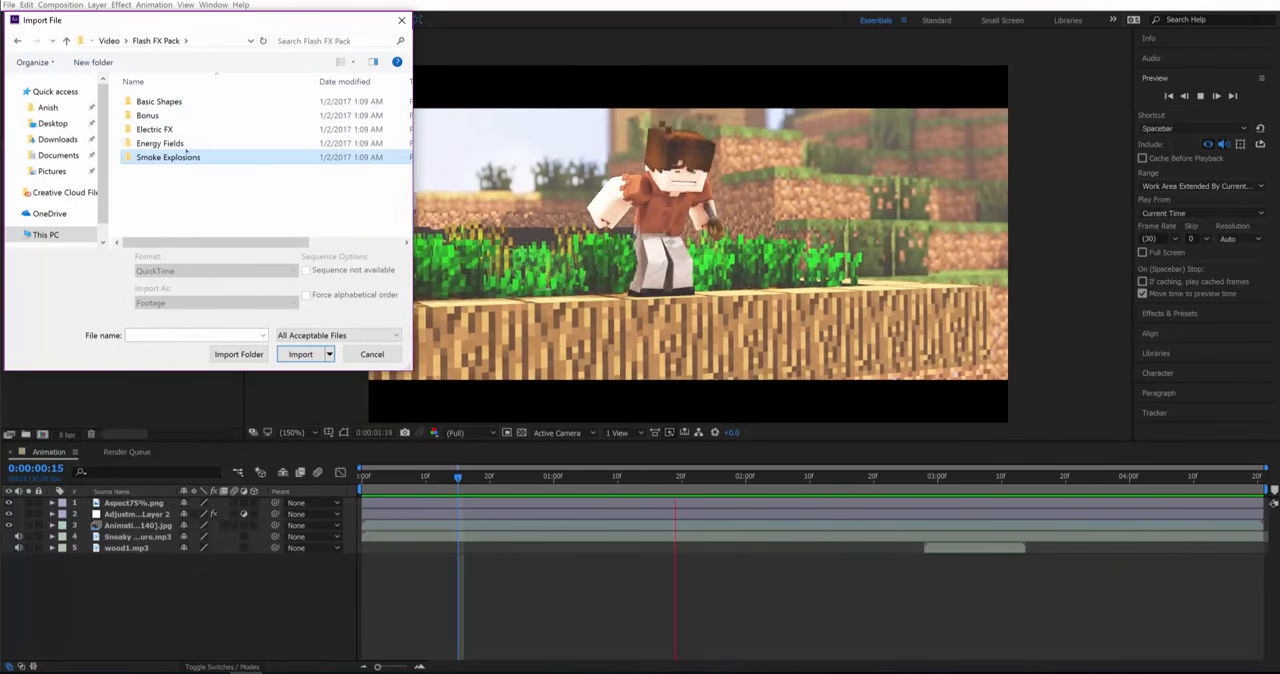
pyautogui.click(155, 129)
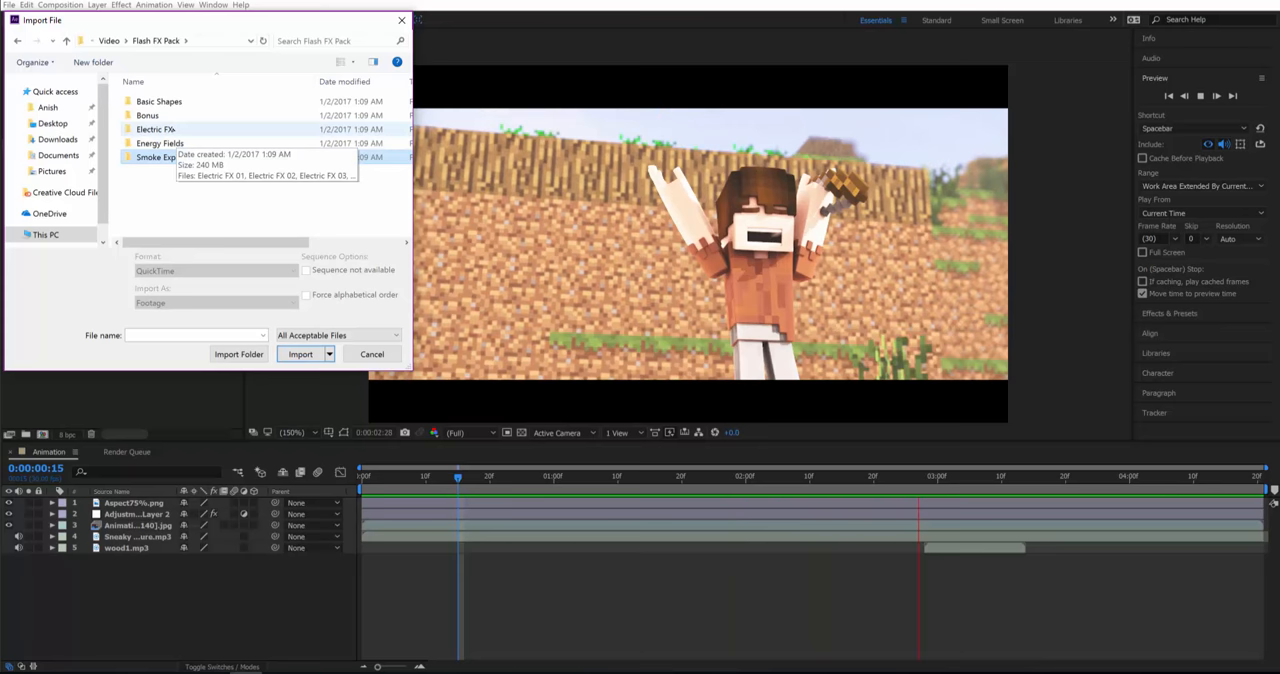
pyautogui.doubleClick(155, 157)
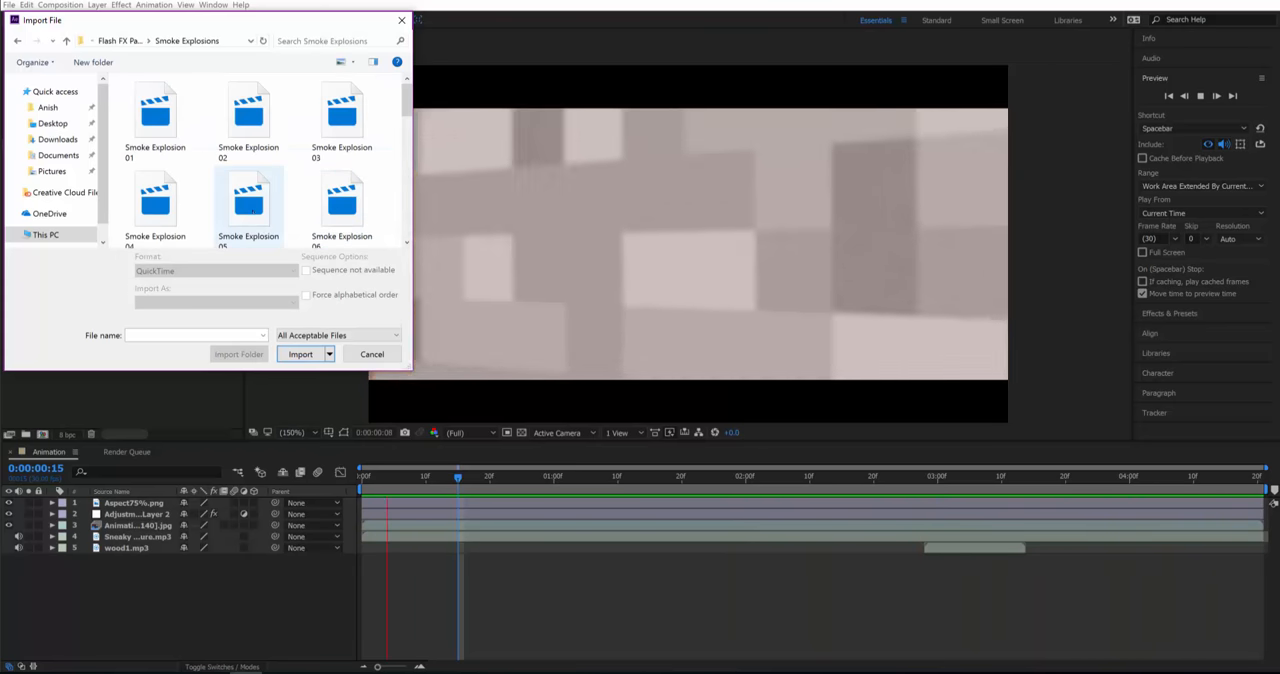
pyautogui.click(300, 354)
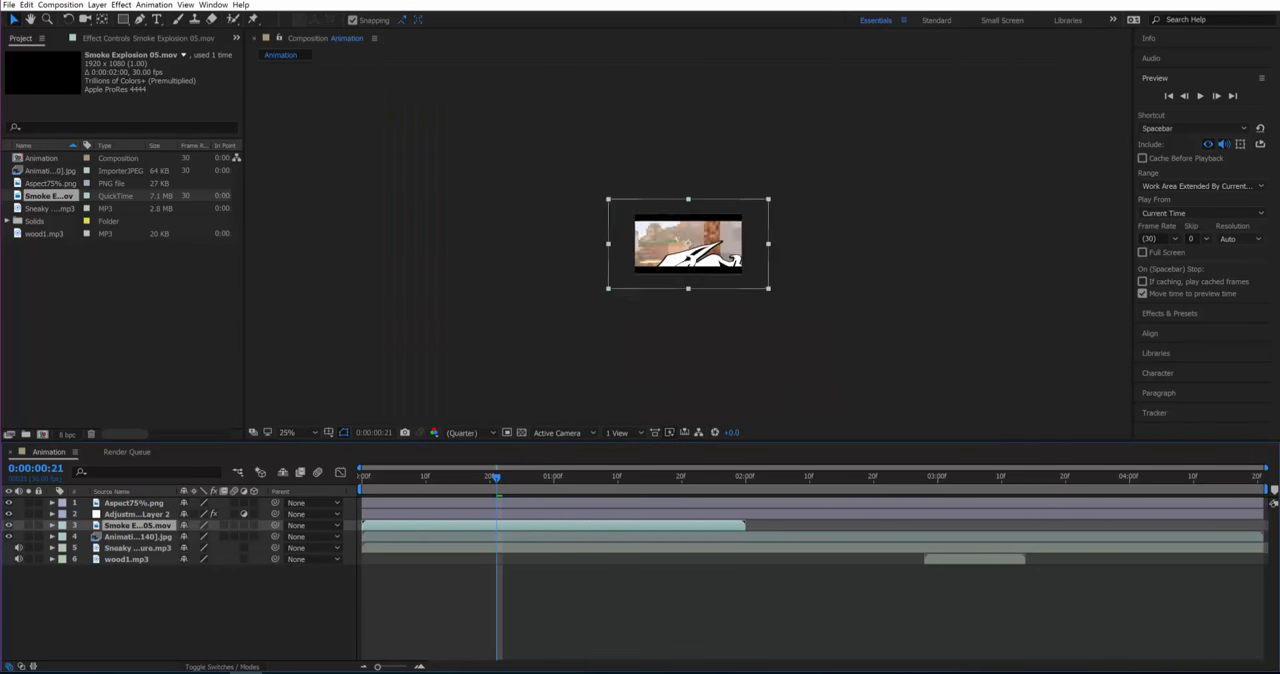
pyautogui.click(287, 432)
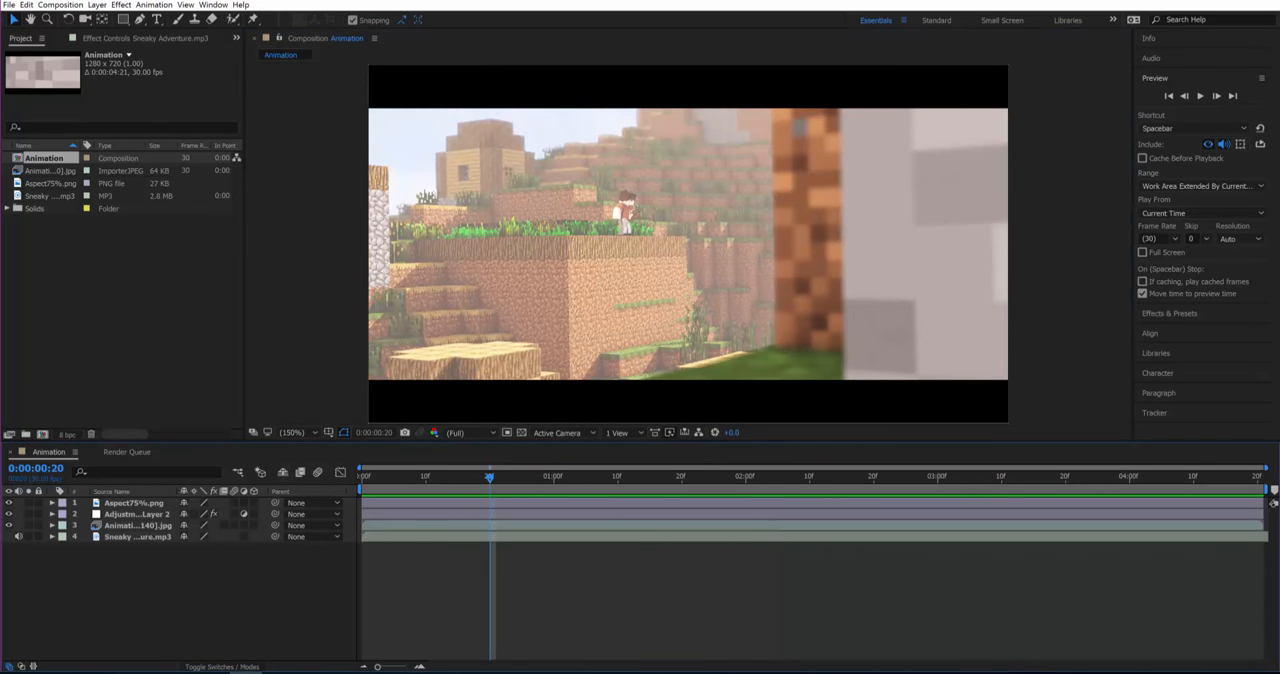
# Set the composition duration to 0:00:10:21 in Composition Settings, then trim the comp to its work area
pyautogui.rightClick(43, 158)
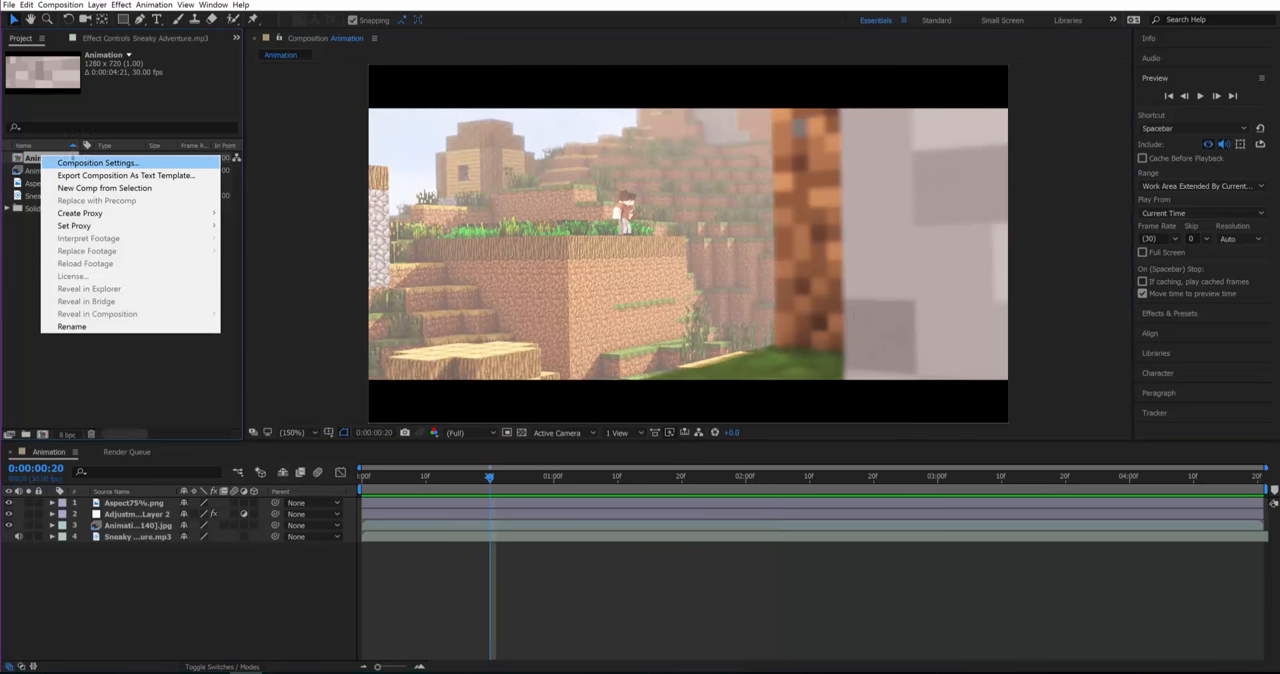
pyautogui.click(96, 162)
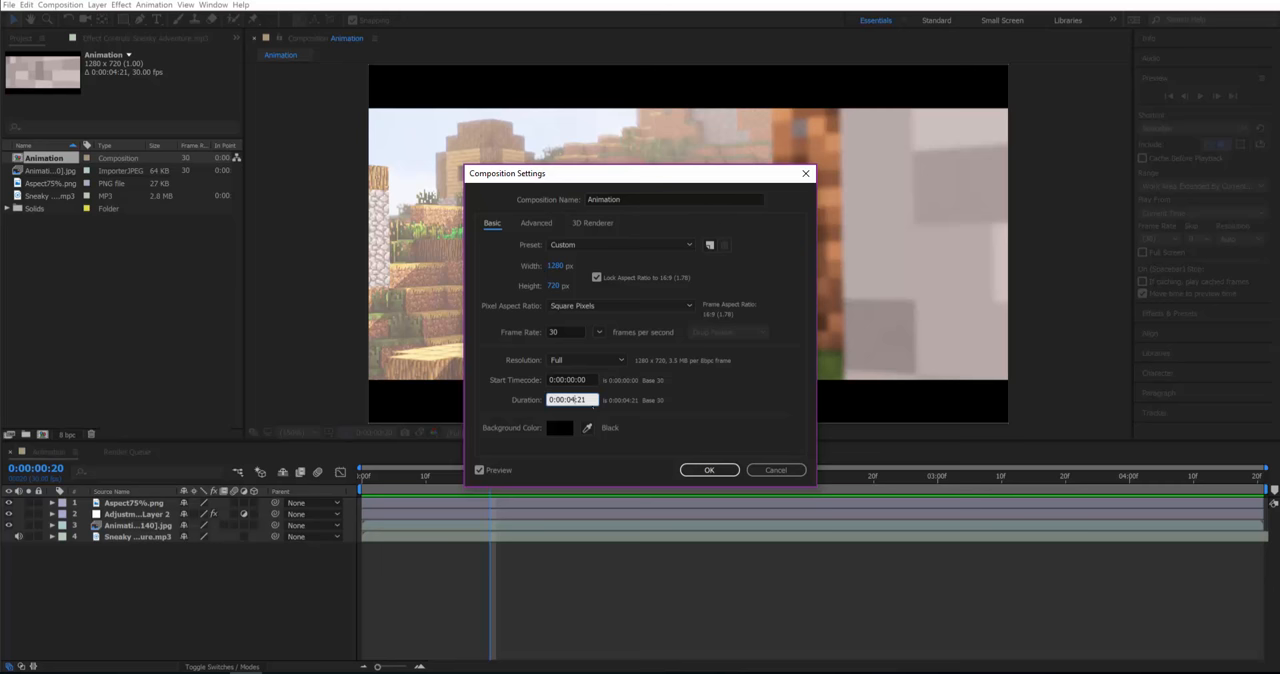
pyautogui.write('0:00:10:21')
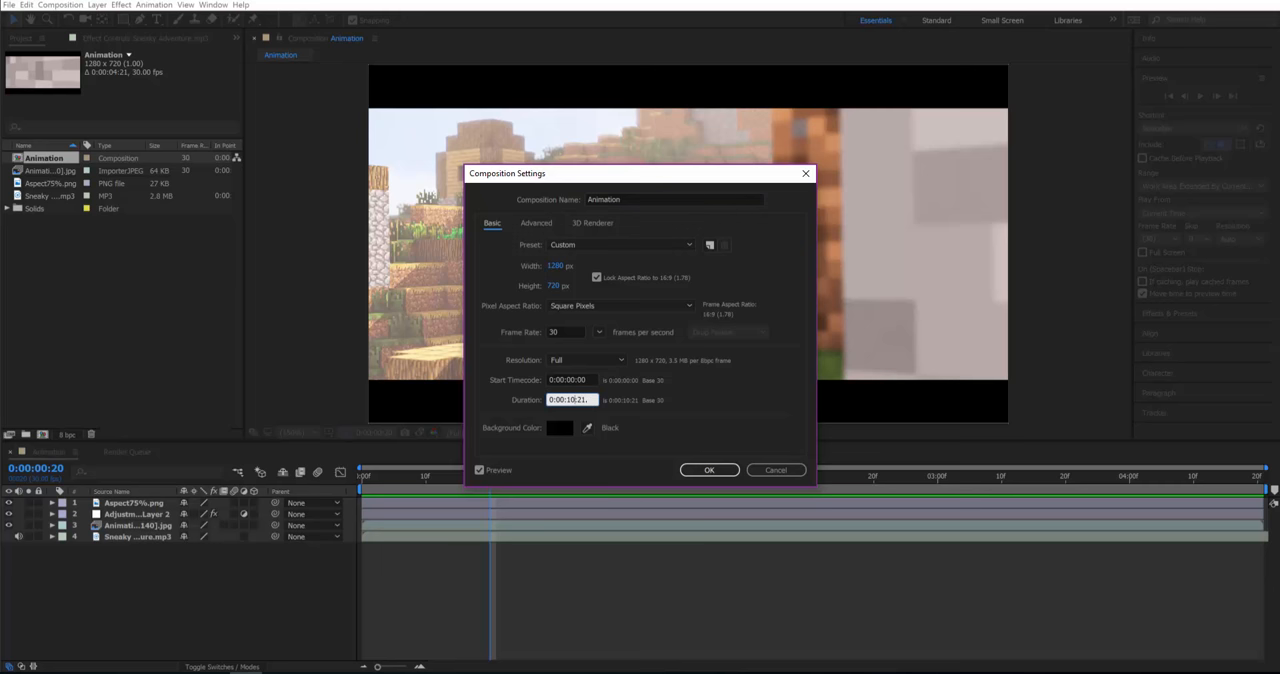
pyautogui.click(709, 470)
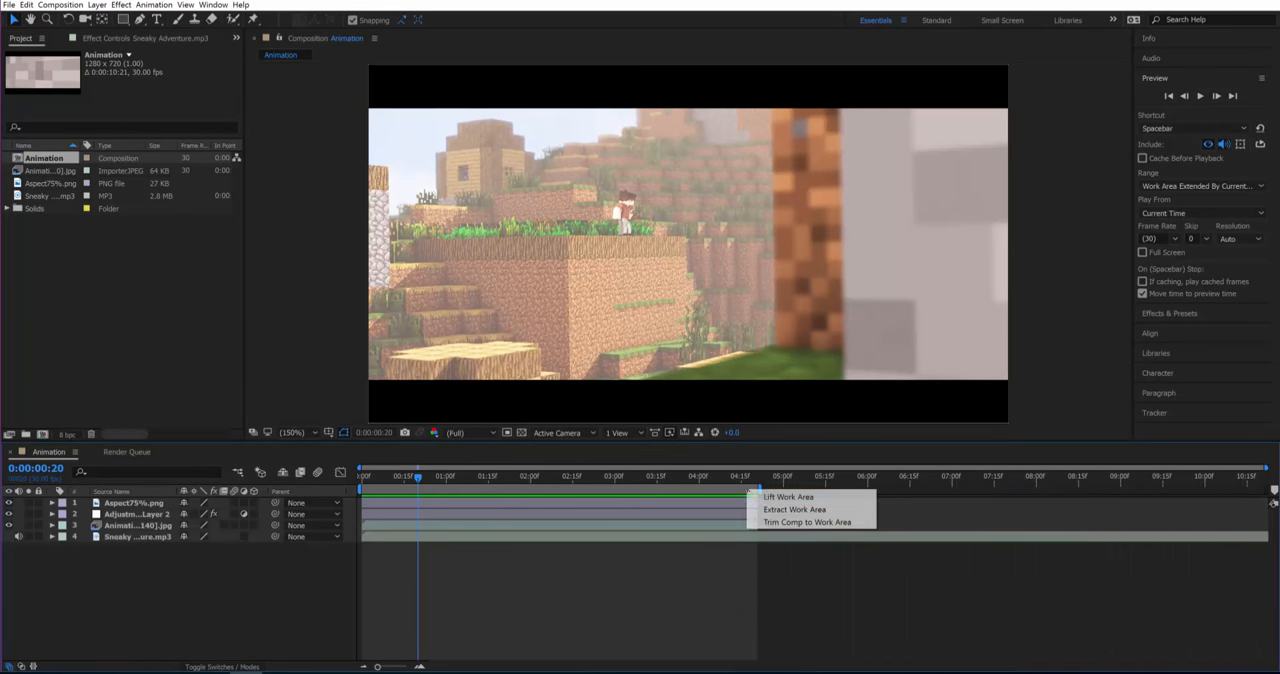
pyautogui.moveTo(807, 522)
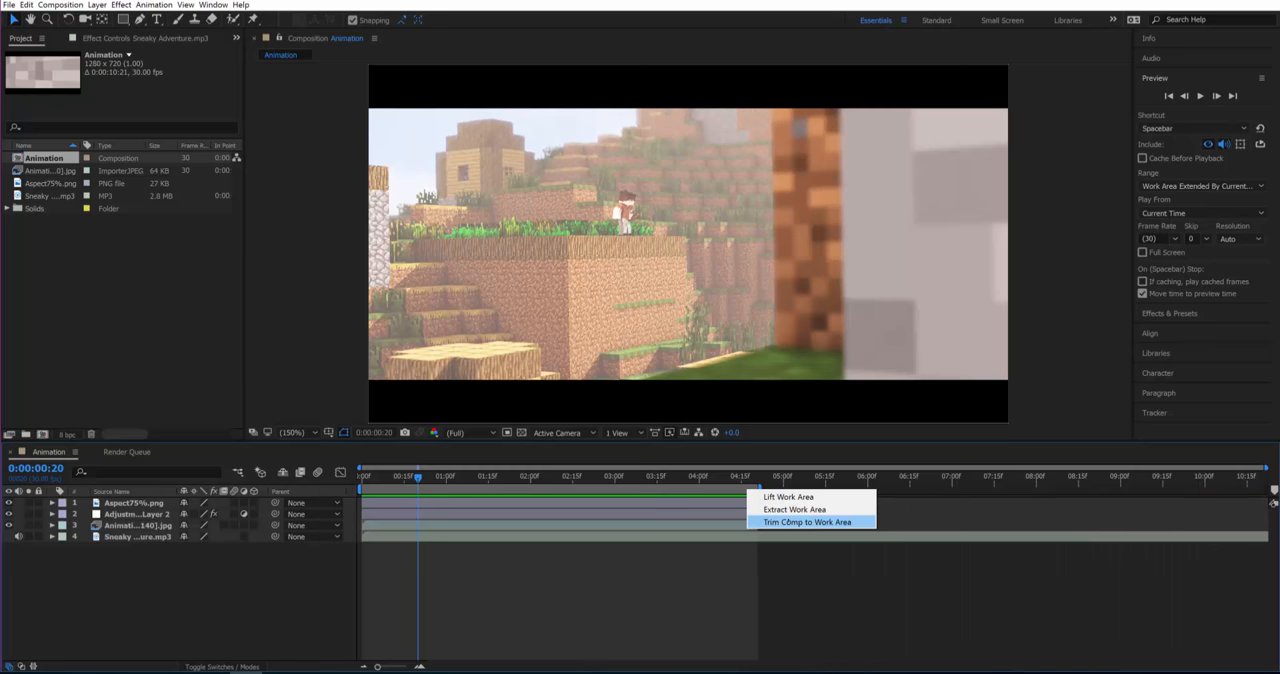
pyautogui.click(806, 521)
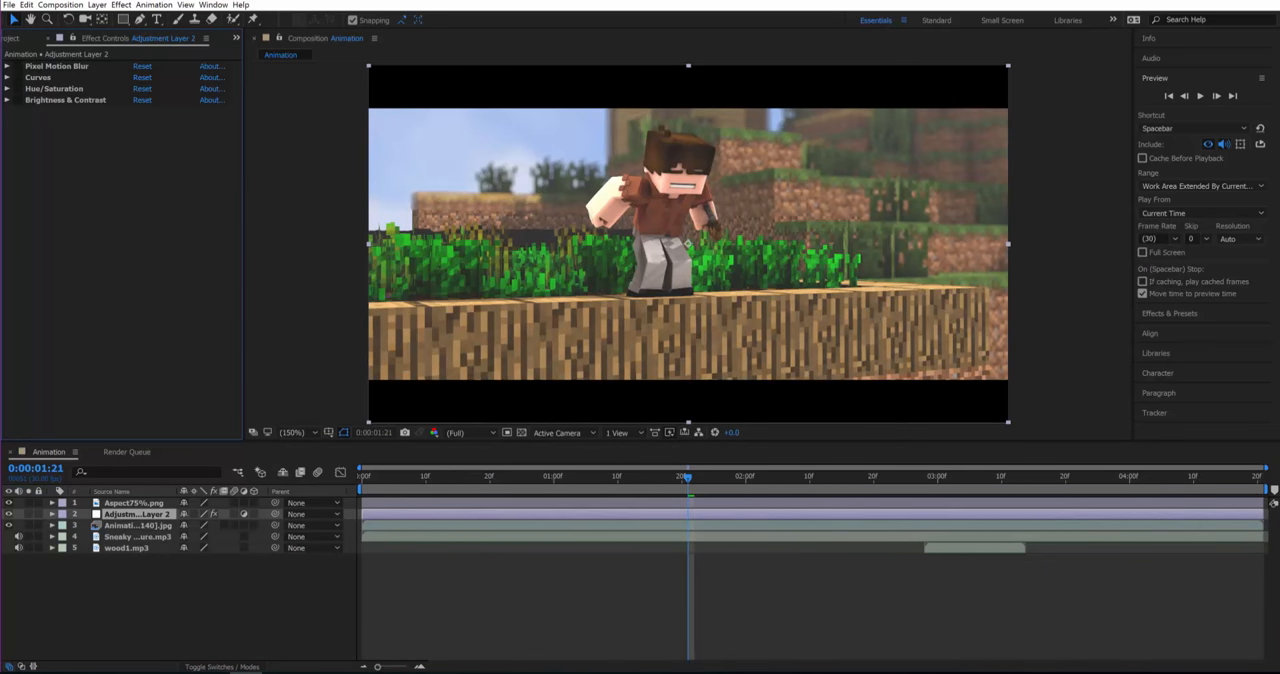
# Add the Animation composition to the Render Queue with output file Tutorial.avi on the Desktop
pyautogui.click(8, 88)
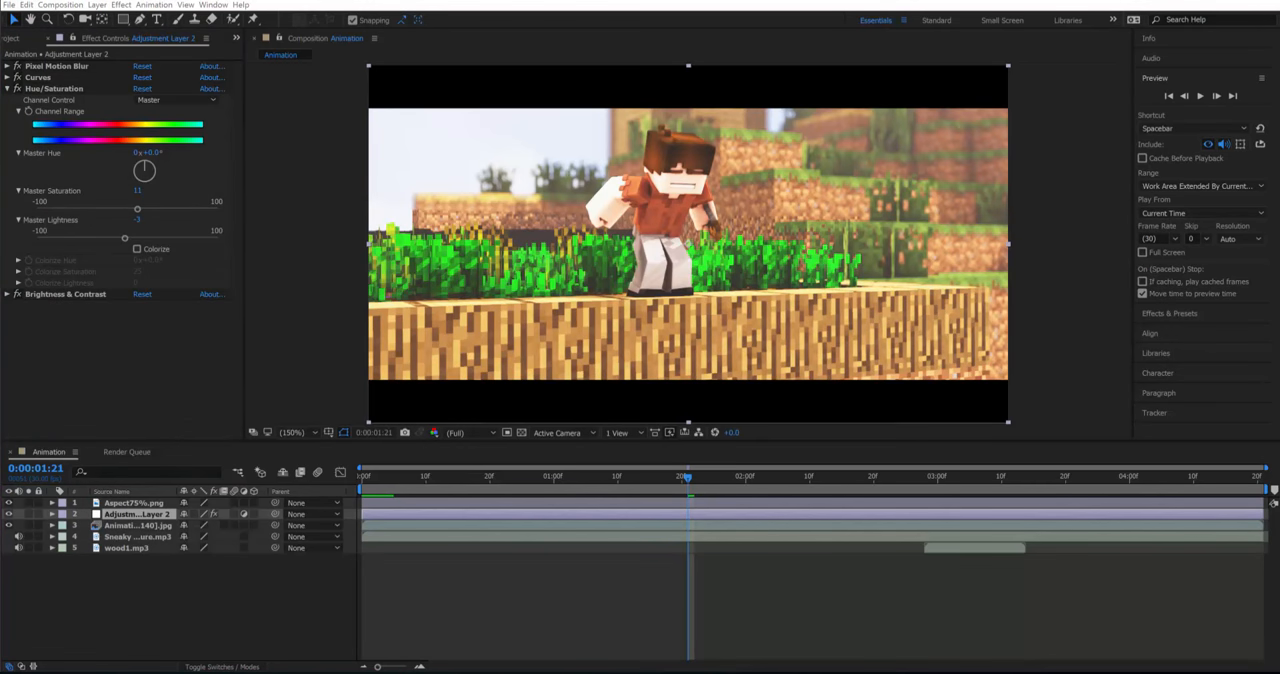
pyautogui.click(9, 5)
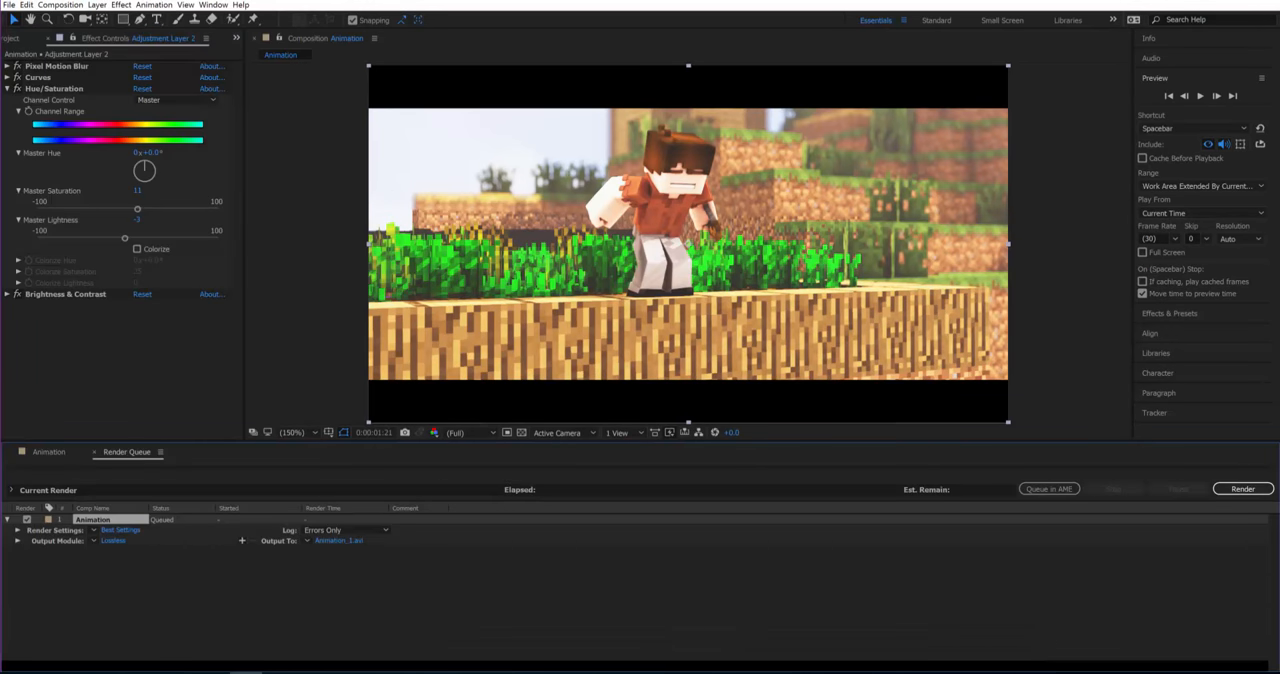
pyautogui.click(338, 540)
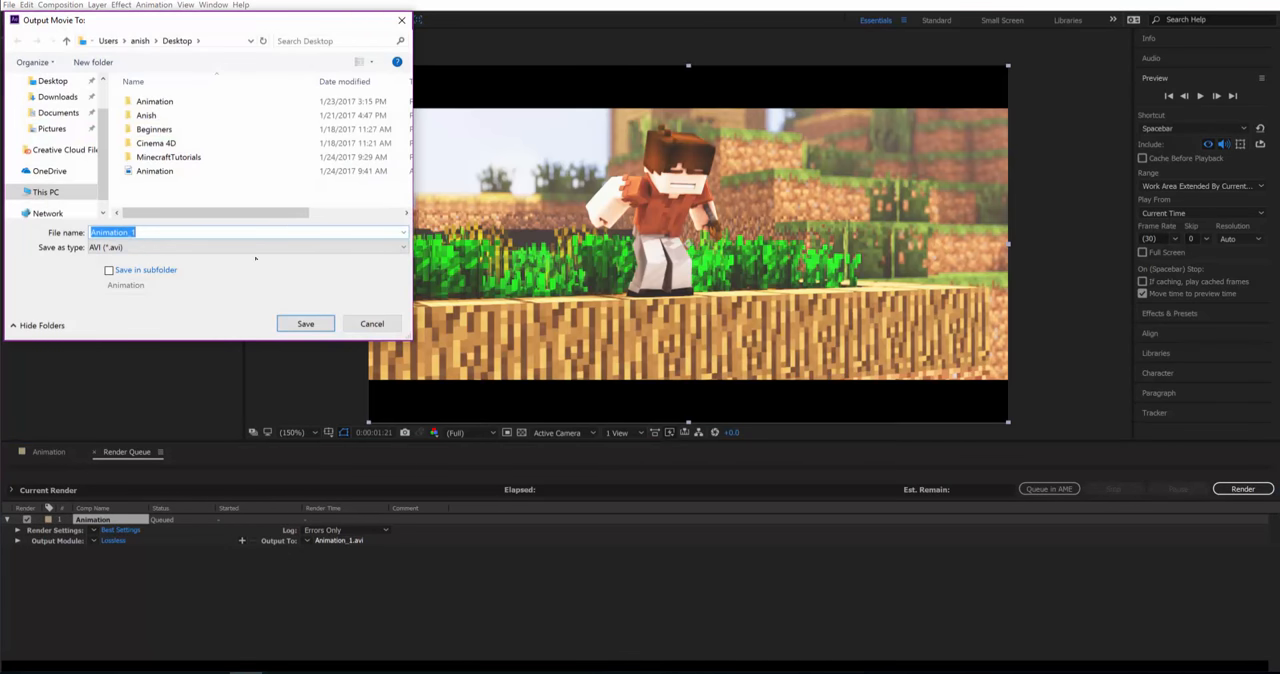
pyautogui.write('Tutorial')
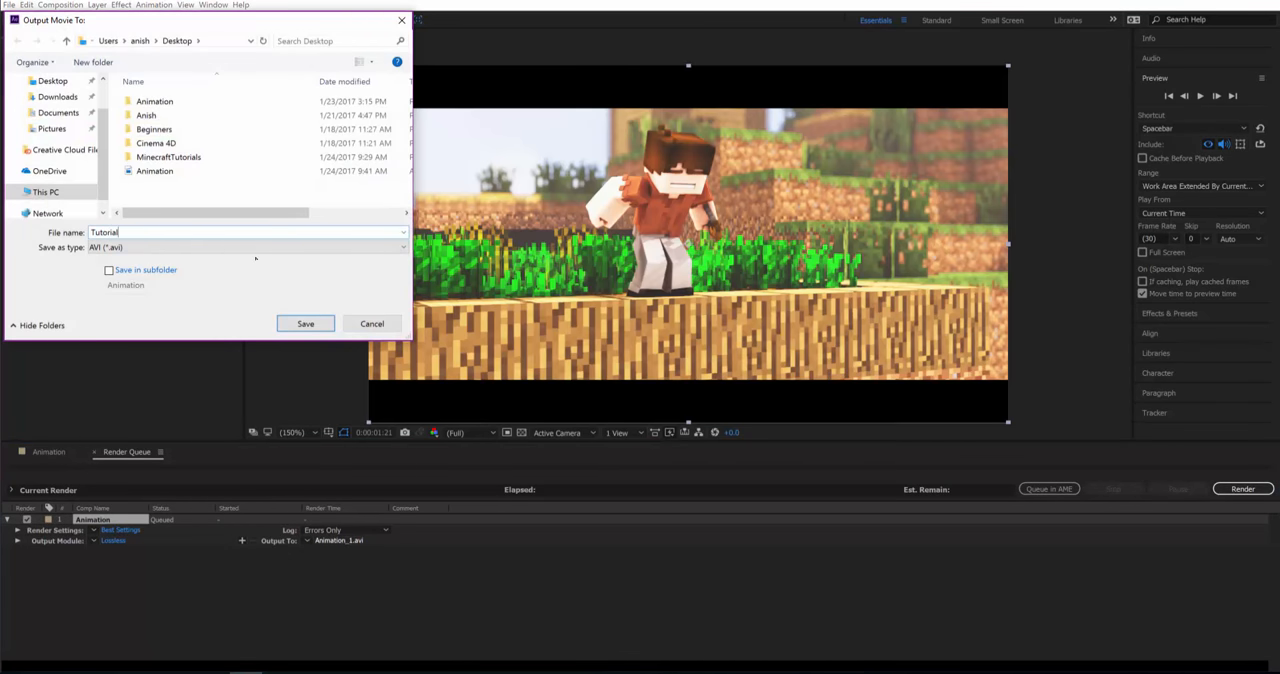
pyautogui.click(305, 323)
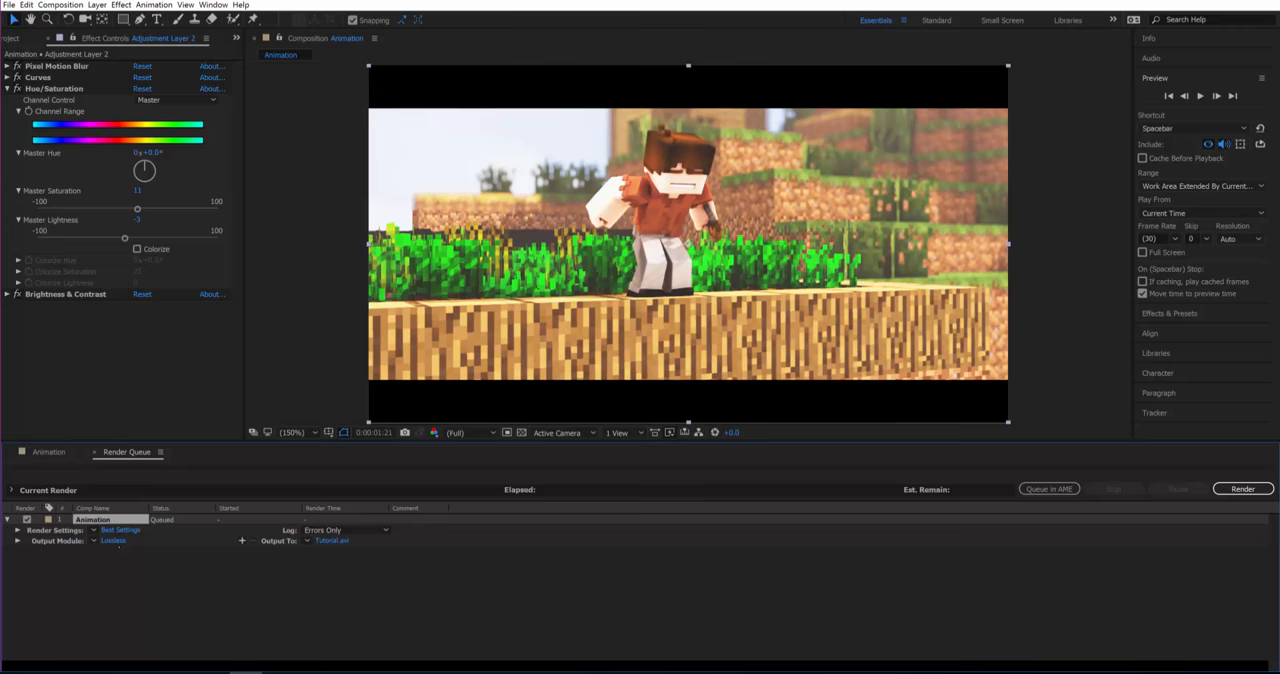
pyautogui.click(113, 540)
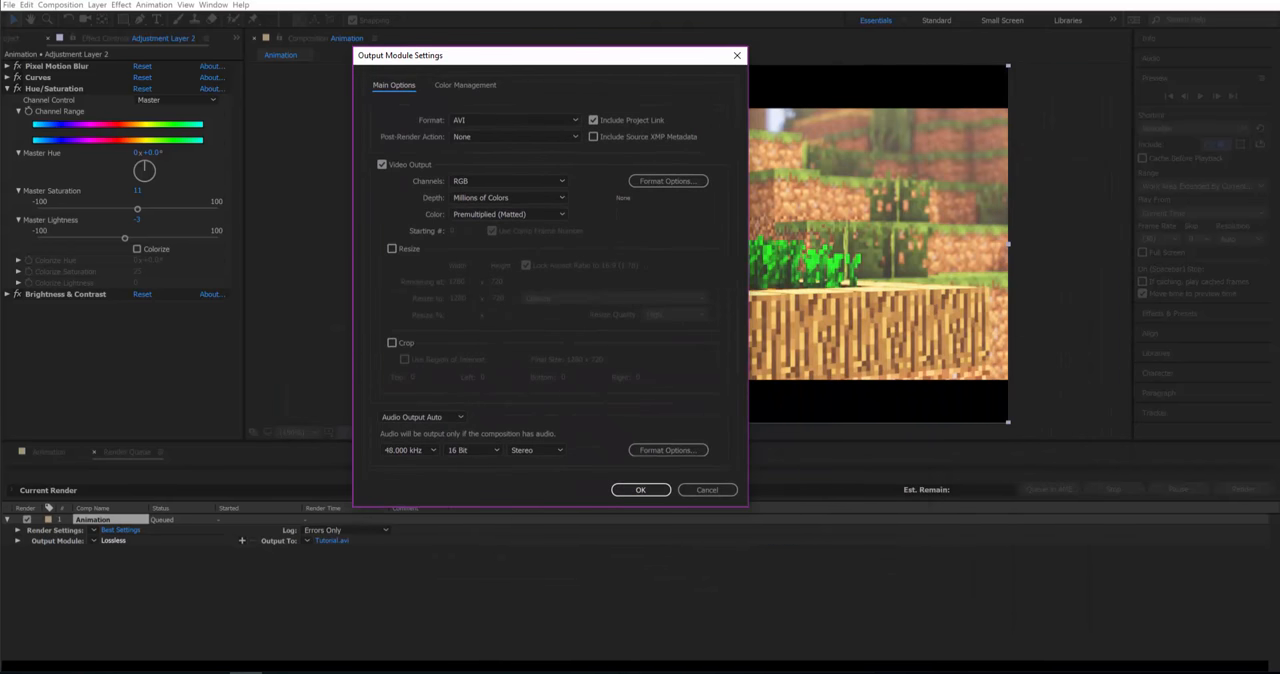
# Keep AVI as the output module format and render the queued composition to Tutorial.avi
pyautogui.click(513, 120)
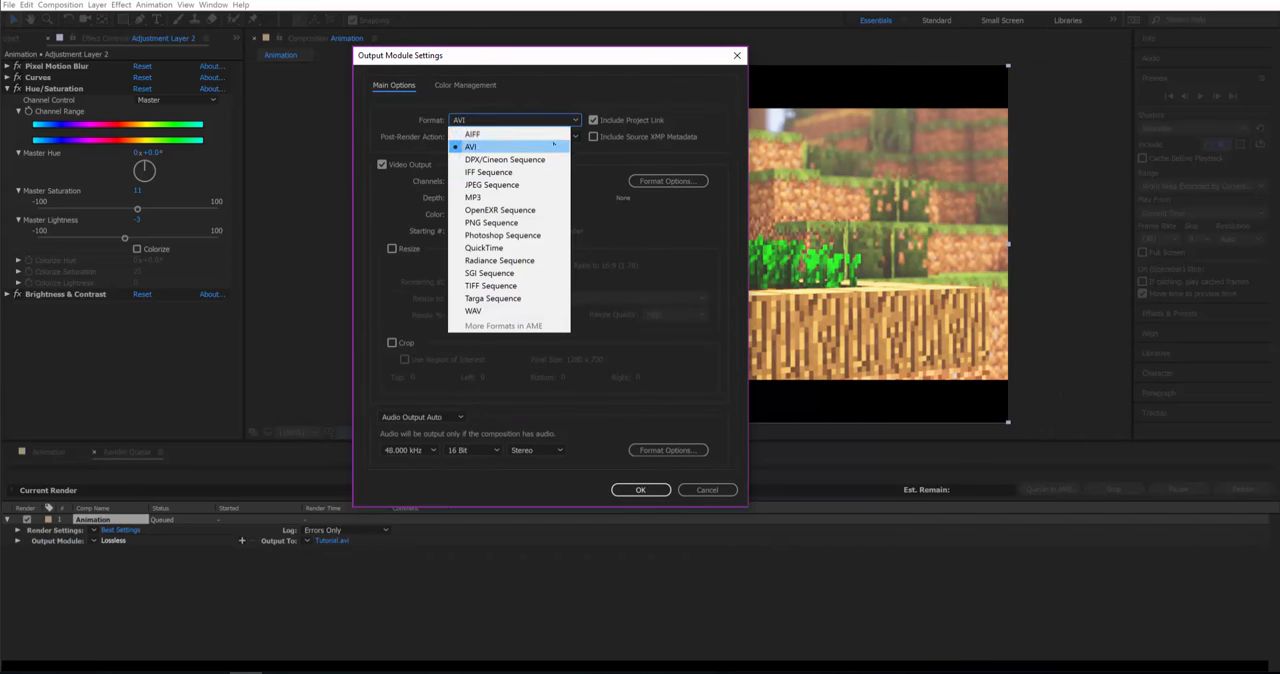
pyautogui.moveTo(503, 235)
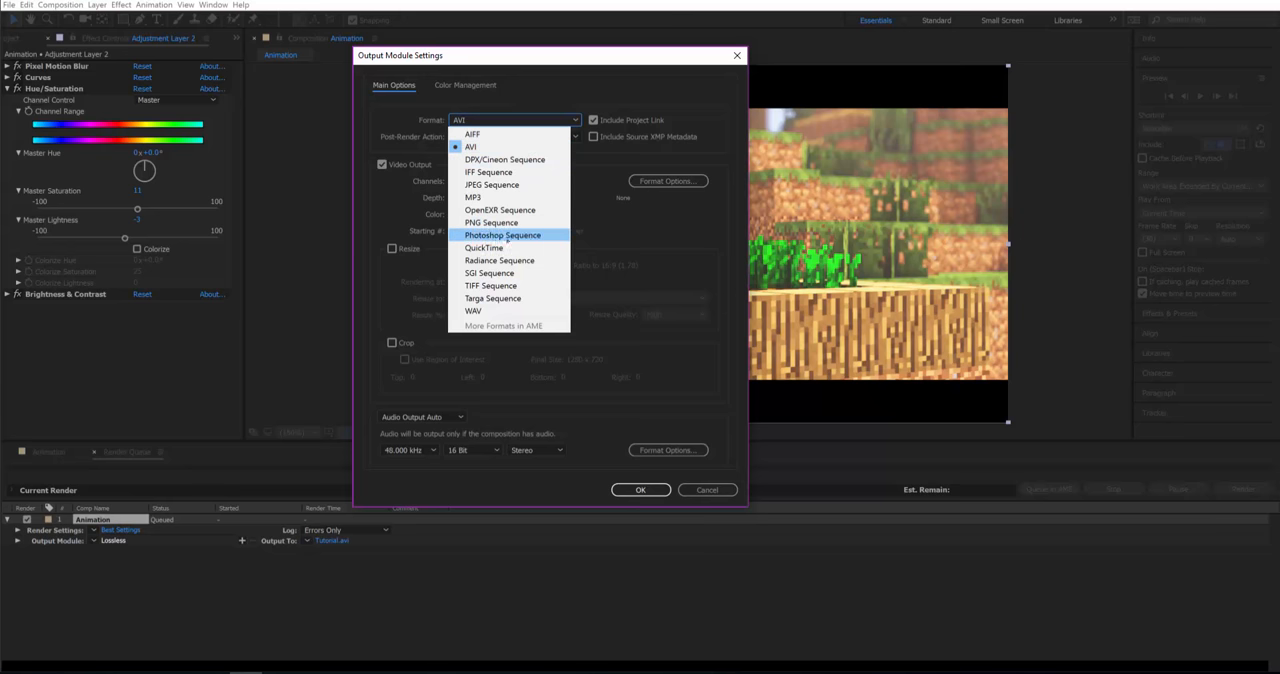
pyautogui.click(471, 146)
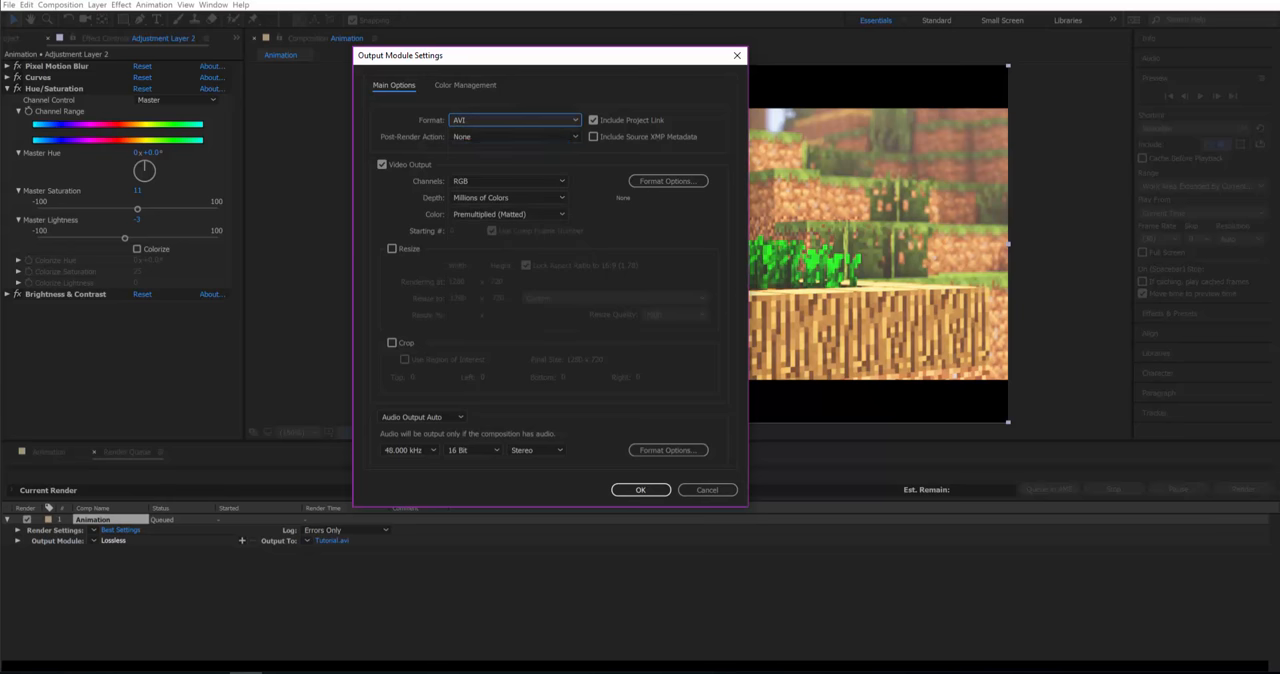
pyautogui.click(513, 120)
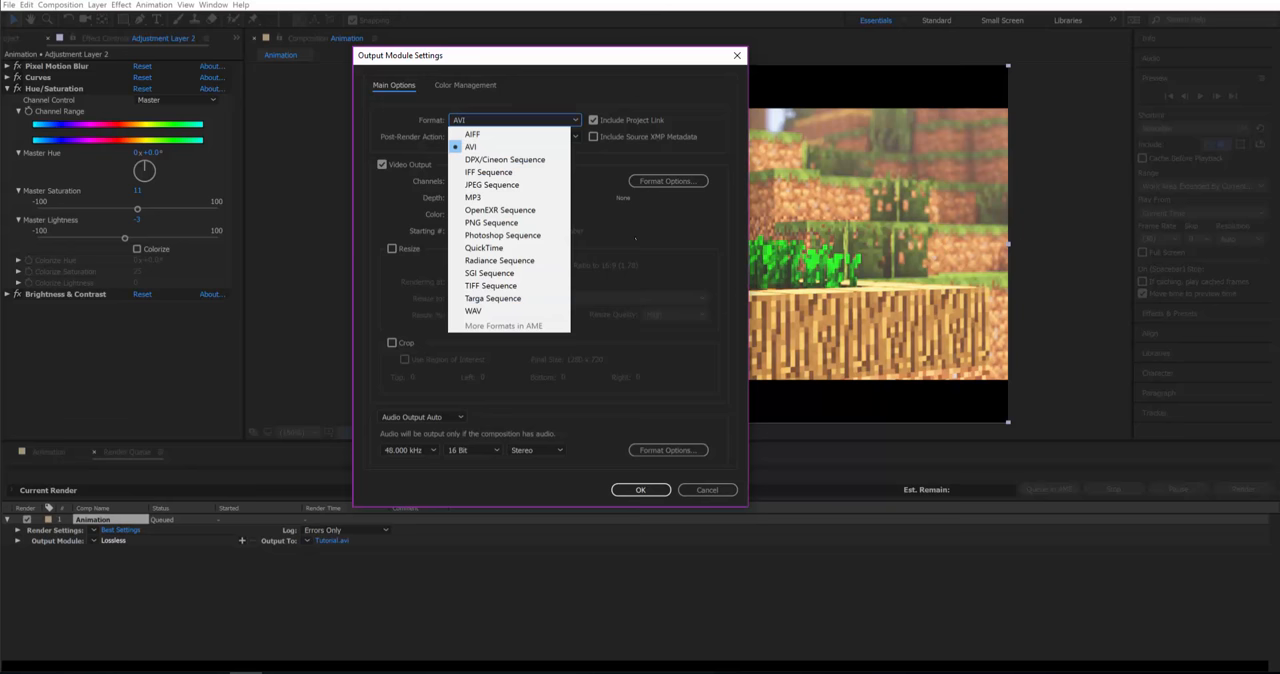
pyautogui.click(471, 146)
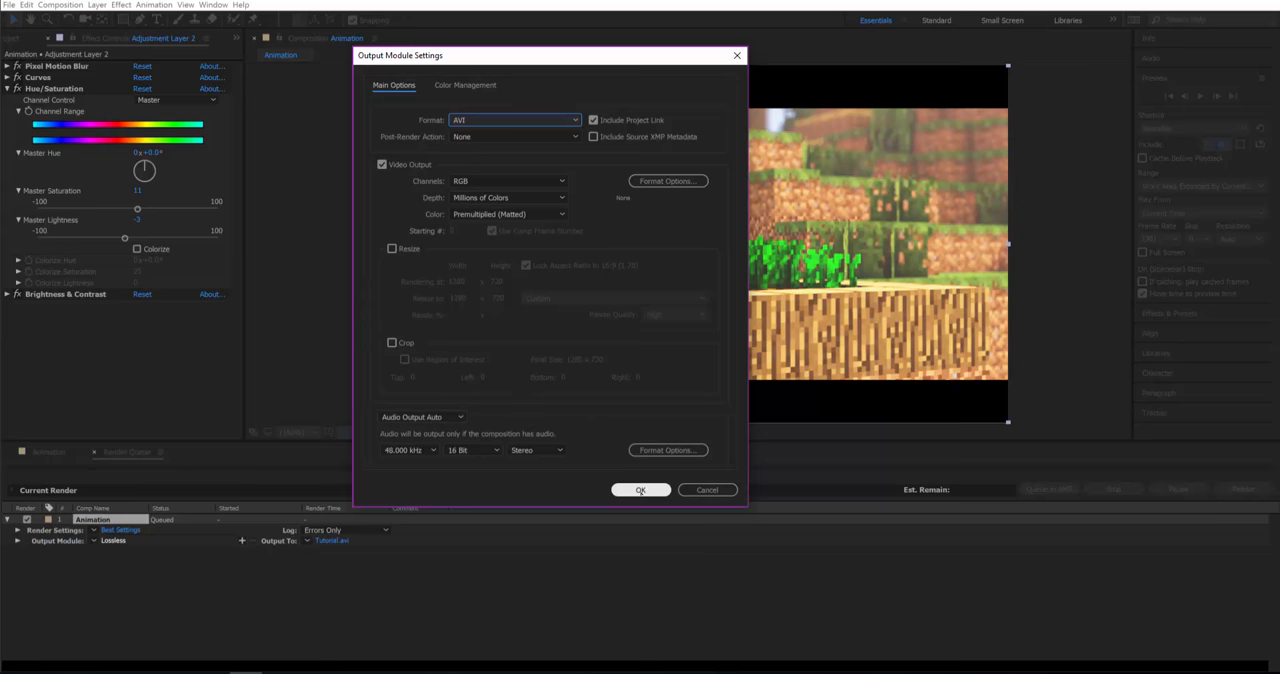
pyautogui.click(640, 490)
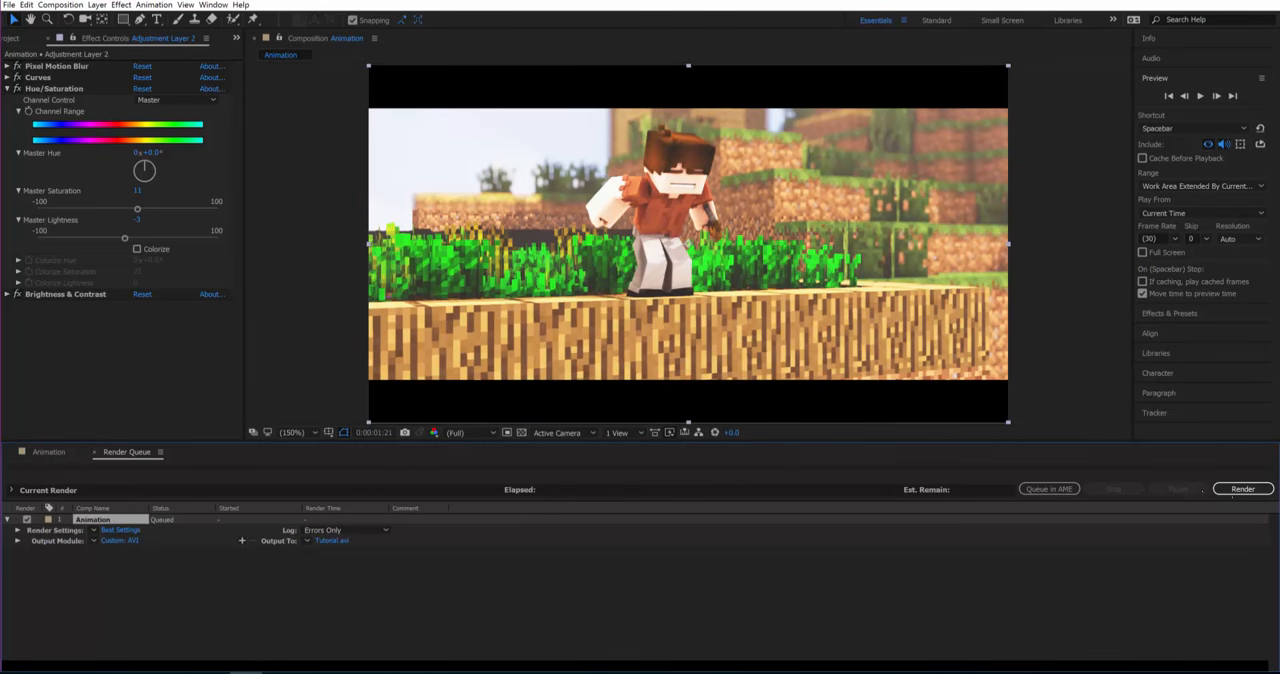
pyautogui.click(1242, 489)
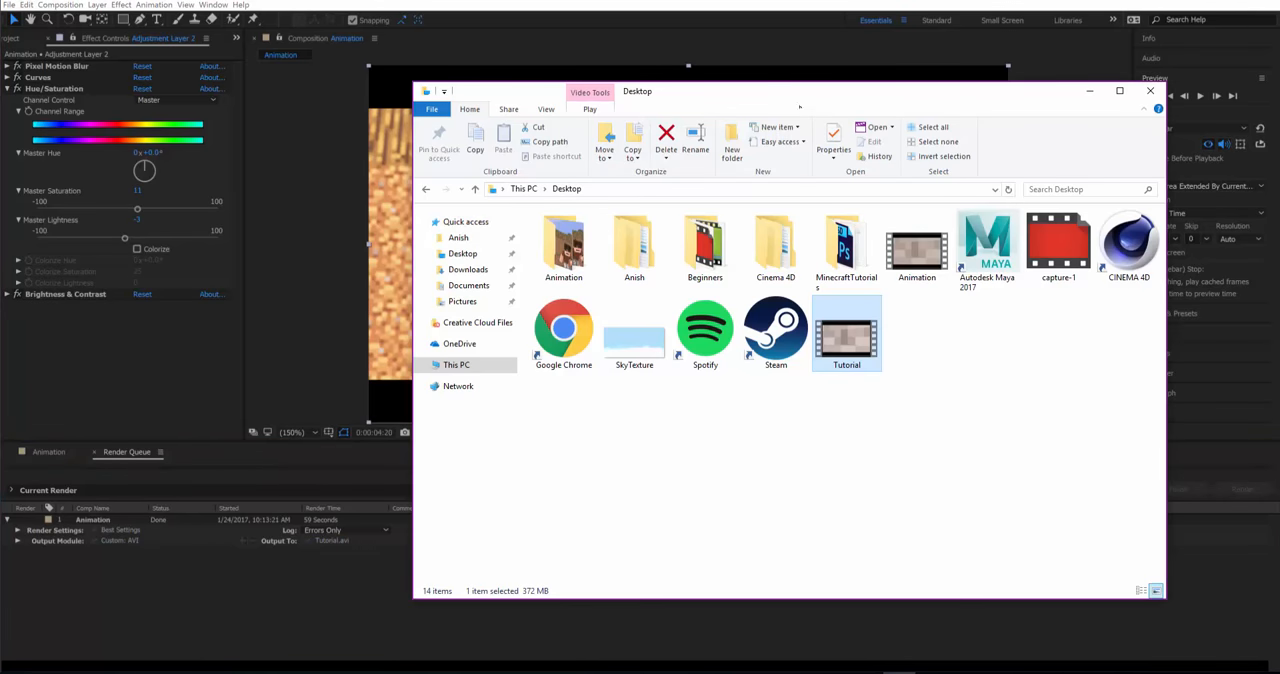
# Play the rendered 372 MB Tutorial.avi from the Desktop
pyautogui.doubleClick(846, 333)
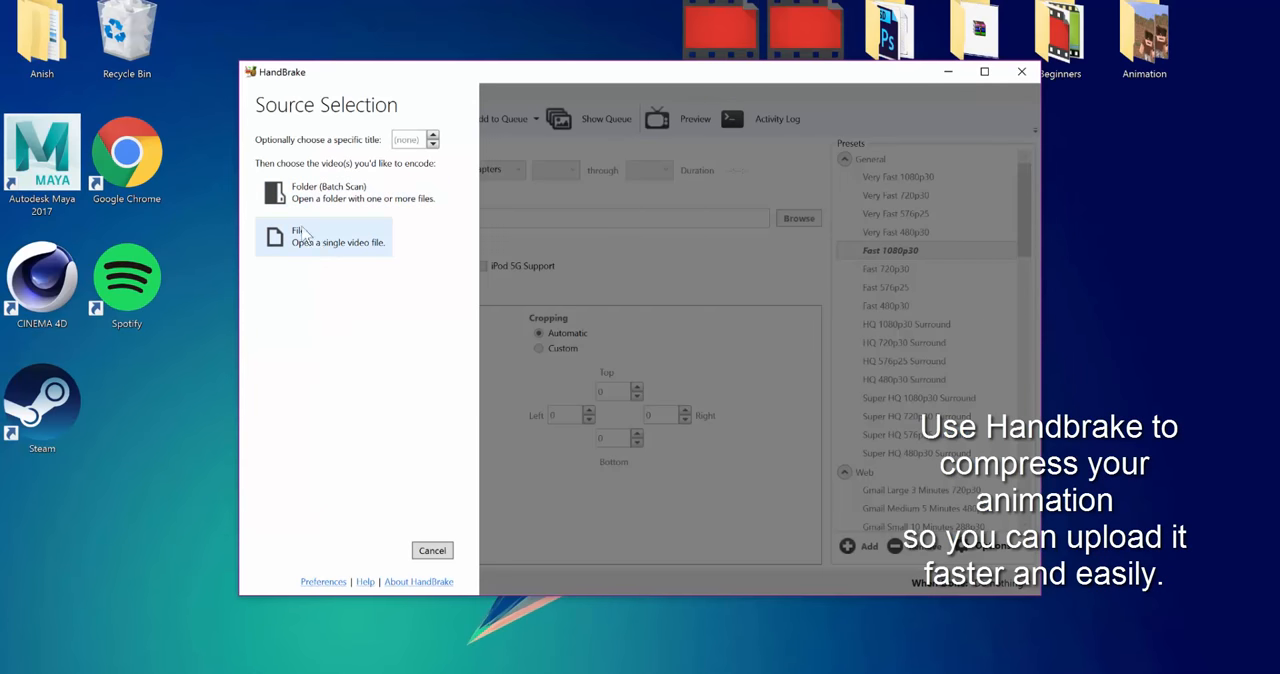
# Encode the AVI to a 1.22 MB MP4 named Save on the Desktop and play it back
pyautogui.click(324, 236)
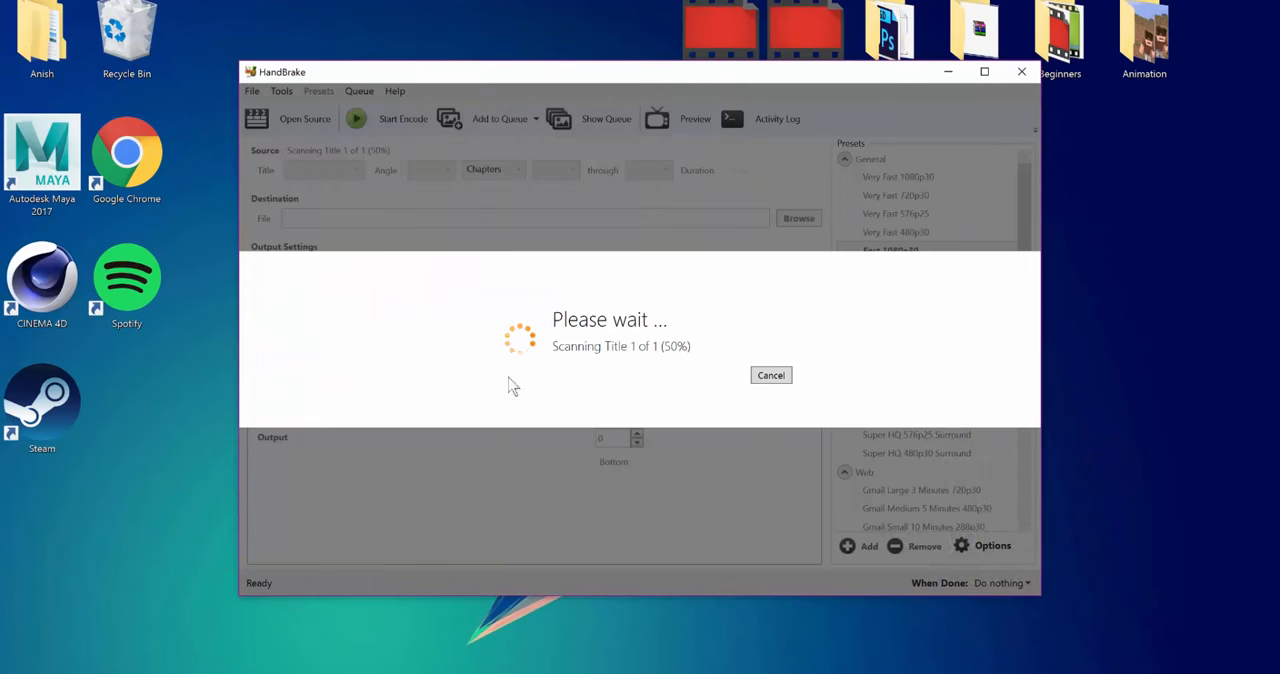
pyautogui.click(798, 218)
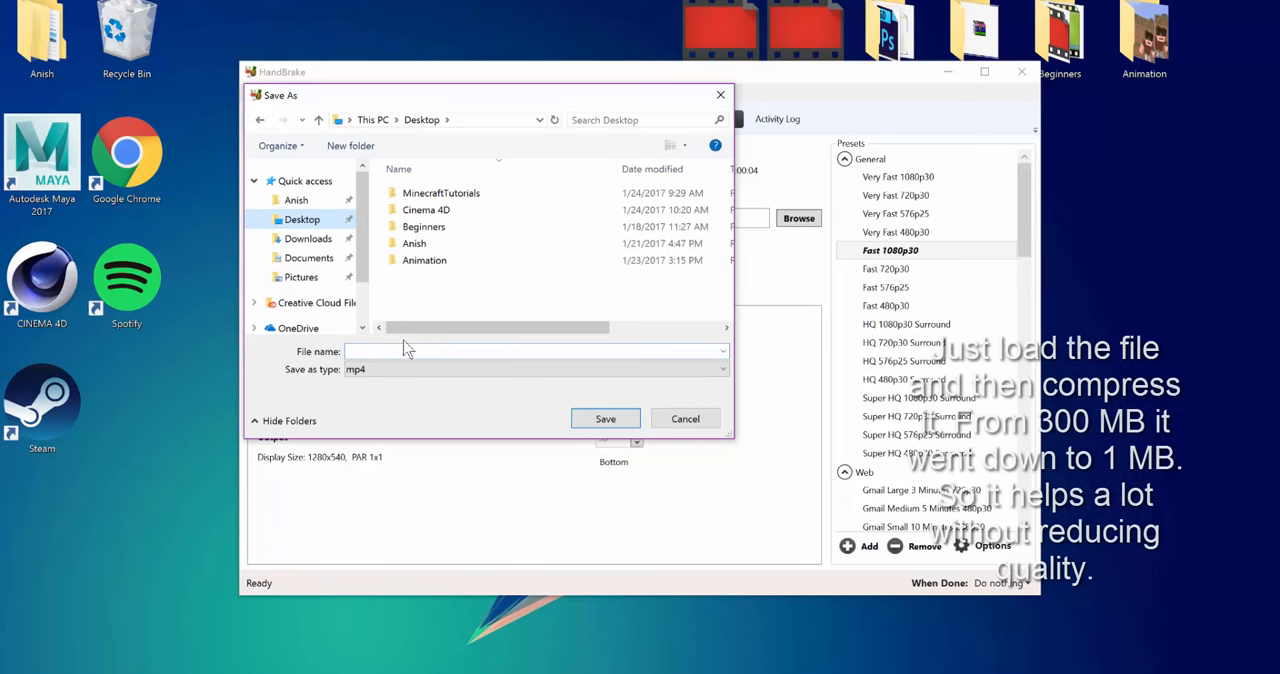
pyautogui.click(605, 418)
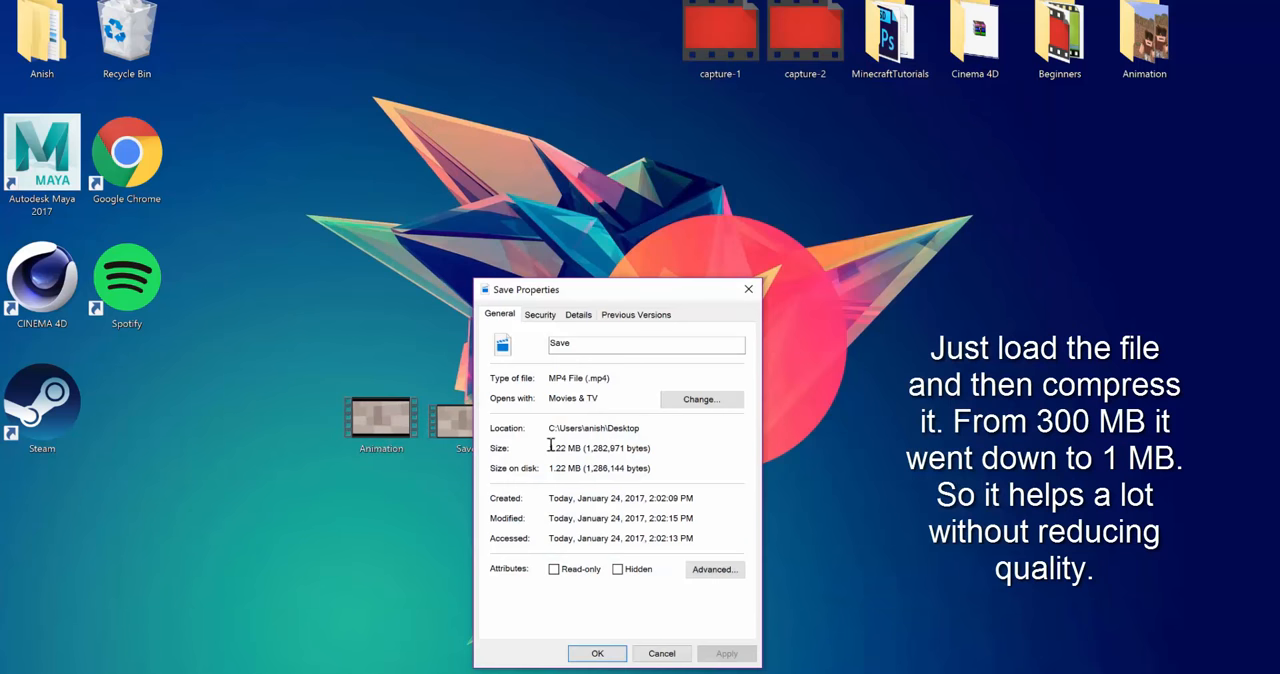
pyautogui.doubleClick(466, 415)
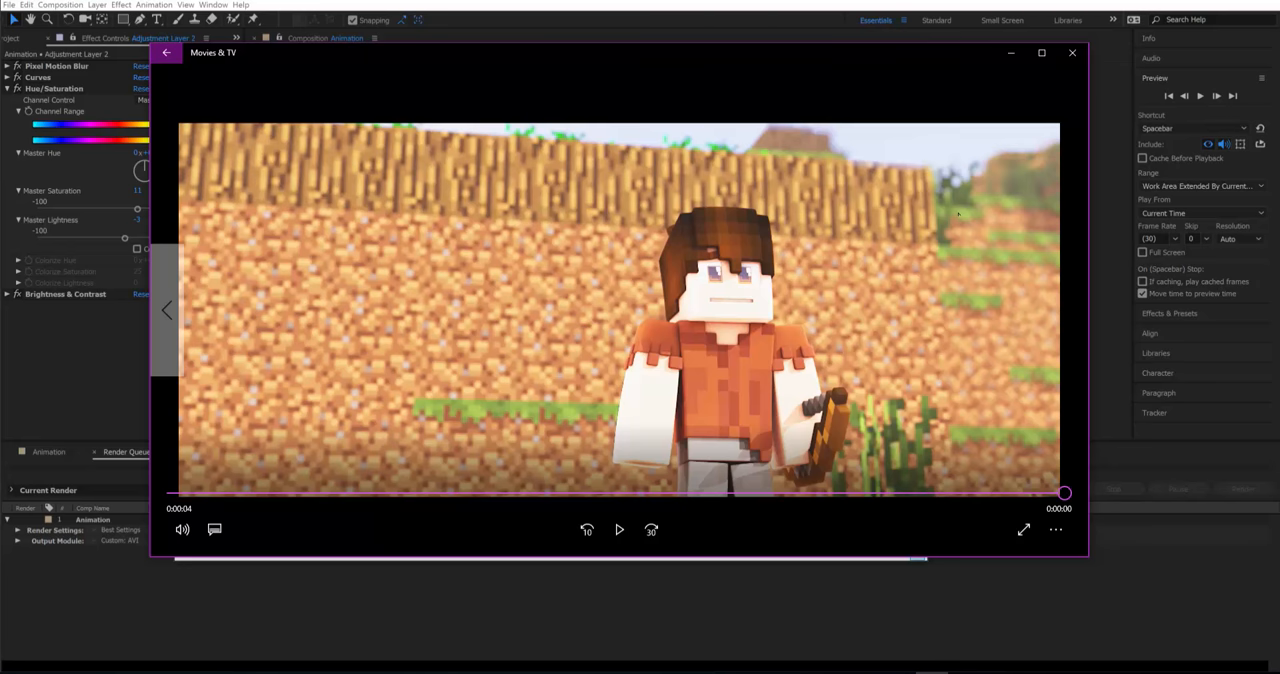
pyautogui.moveTo(960, 210)
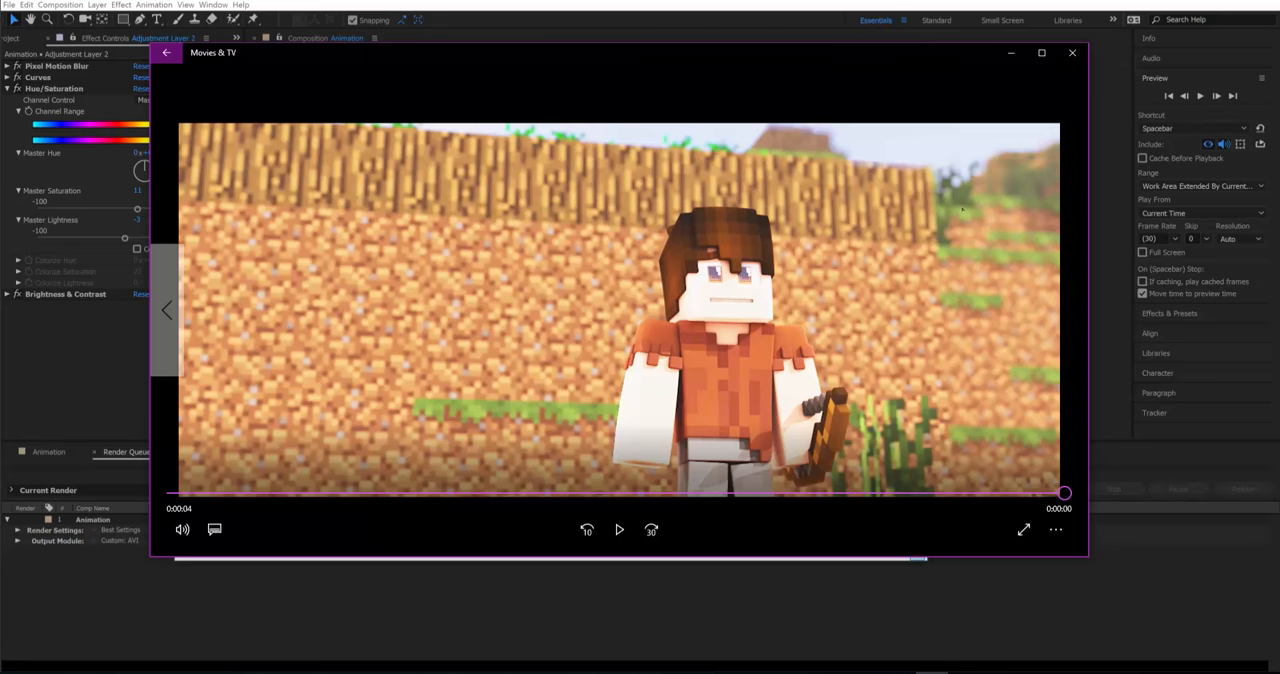